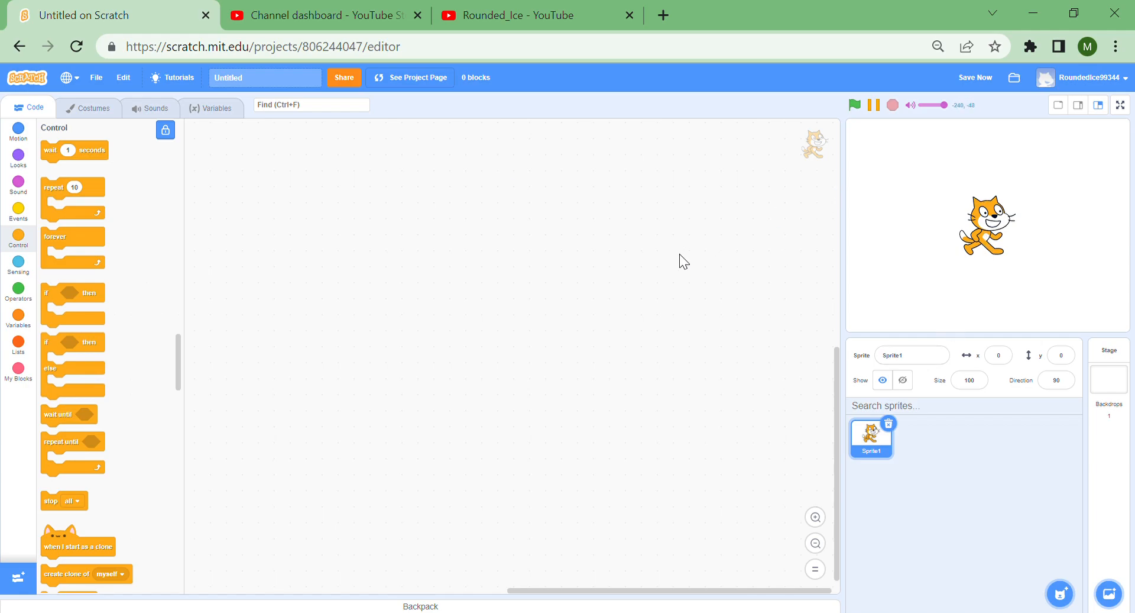
mouse_move(624, 296)
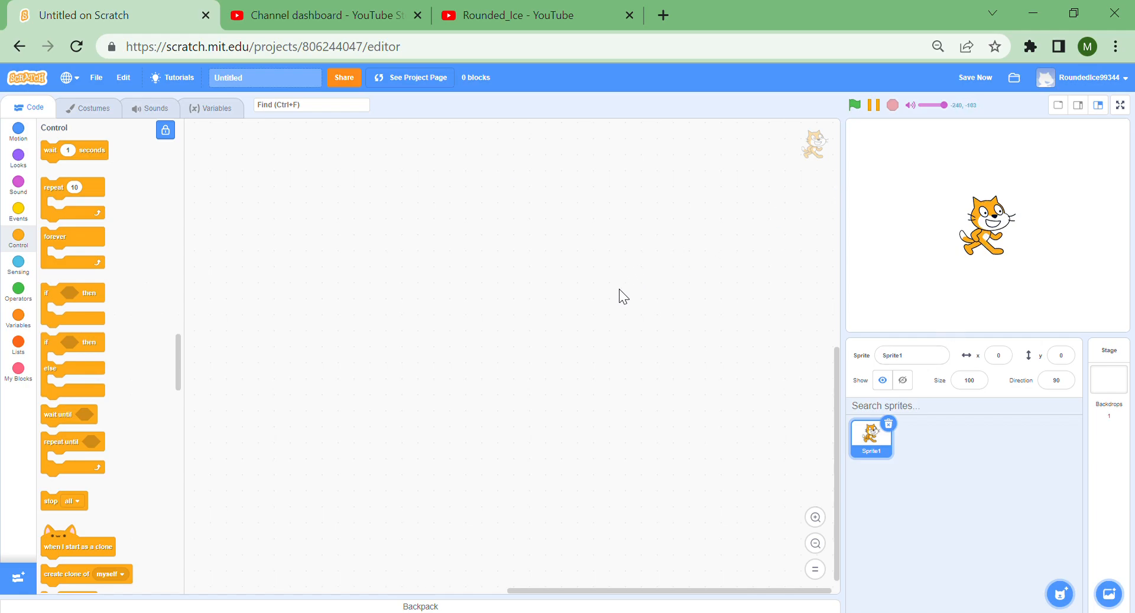
mouse_move(1098, 207)
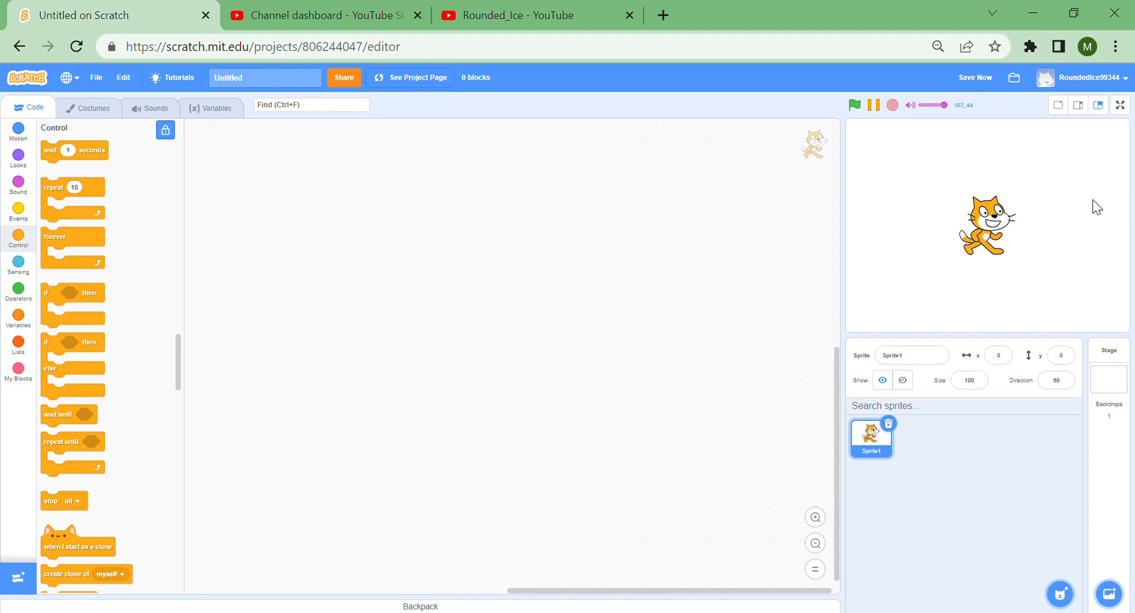
mouse_move(1027, 150)
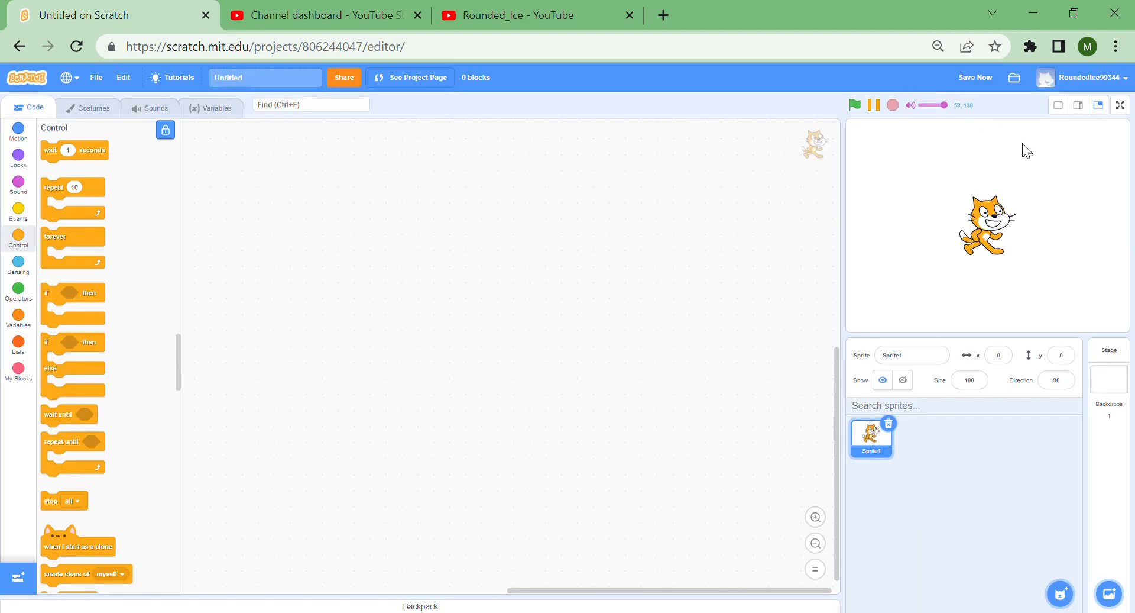
Place a 'when green flag clicked' hat and a forever loop on the canvas
left_click(1120, 105)
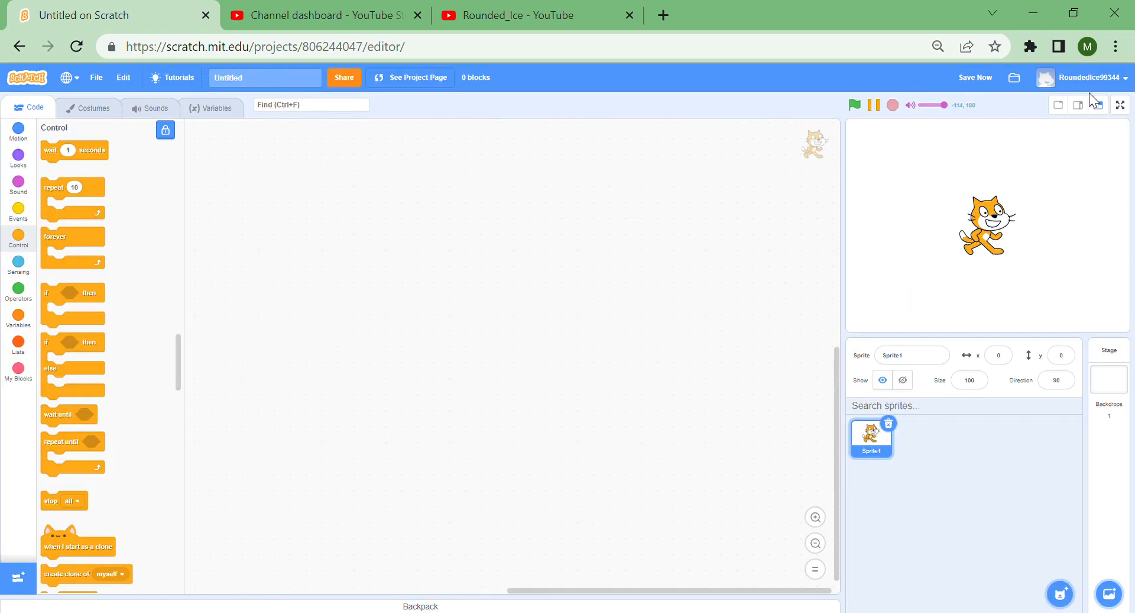
mouse_move(18, 270)
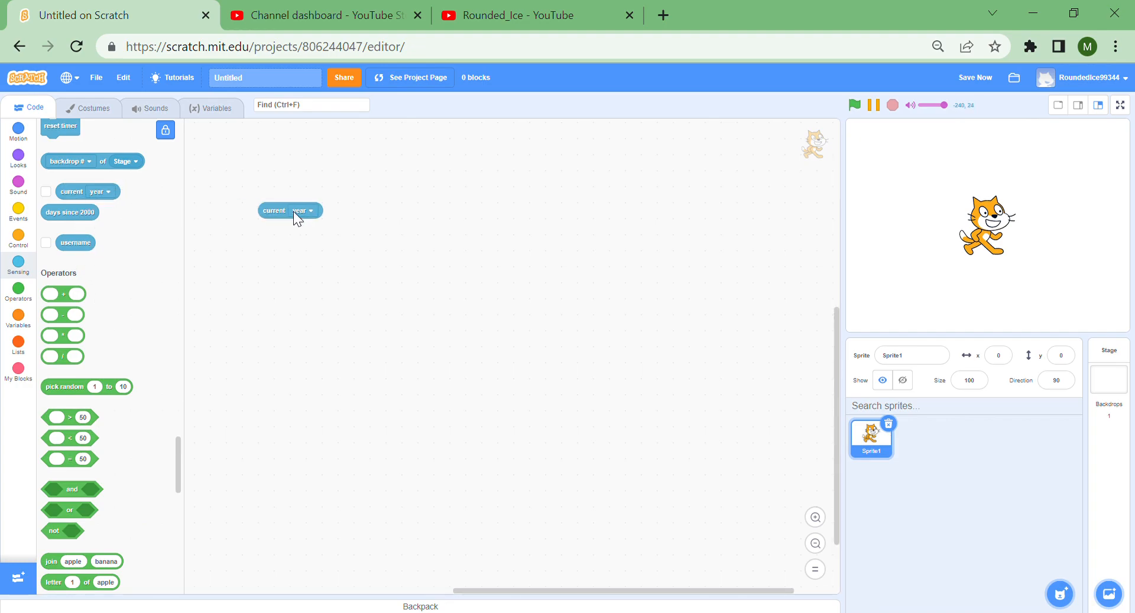
left_click(308, 210)
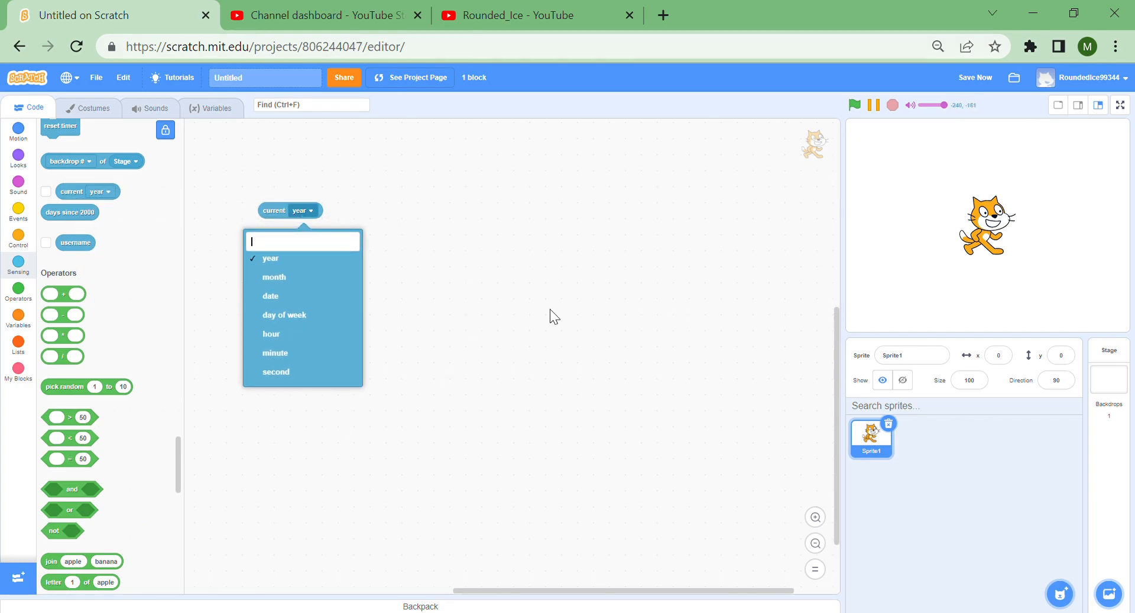
mouse_move(984, 257)
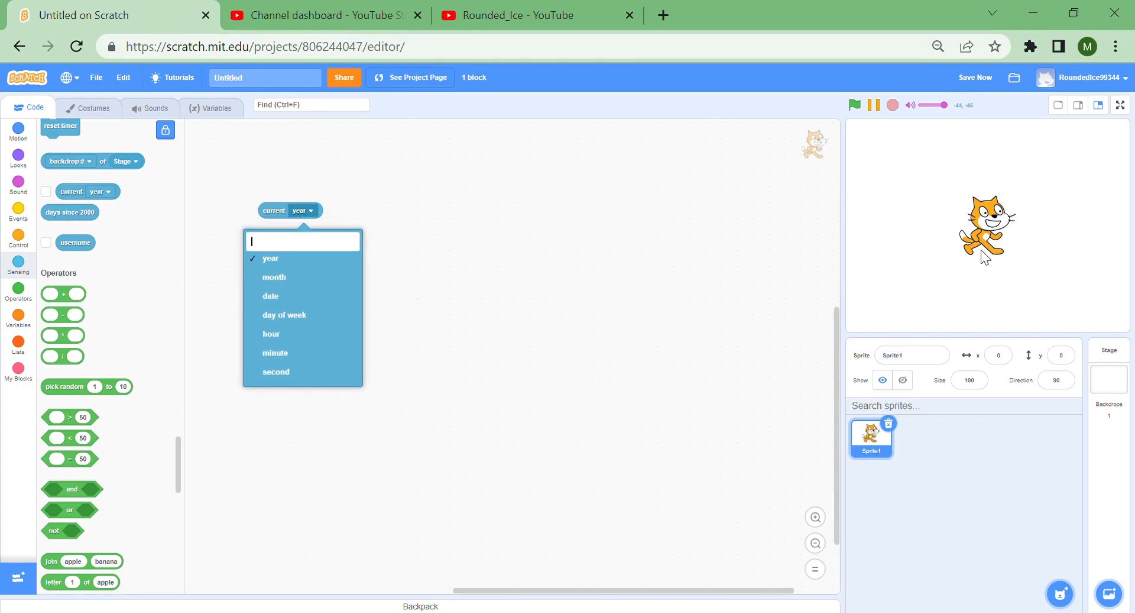
mouse_move(427, 213)
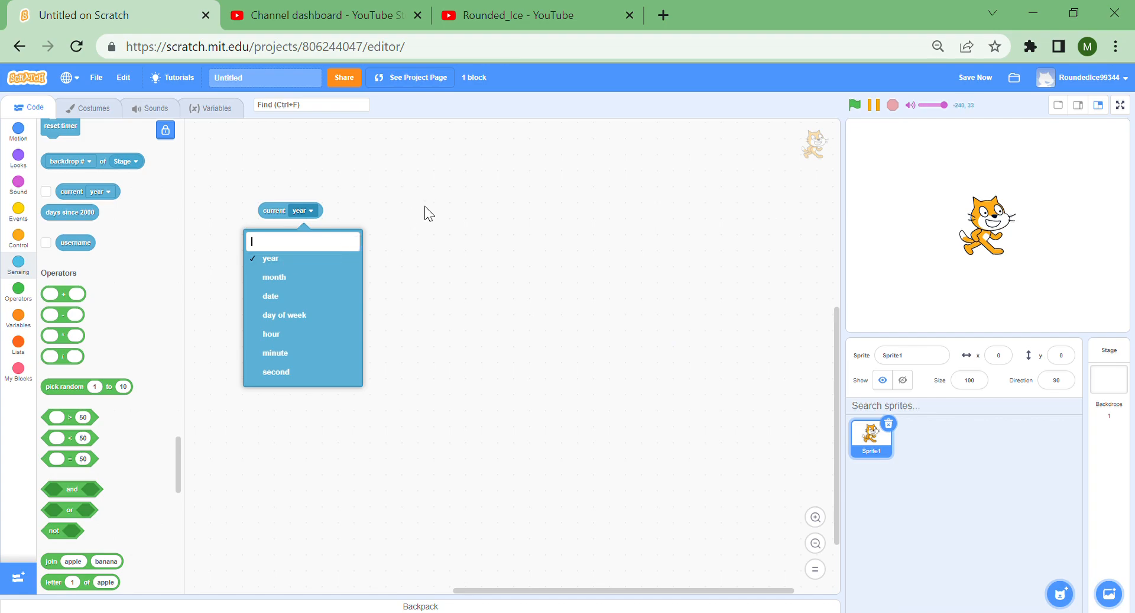
mouse_move(469, 204)
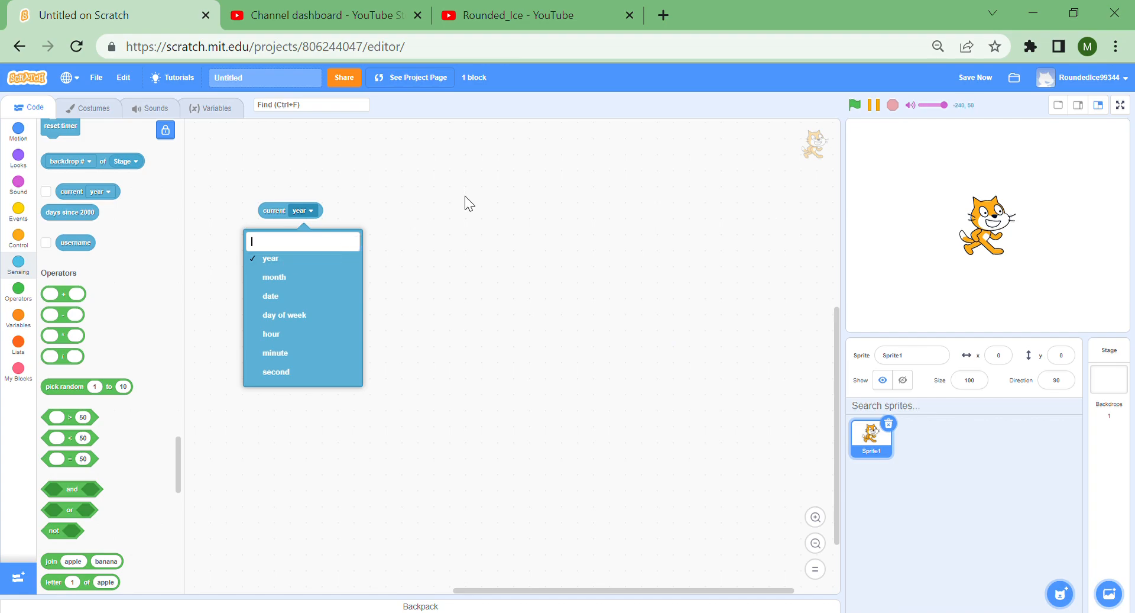
mouse_move(394, 206)
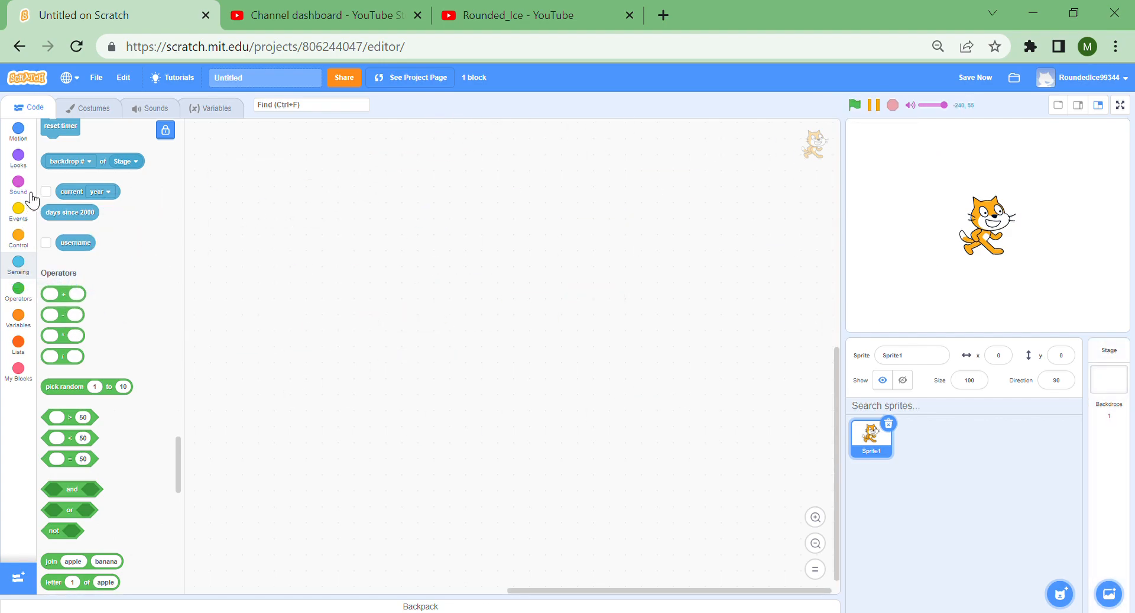
left_click(17, 212)
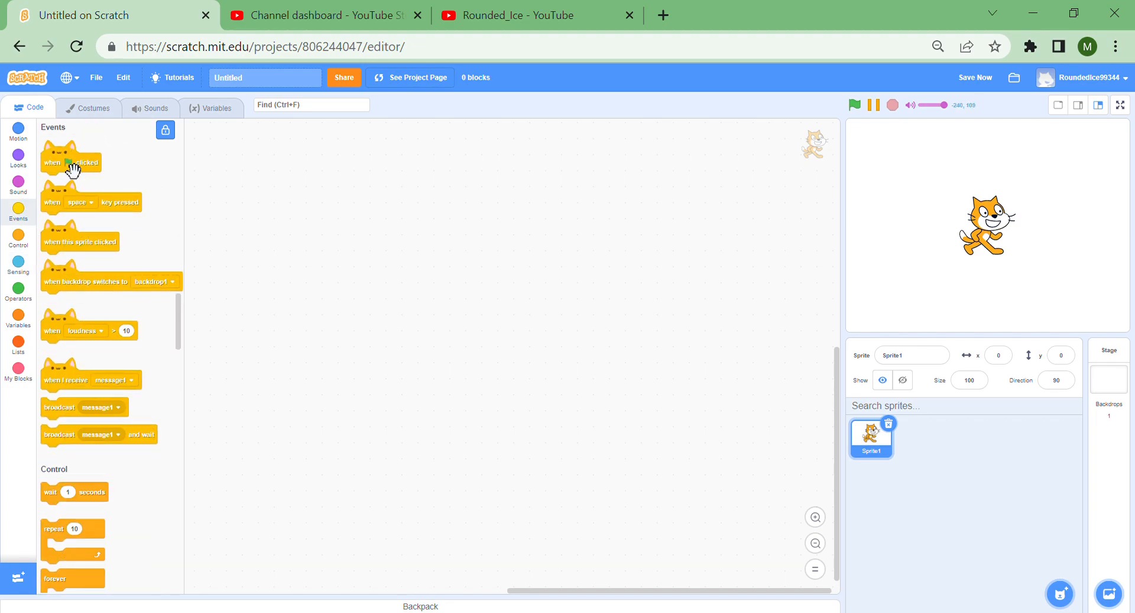
left_click_drag(71, 162, 256, 161)
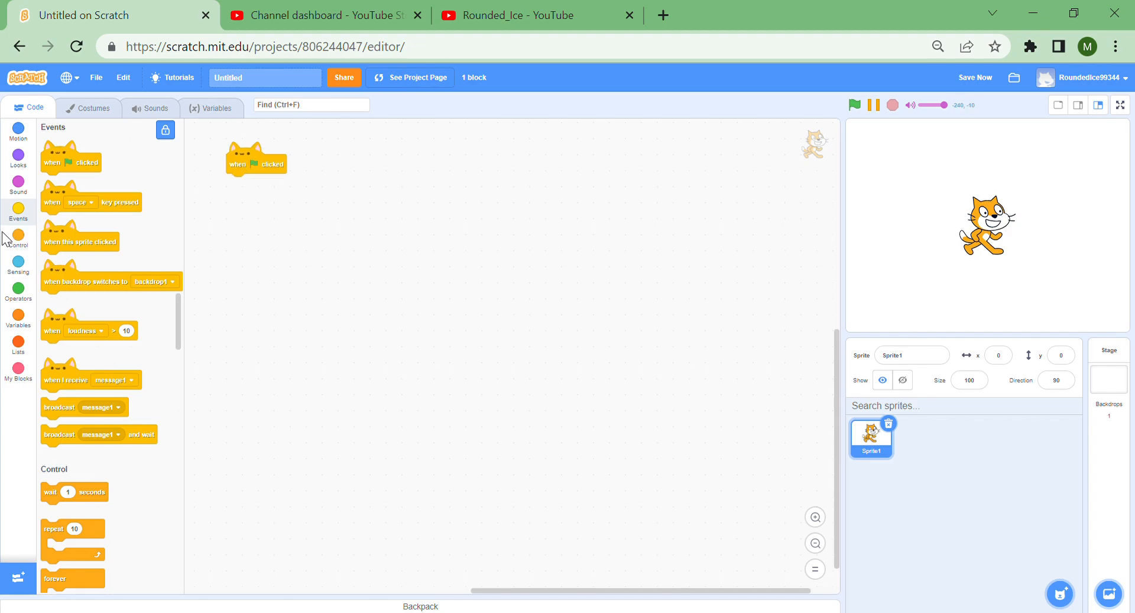
left_click(17, 239)
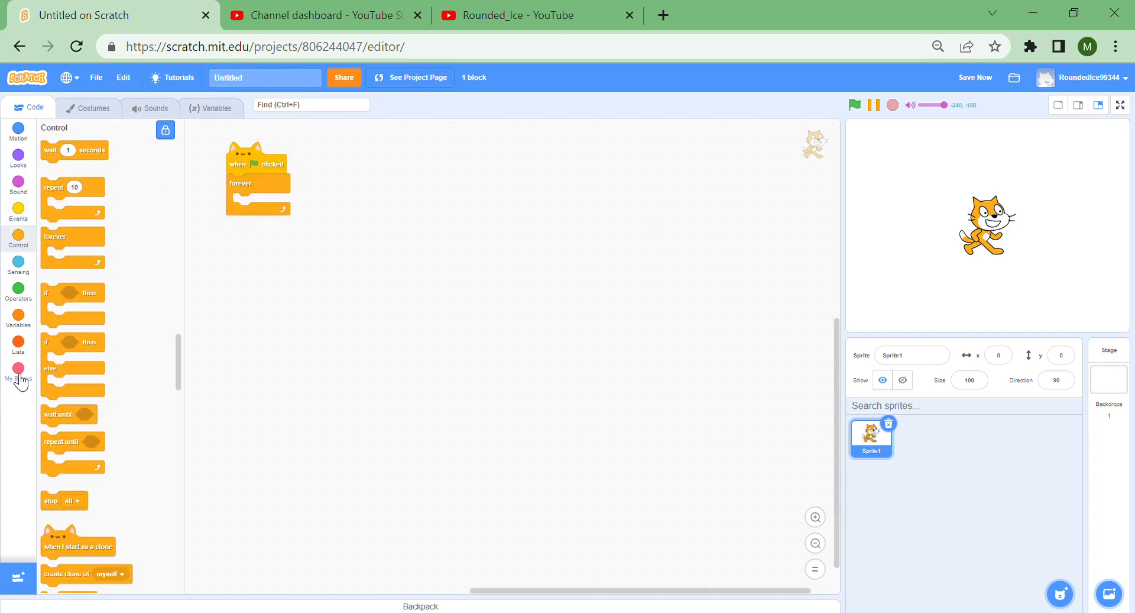
Make a custom 'move' block with a steps input that runs without screen refresh
left_click(18, 371)
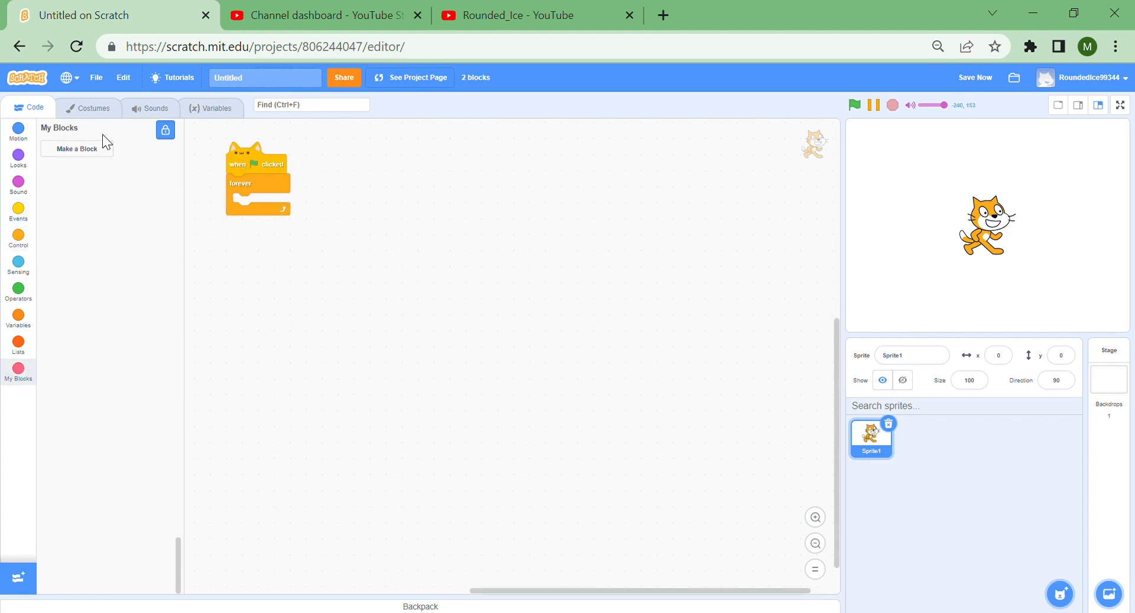
left_click(77, 148)
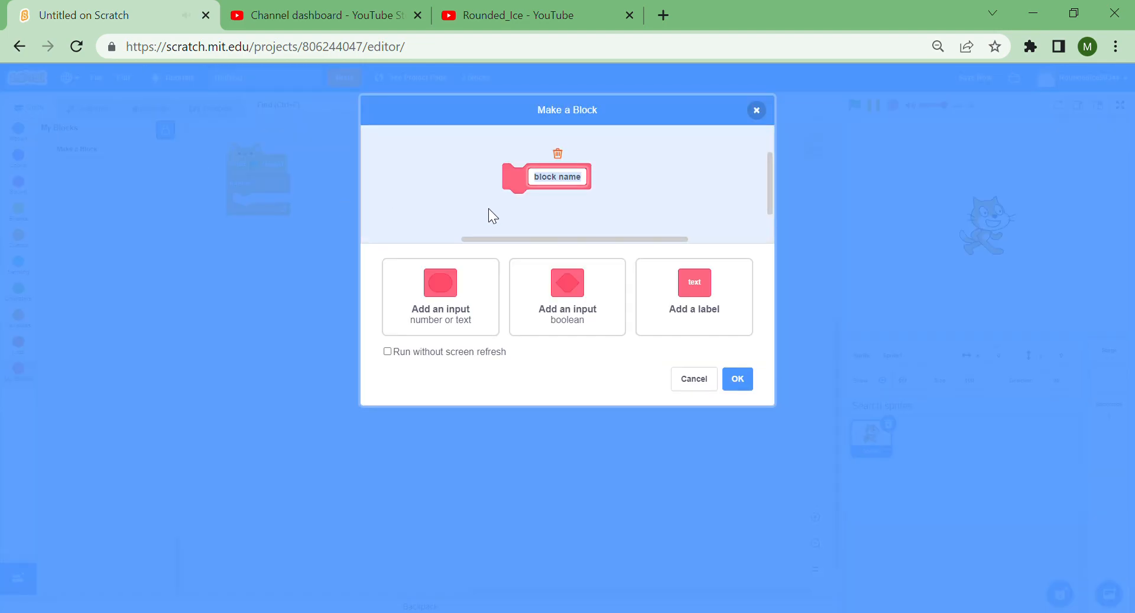
type("move")
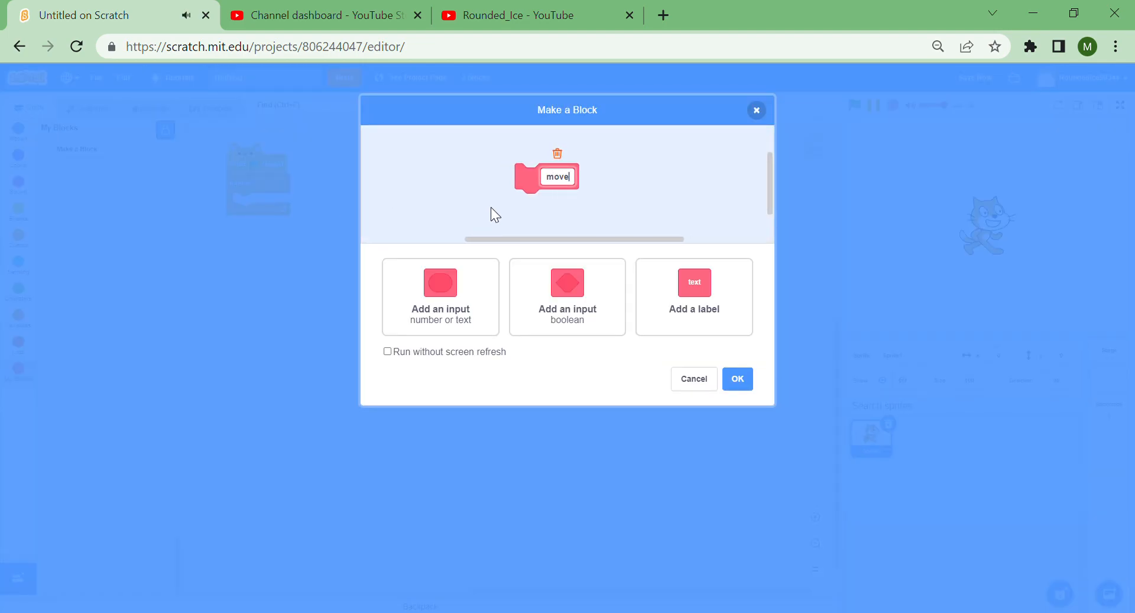
left_click(439, 296)
type("steps")
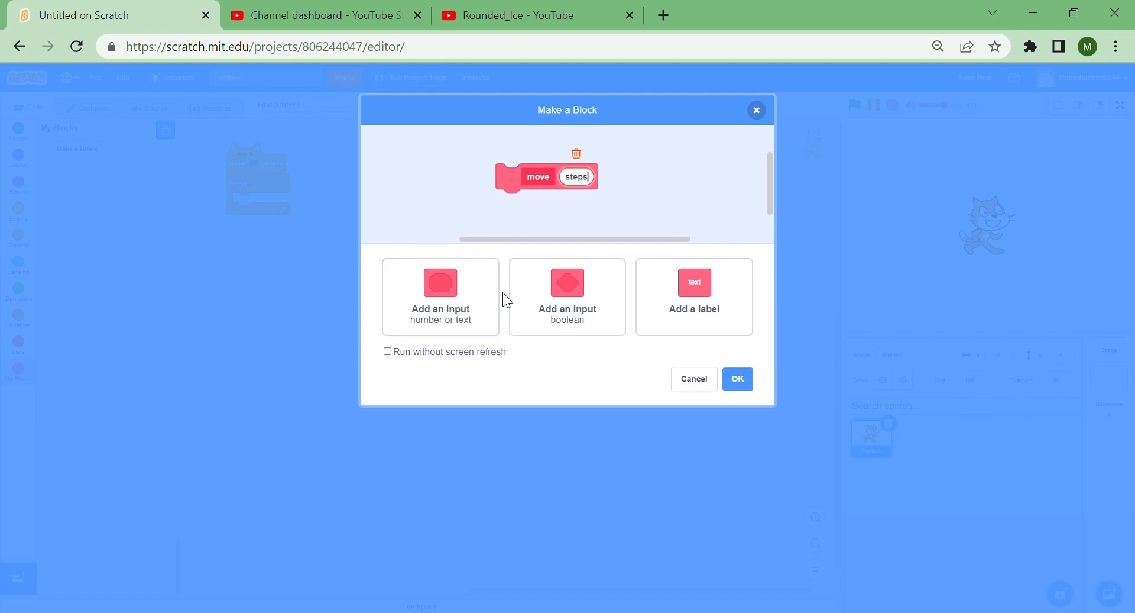
left_click(387, 351)
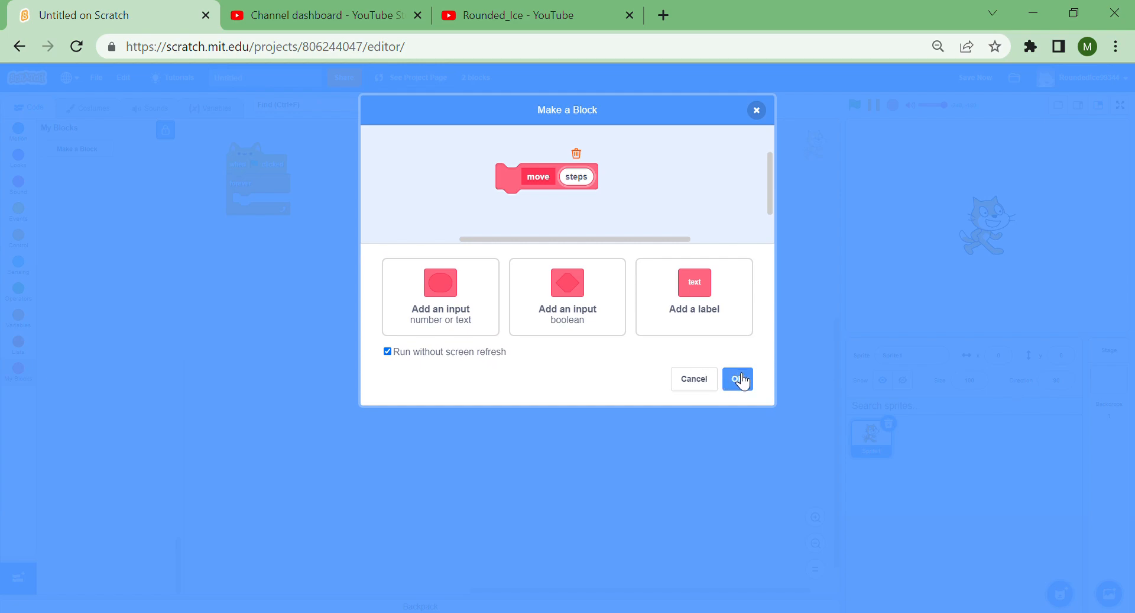
mouse_move(757, 390)
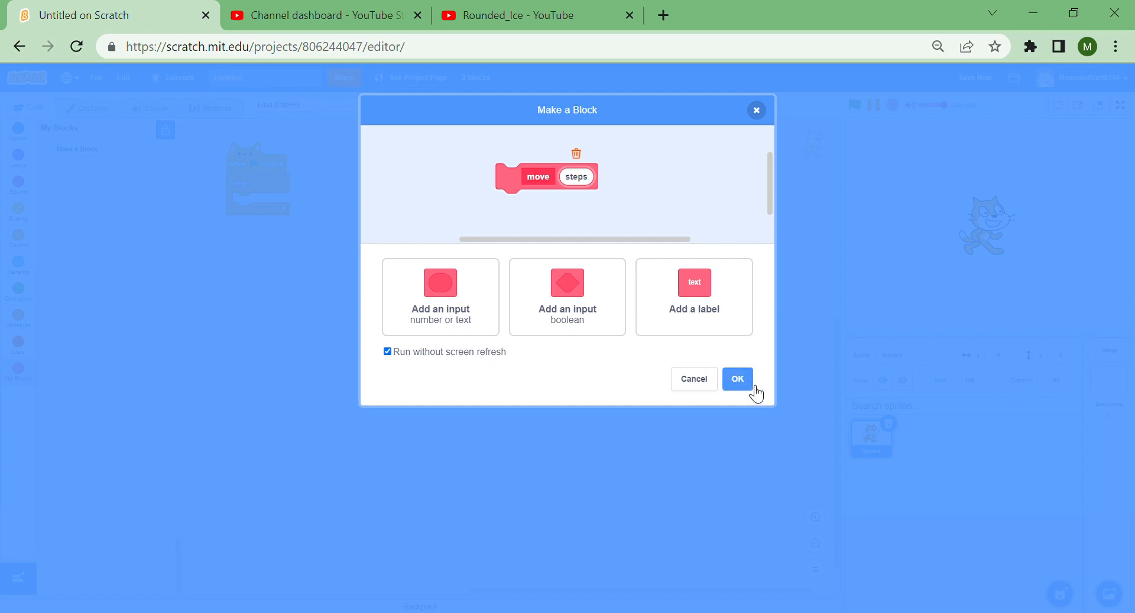
left_click(738, 377)
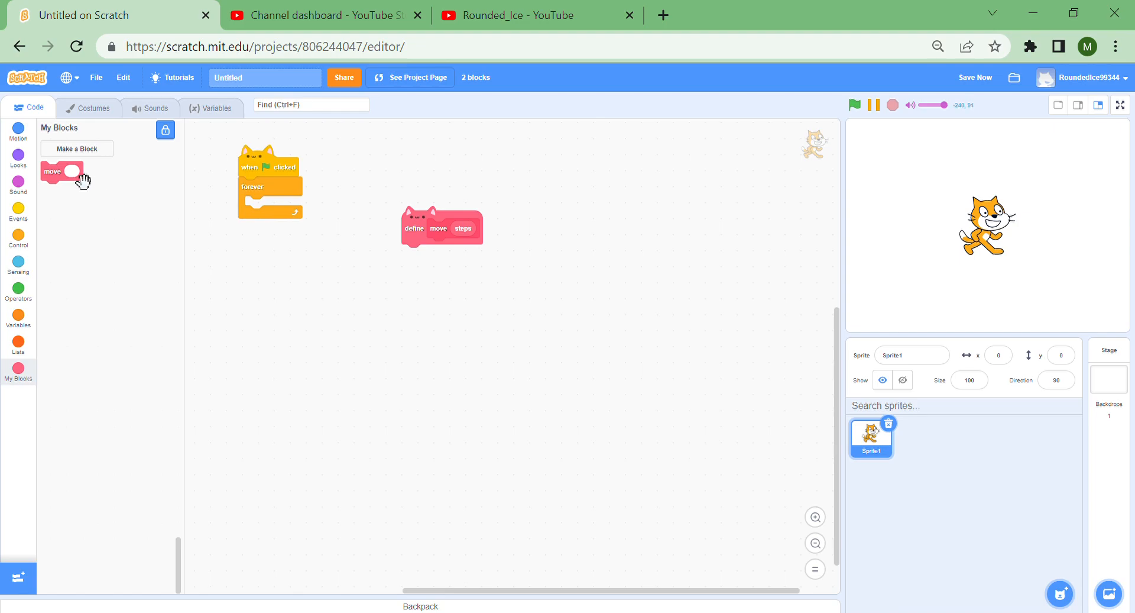
Put the move block with 5 steps inside the forever loop, then tidy and zoom the scripts
left_click_drag(62, 172, 265, 205)
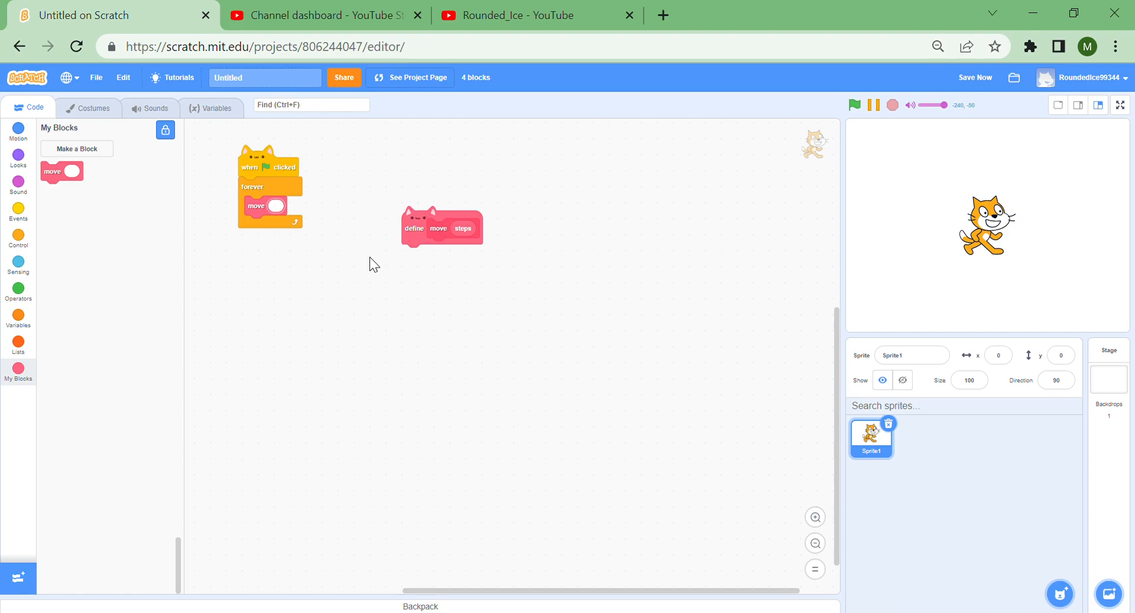
right_click(417, 239)
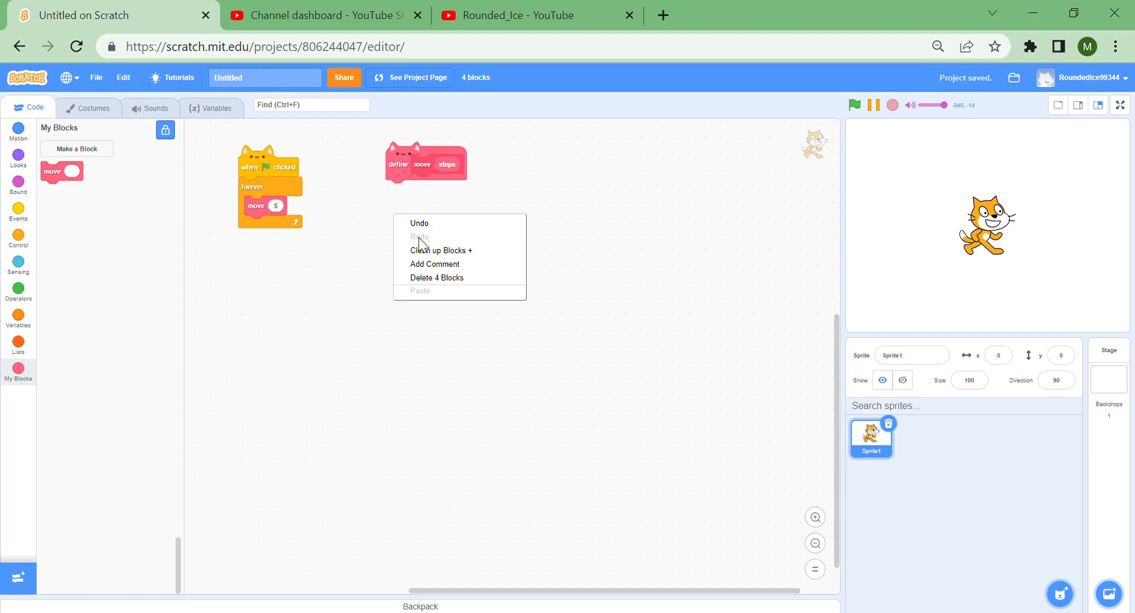
left_click(441, 250)
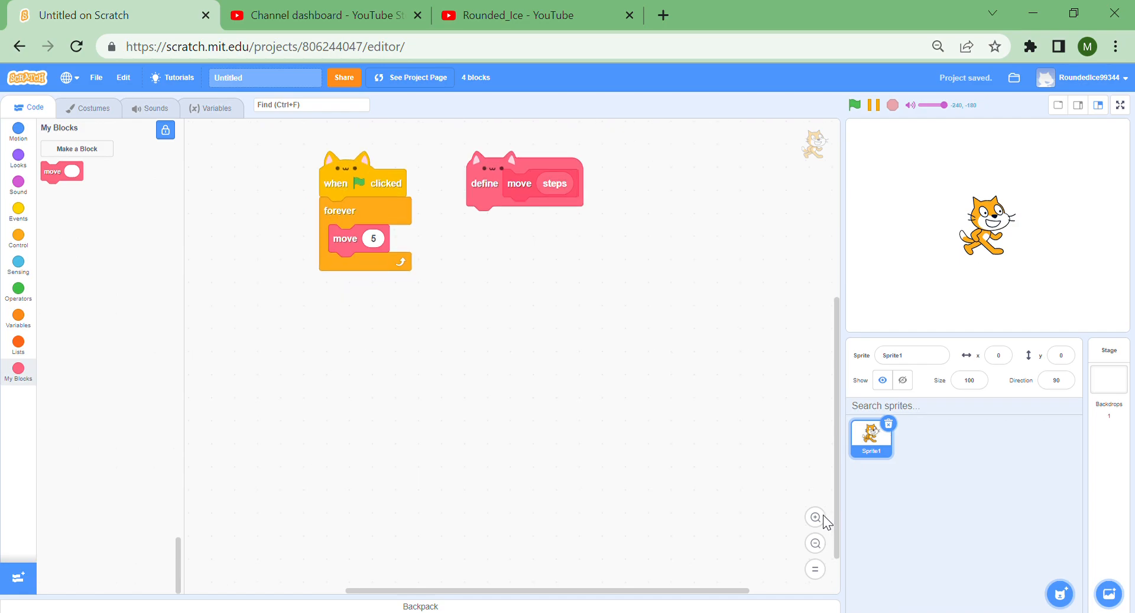
left_click(815, 516)
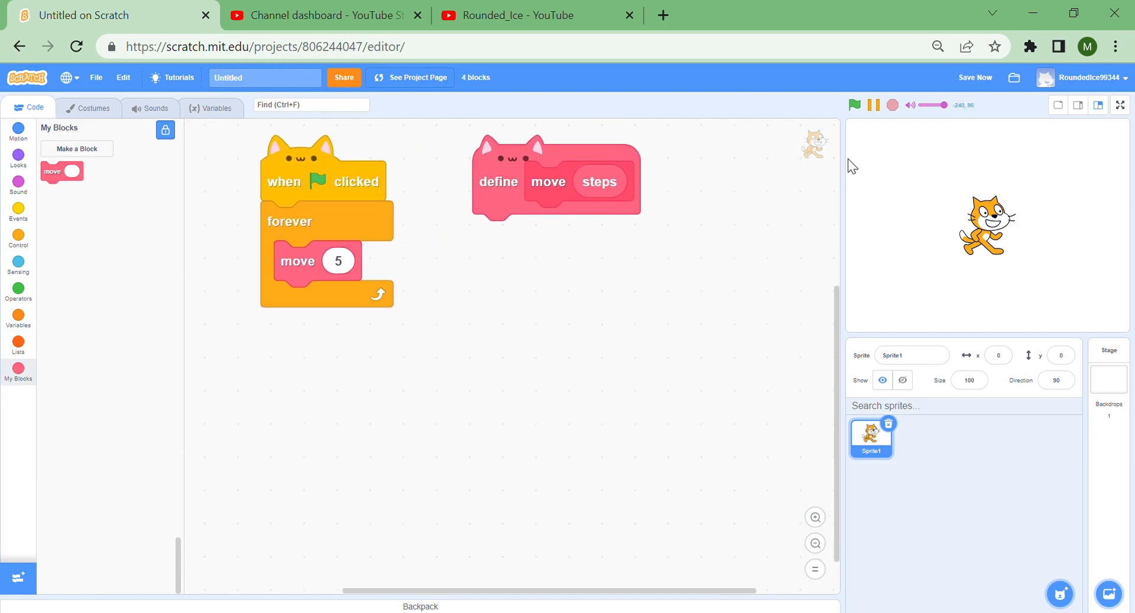
mouse_move(1013, 239)
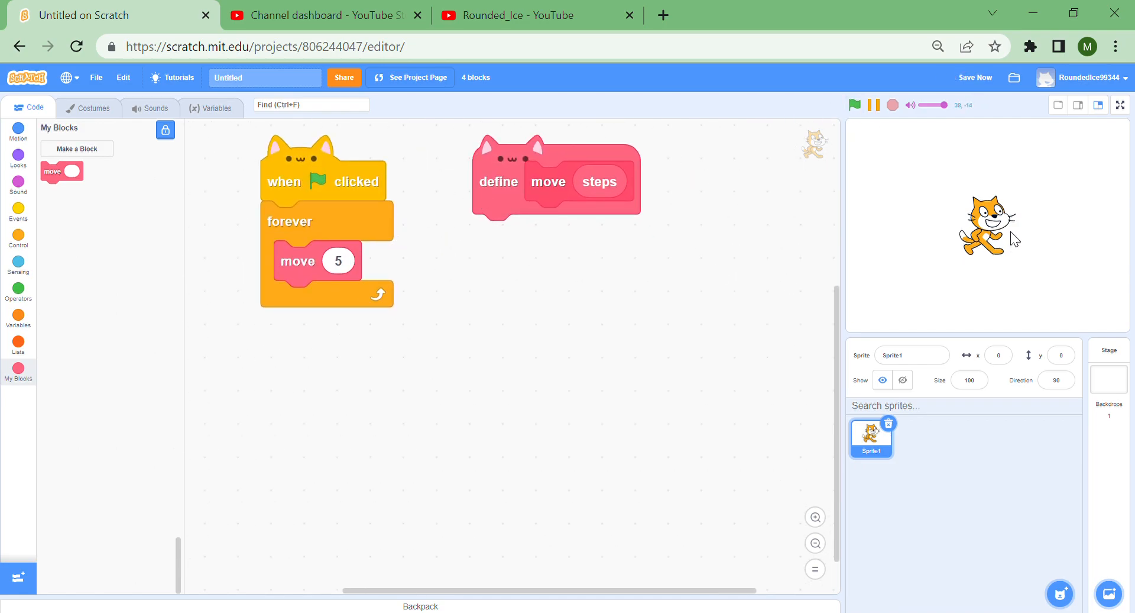
mouse_move(1021, 244)
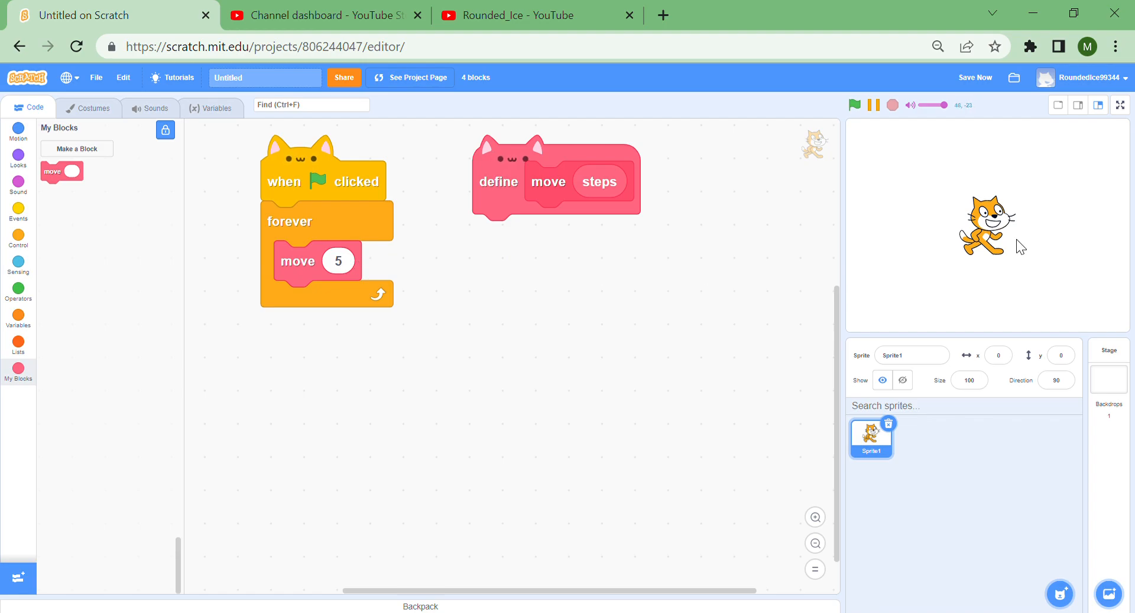
Preview the stage full screen, then return to the code editor
left_click(1118, 105)
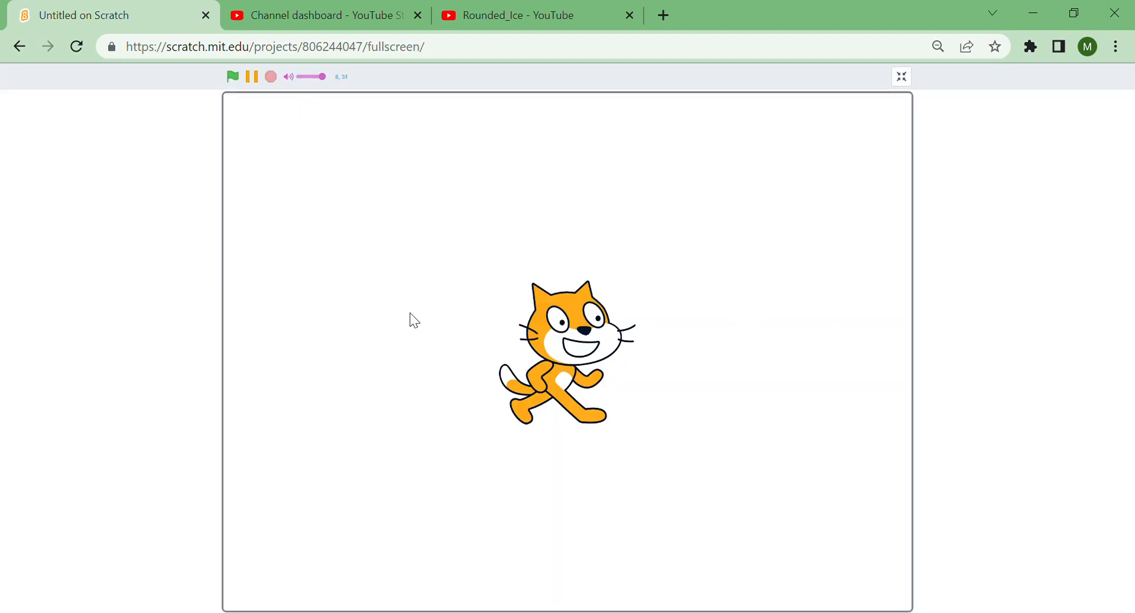
left_click(902, 76)
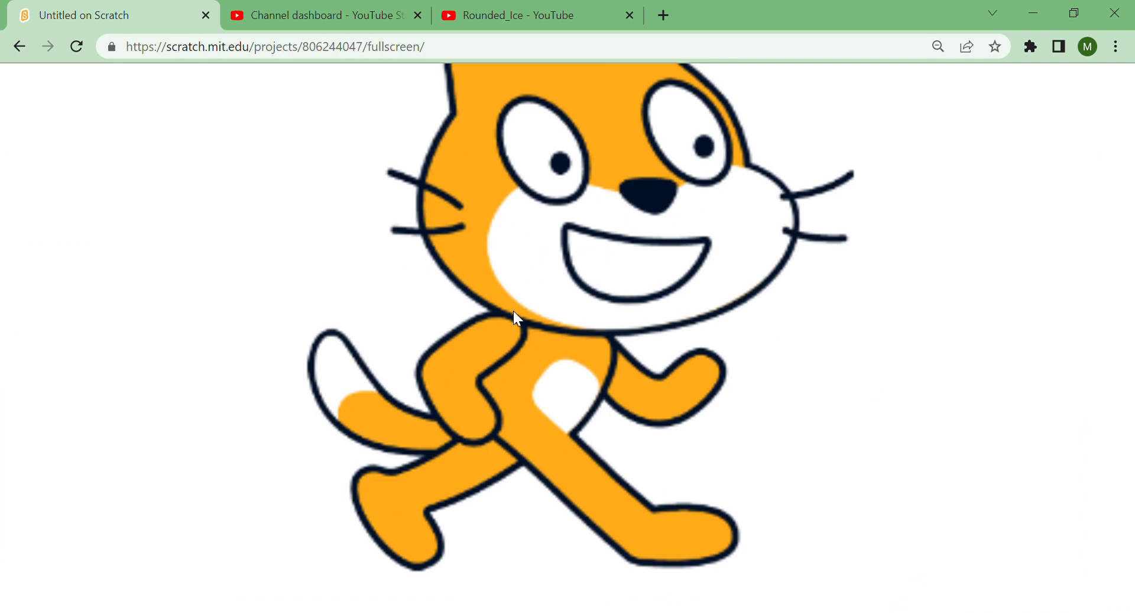
left_click(900, 76)
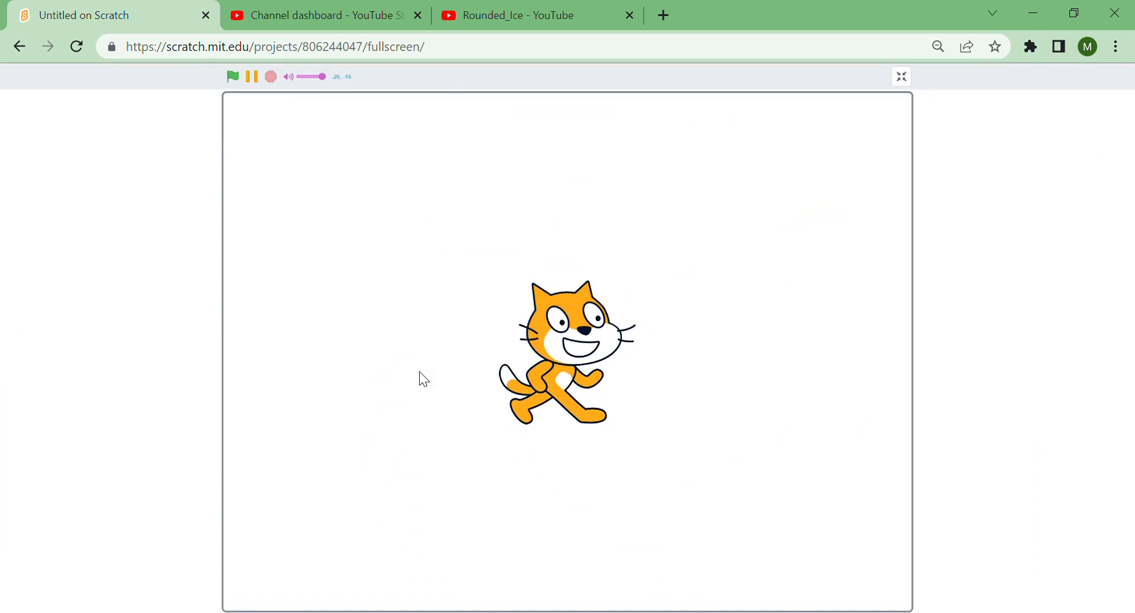
mouse_move(713, 151)
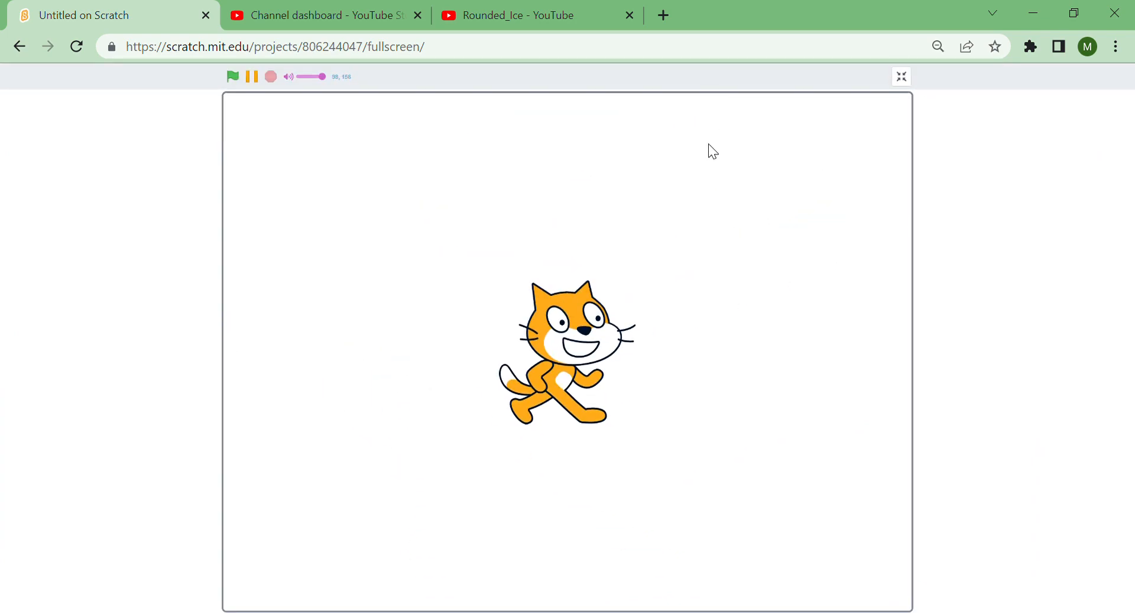
left_click(902, 76)
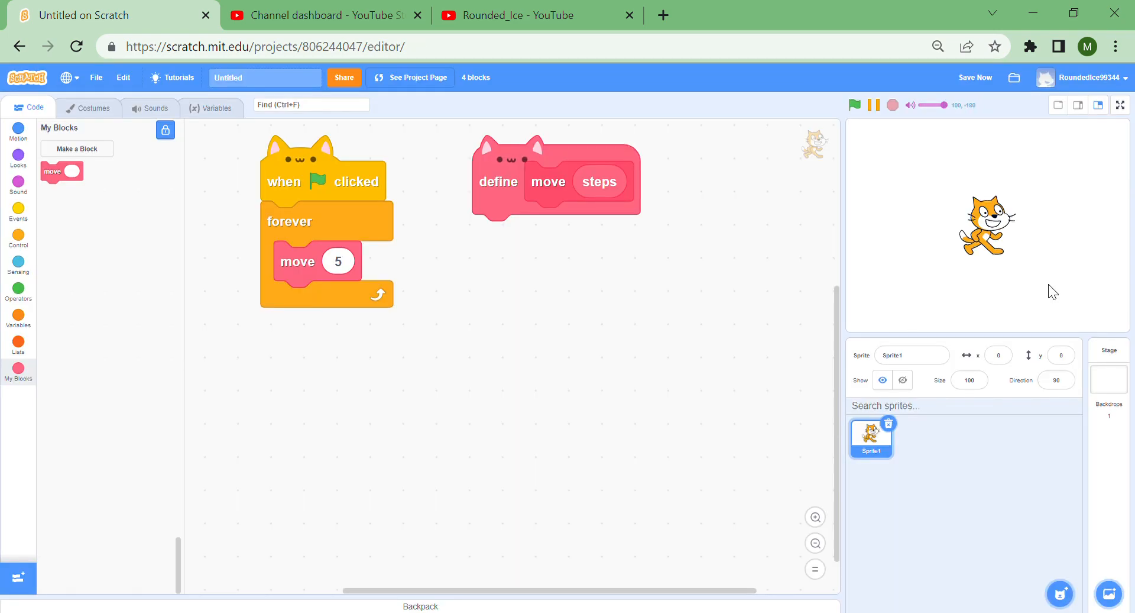
mouse_move(1050, 128)
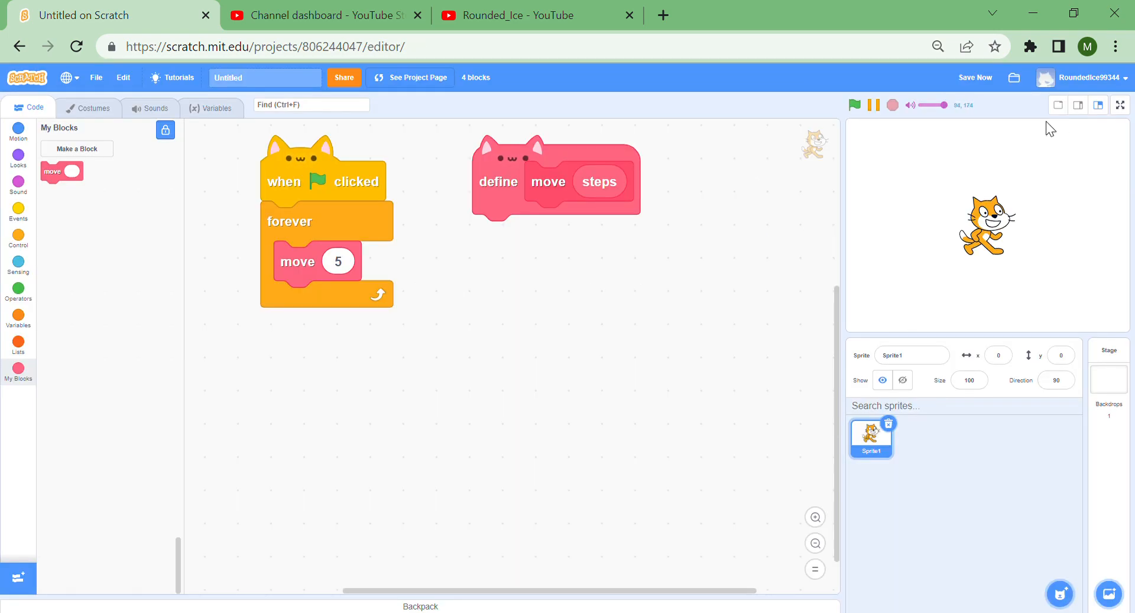
mouse_move(449, 290)
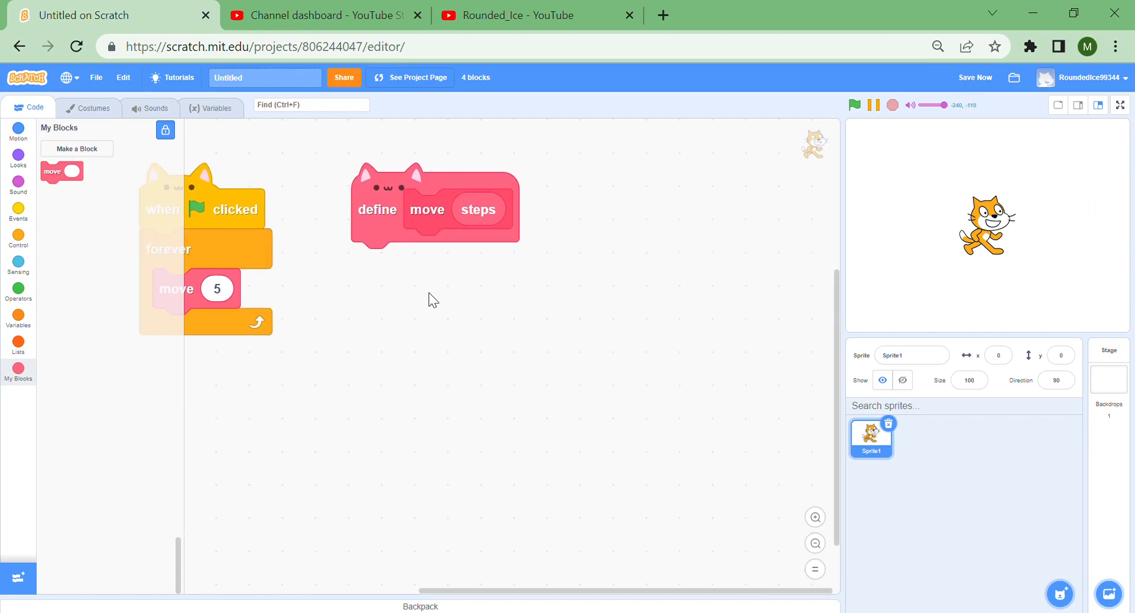
Build a 'right arrow pressed minus left arrow pressed' subtraction under define move
left_click_drag(434, 209, 464, 205)
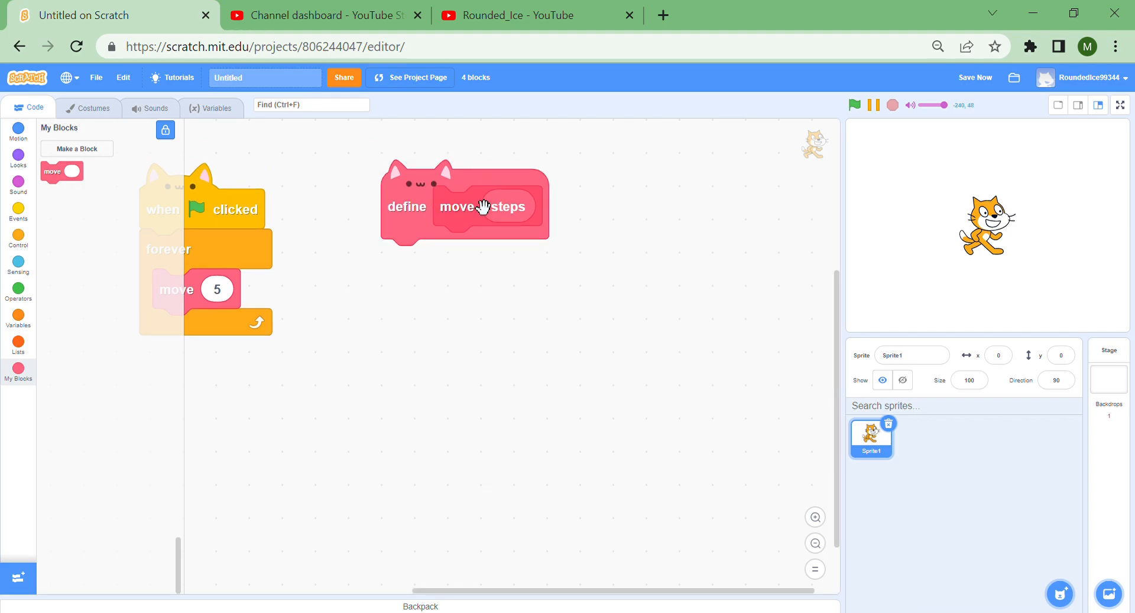
left_click(17, 130)
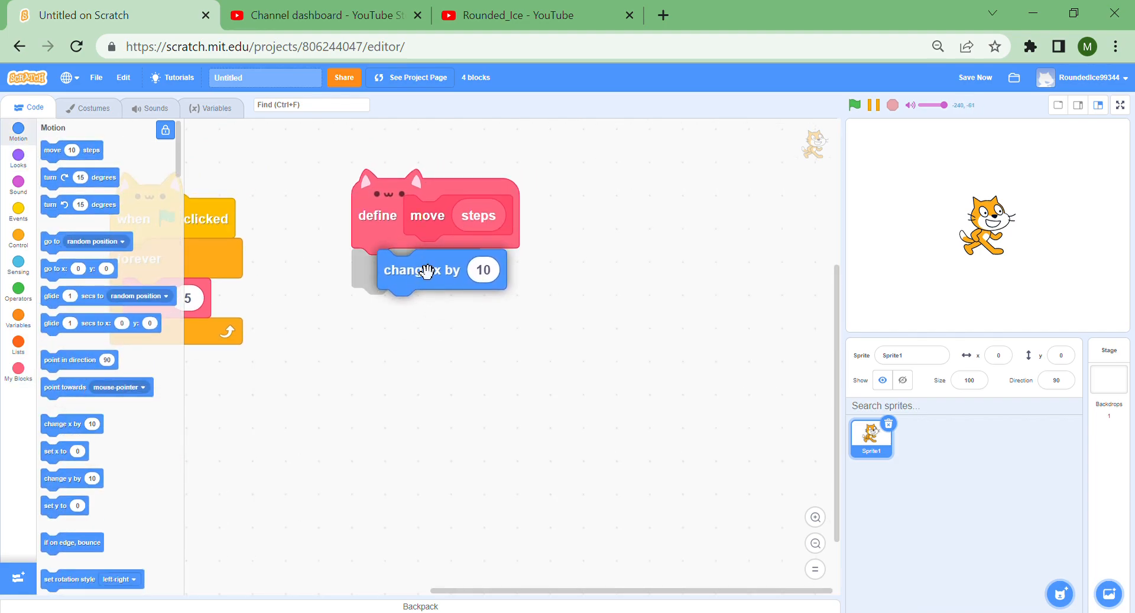
left_click(19, 288)
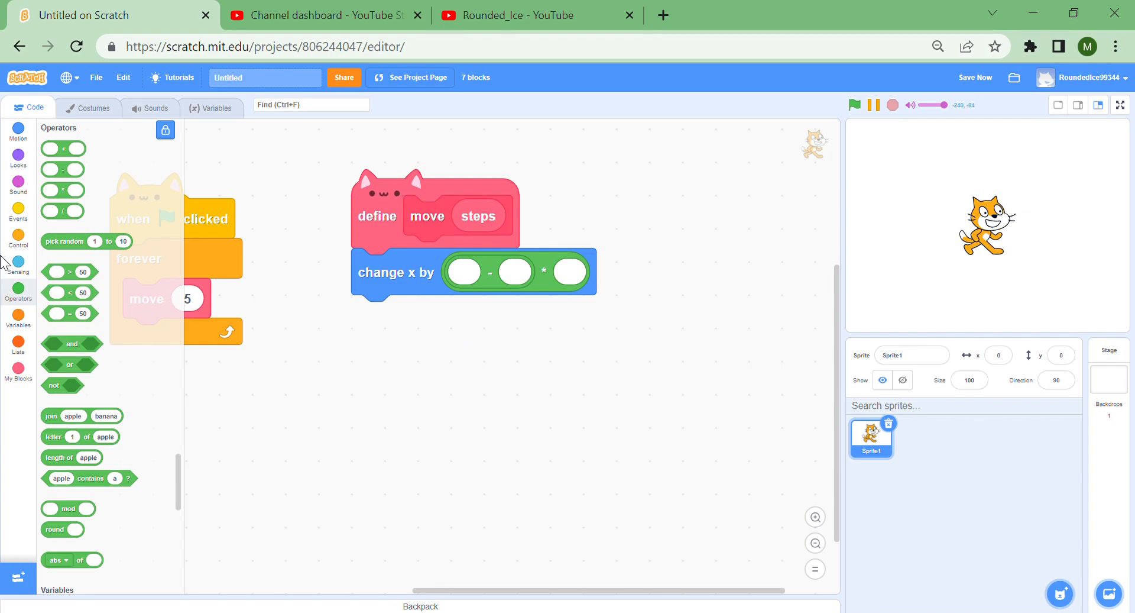
left_click(18, 259)
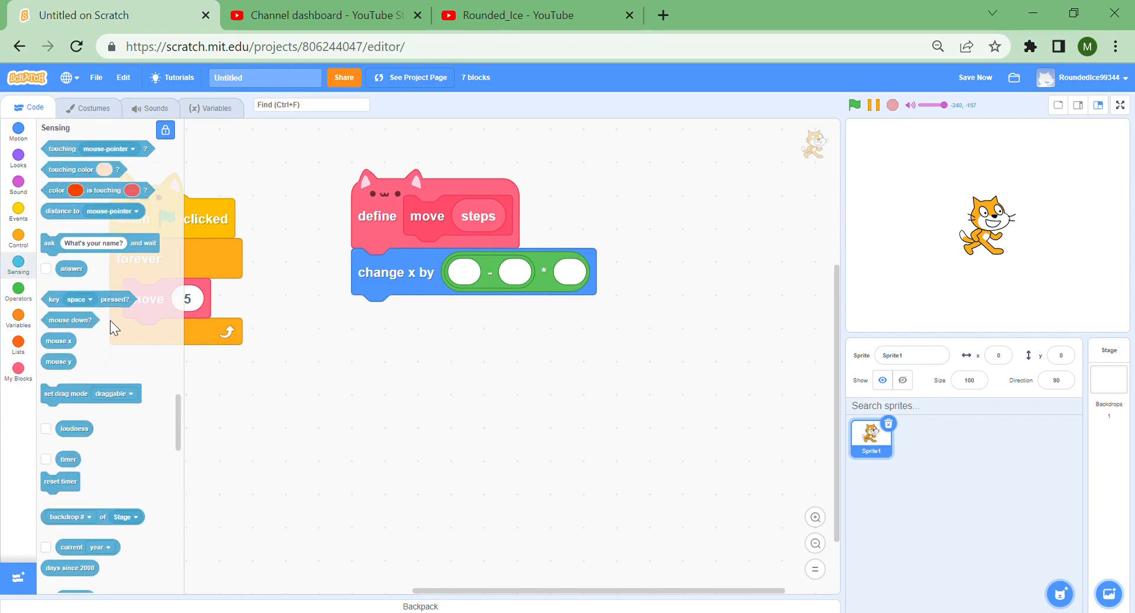
scroll("up", 3)
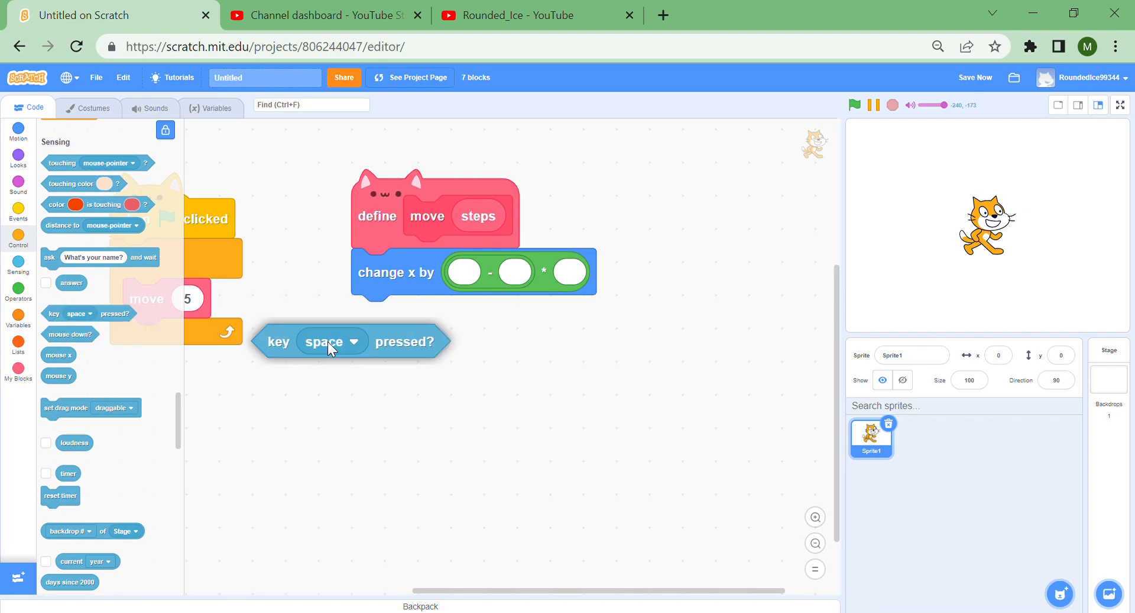
left_click_drag(324, 341, 461, 411)
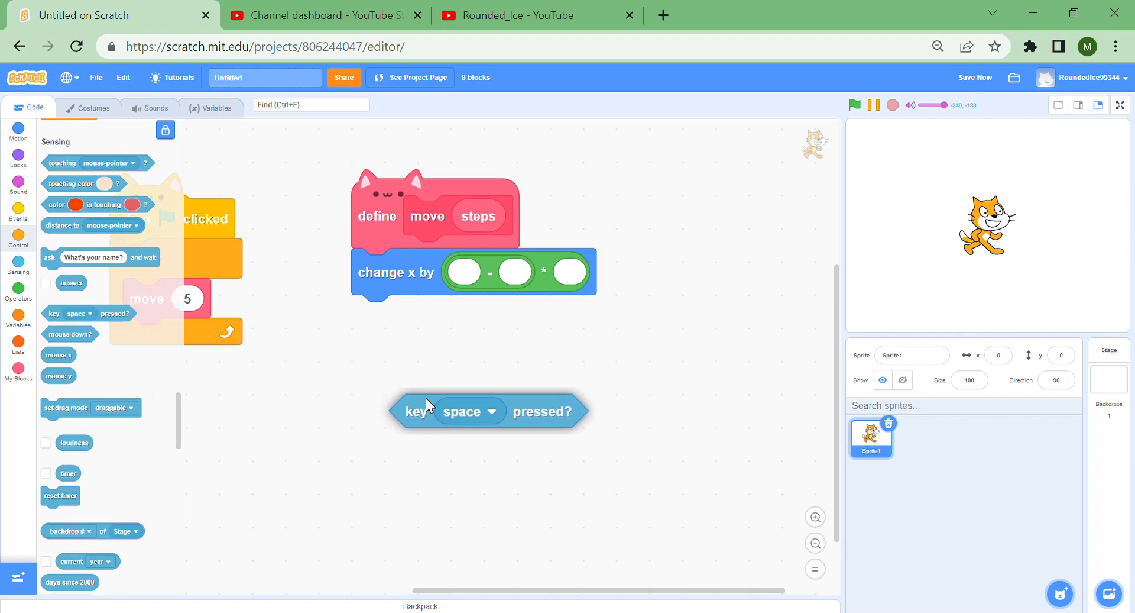
left_click_drag(488, 410, 518, 305)
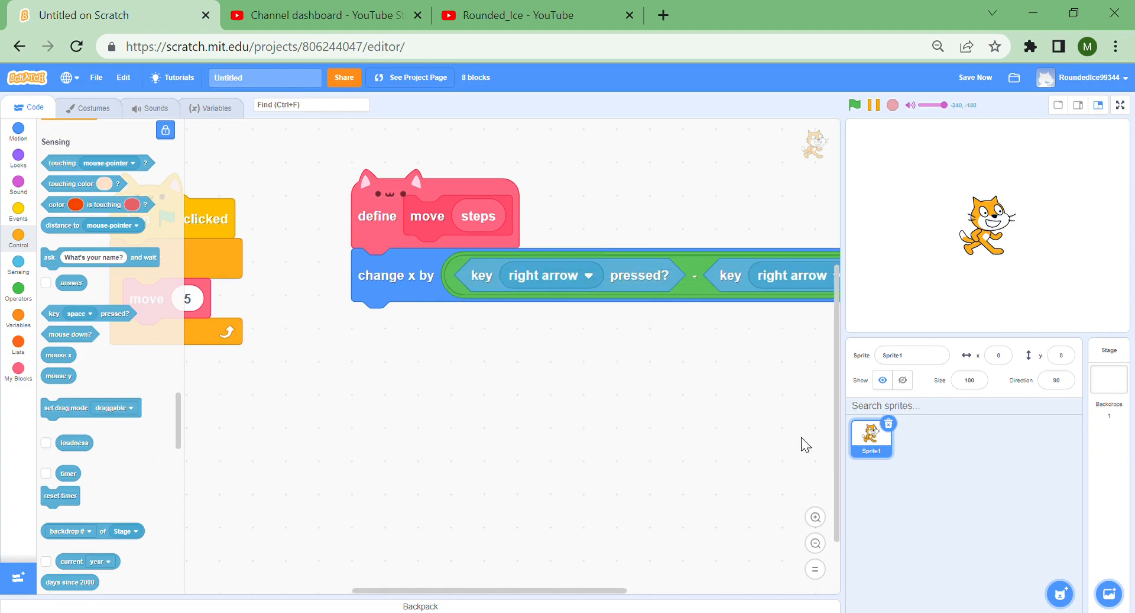
left_click(645, 302)
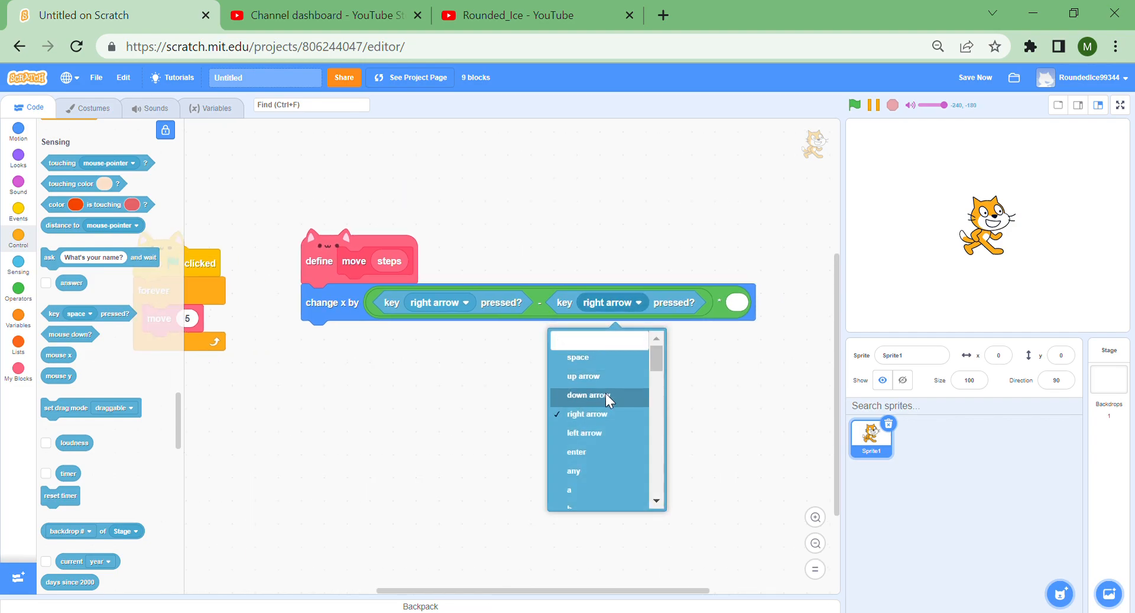
left_click(584, 432)
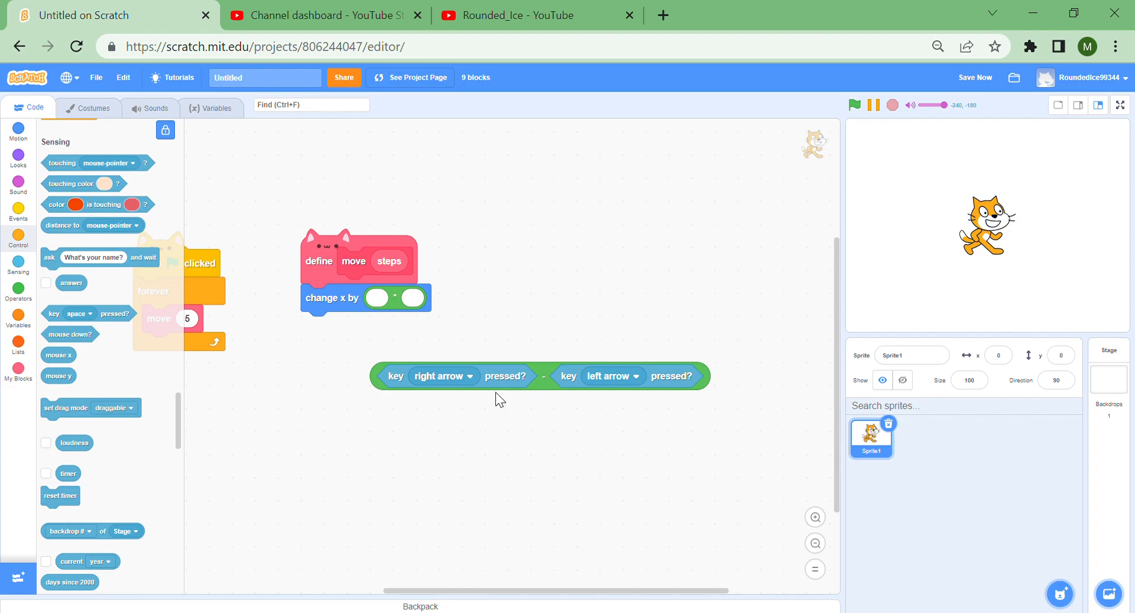
mouse_move(484, 396)
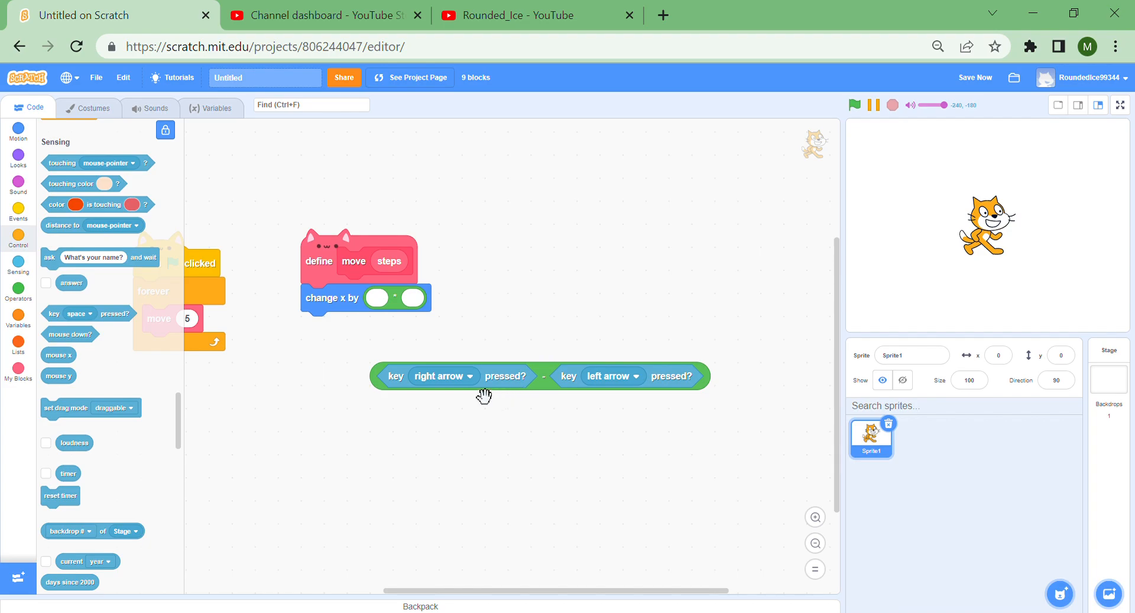
mouse_move(497, 448)
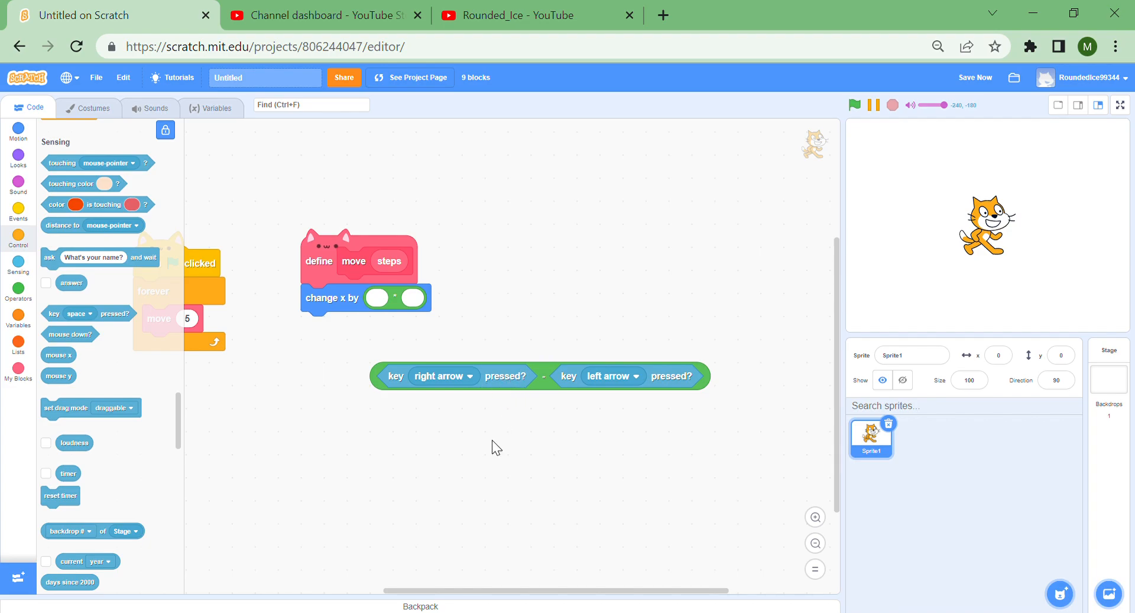
mouse_move(551, 395)
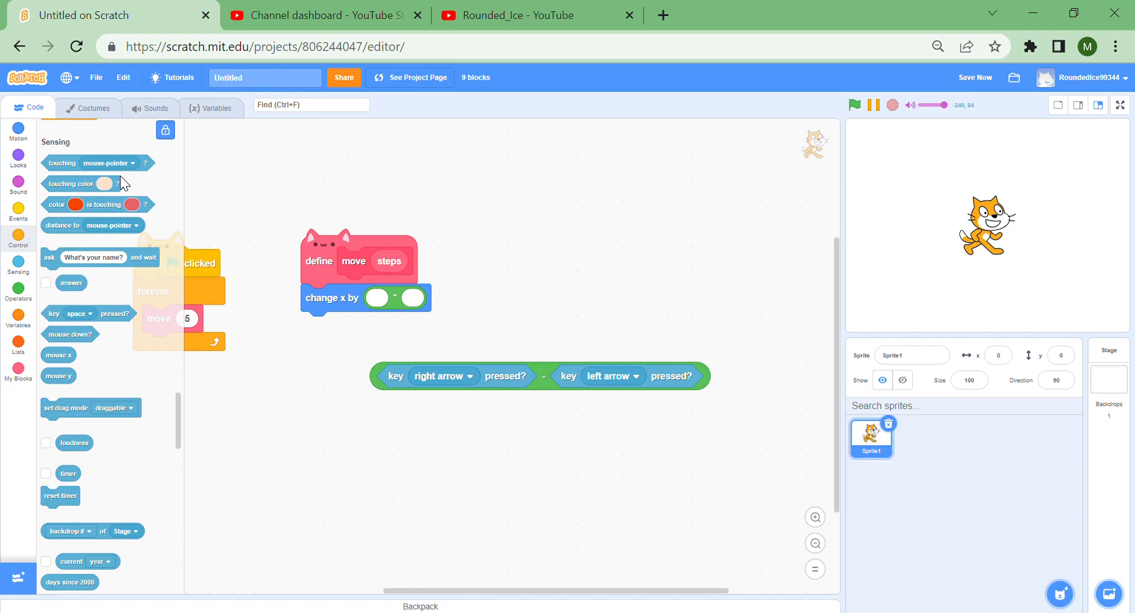
Use it in change x by (difference × steps), then duplicate as change y with up/down arrows
left_click_drag(538, 375, 638, 249)
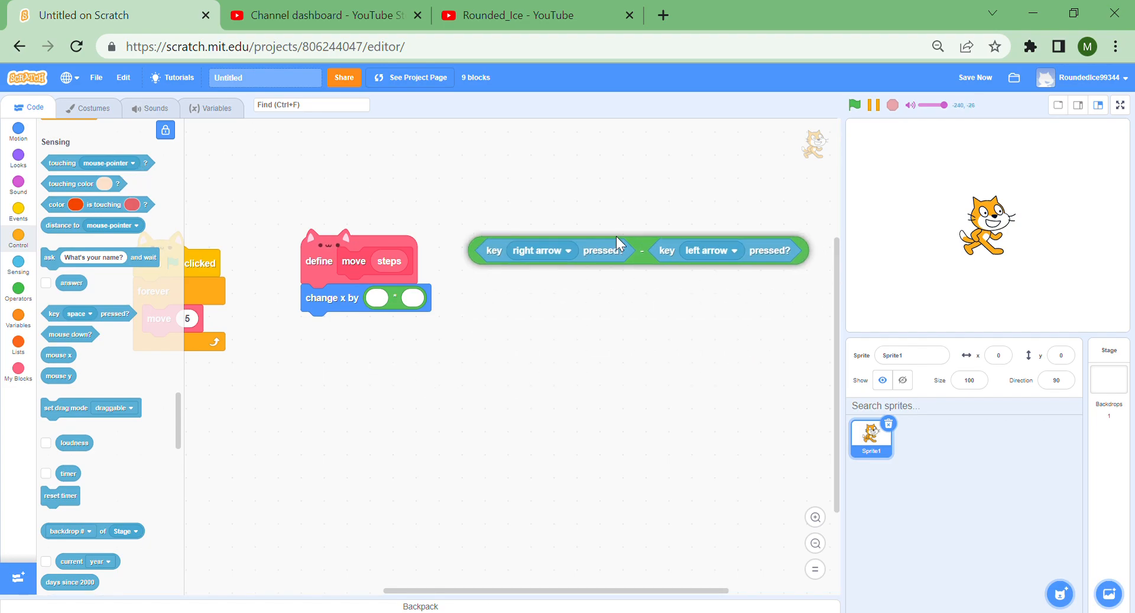
left_click_drag(617, 249, 624, 328)
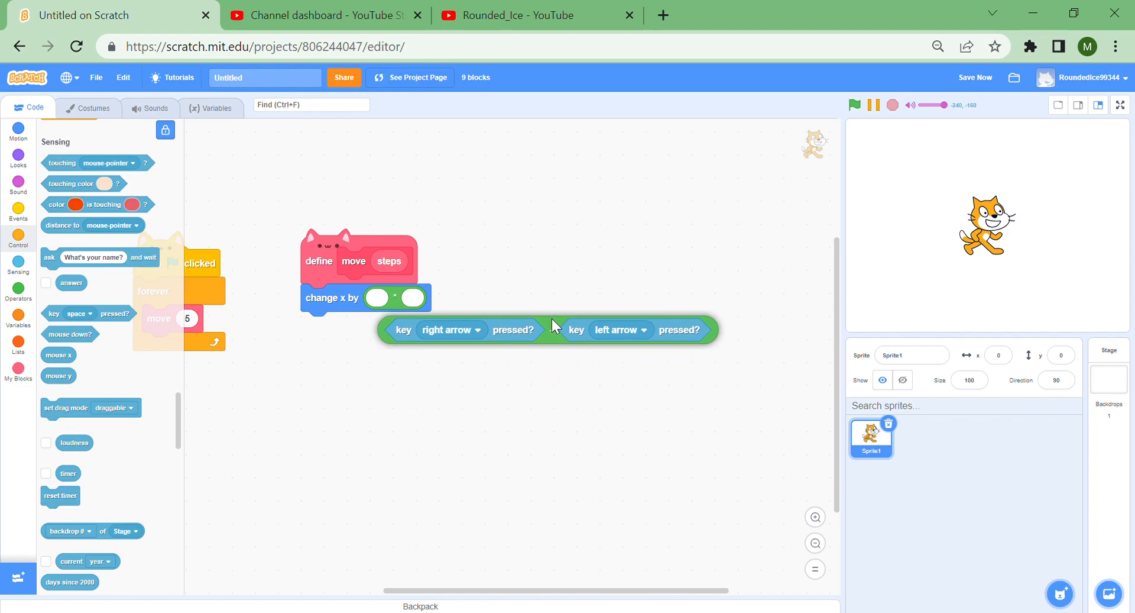
left_click_drag(546, 329, 507, 303)
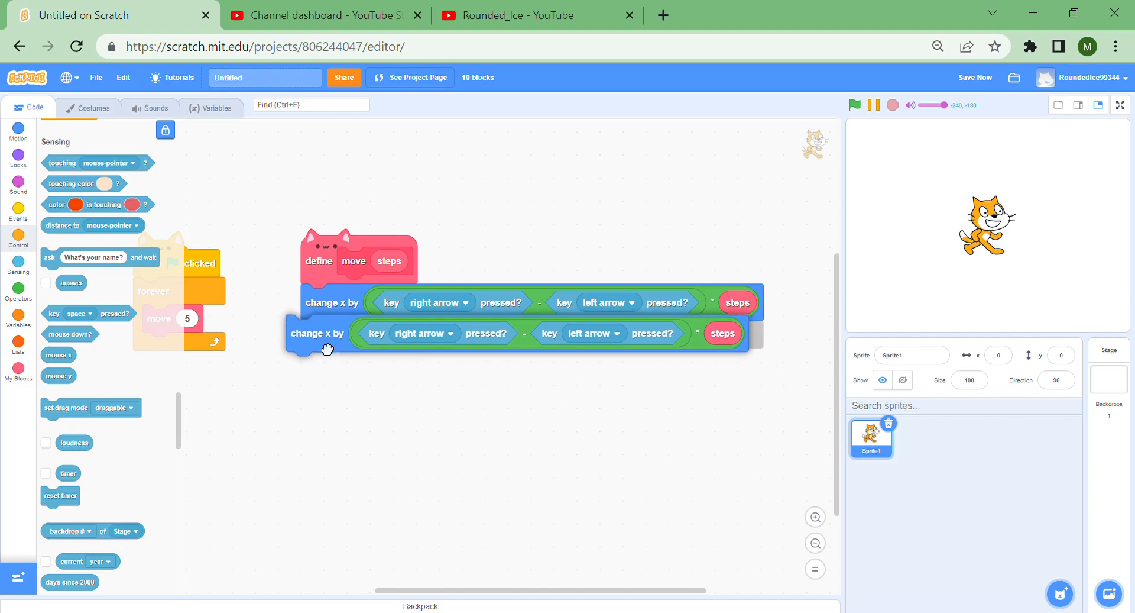
right_click(317, 333)
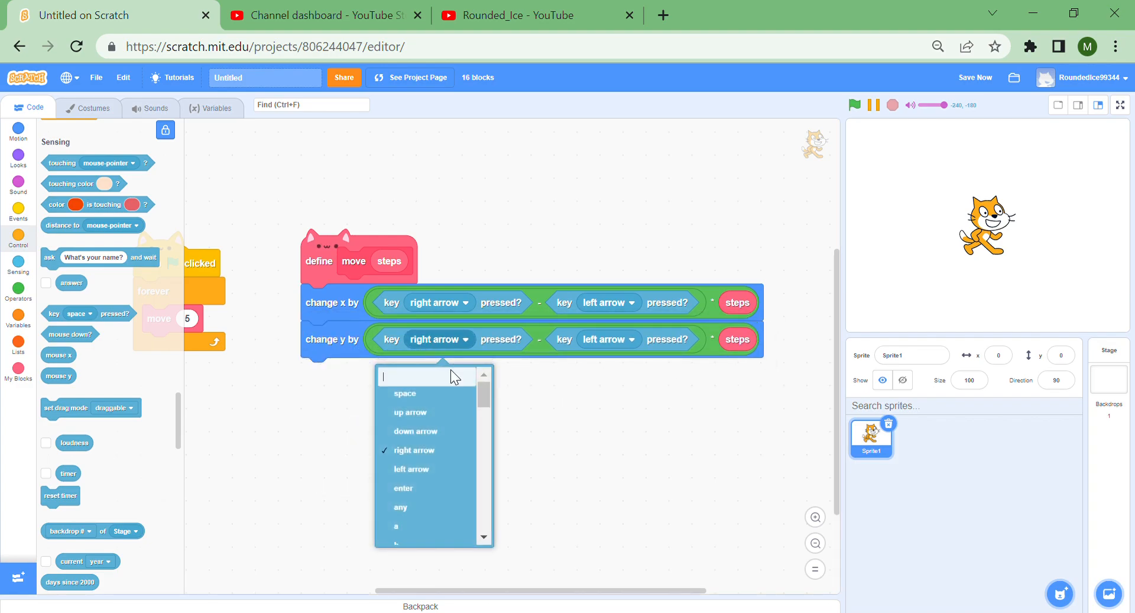
left_click(411, 413)
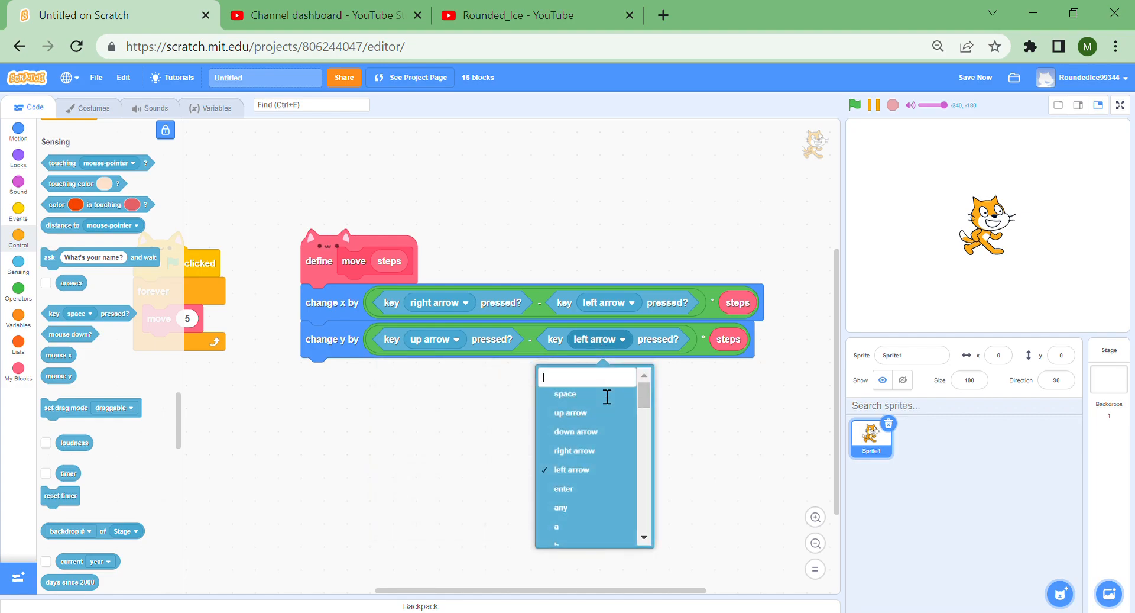
left_click(576, 431)
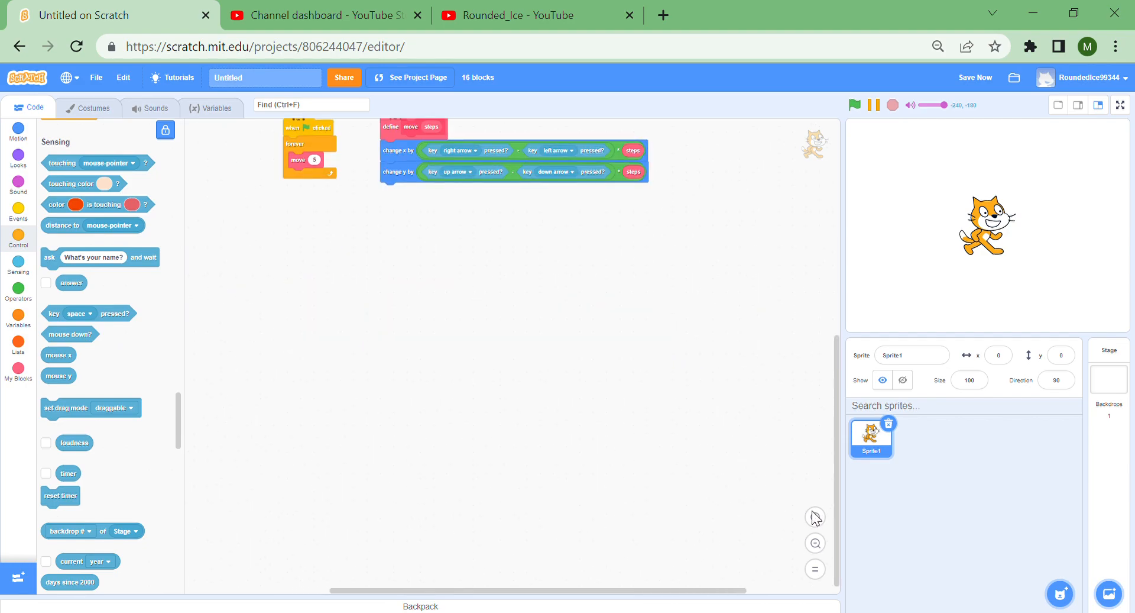
Set move to 1 step, run the project, drive the cat with arrow keys, then stop
left_click(858, 106)
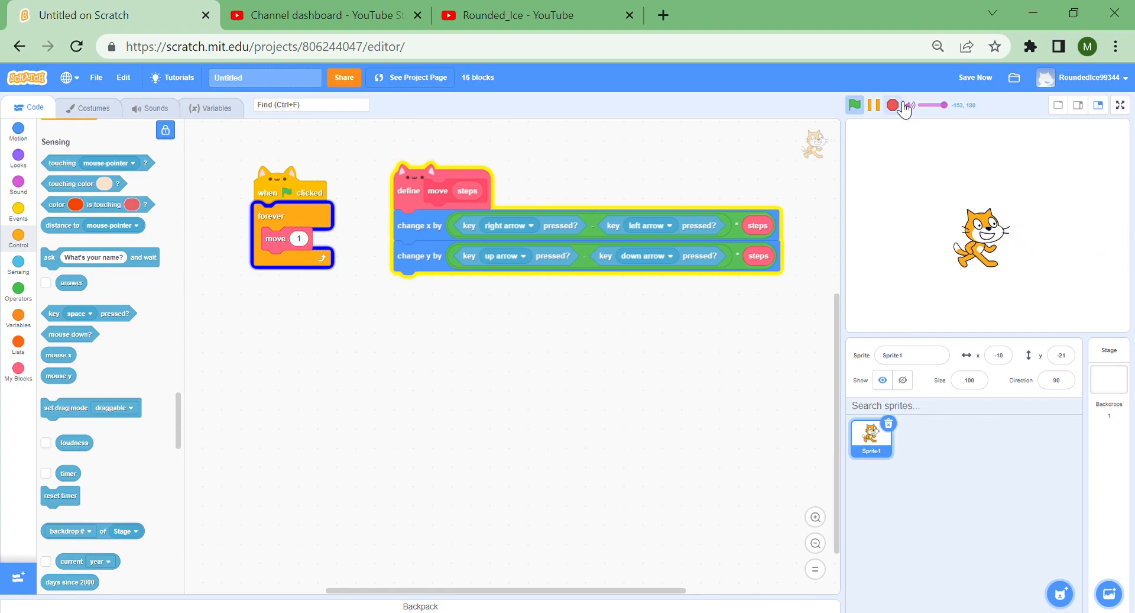
left_click(854, 105)
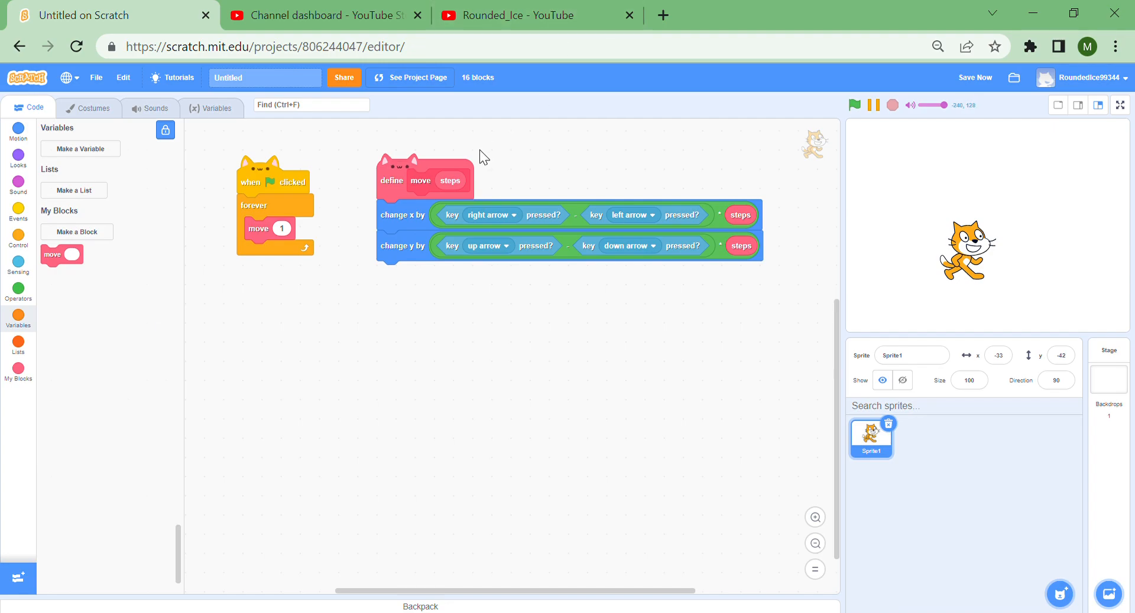
Build flag > forever > change x by (100 − x position) × 0.05, and run it
left_click_drag(275, 205, 321, 236)
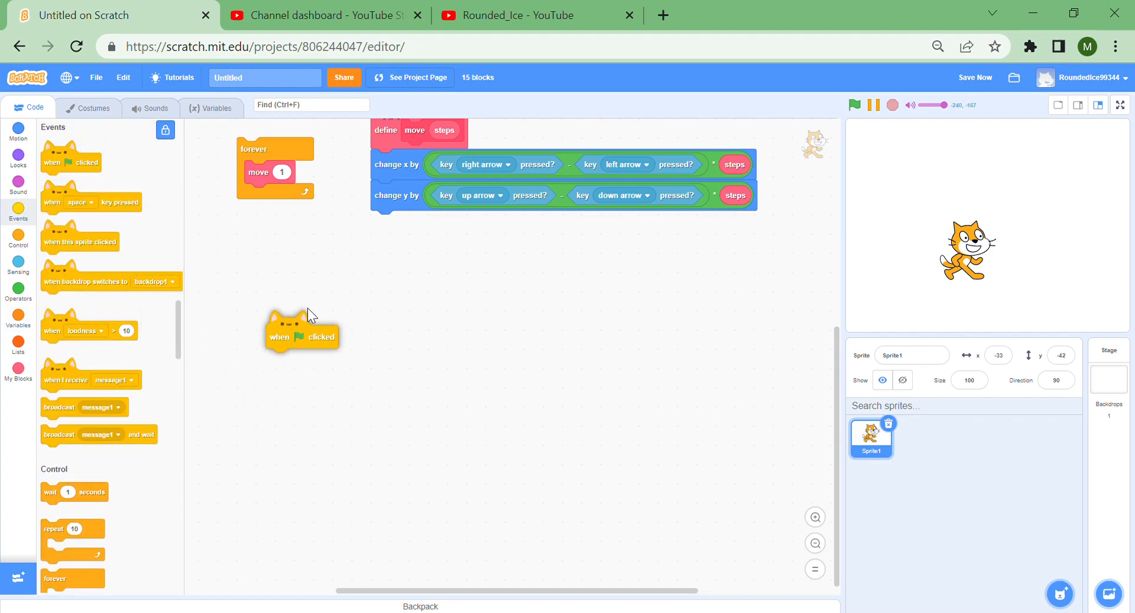
left_click(19, 239)
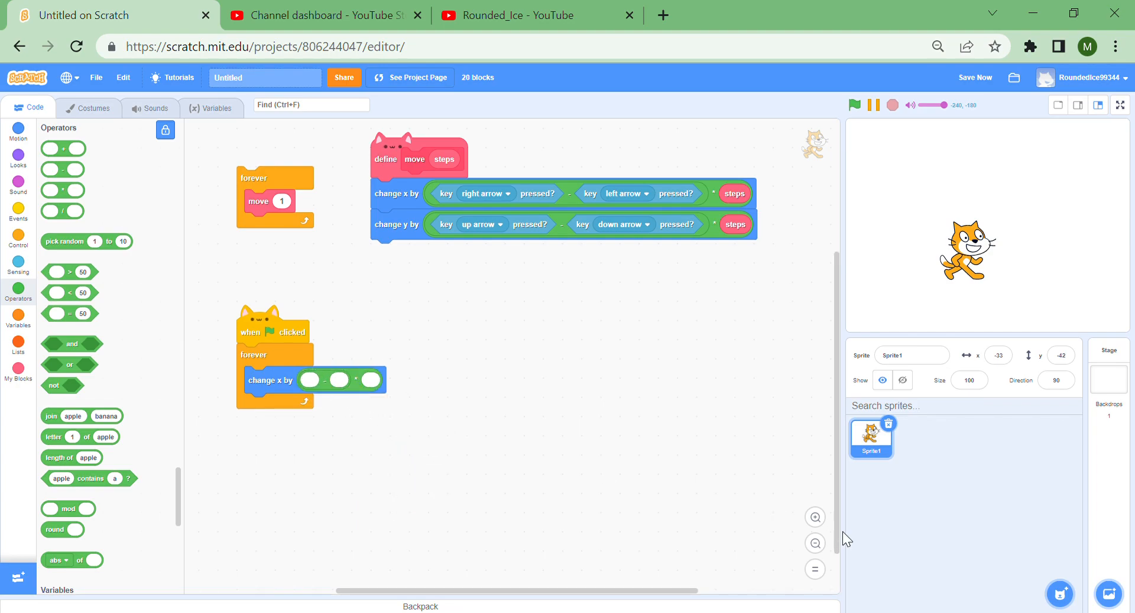
left_click(18, 128)
type("100")
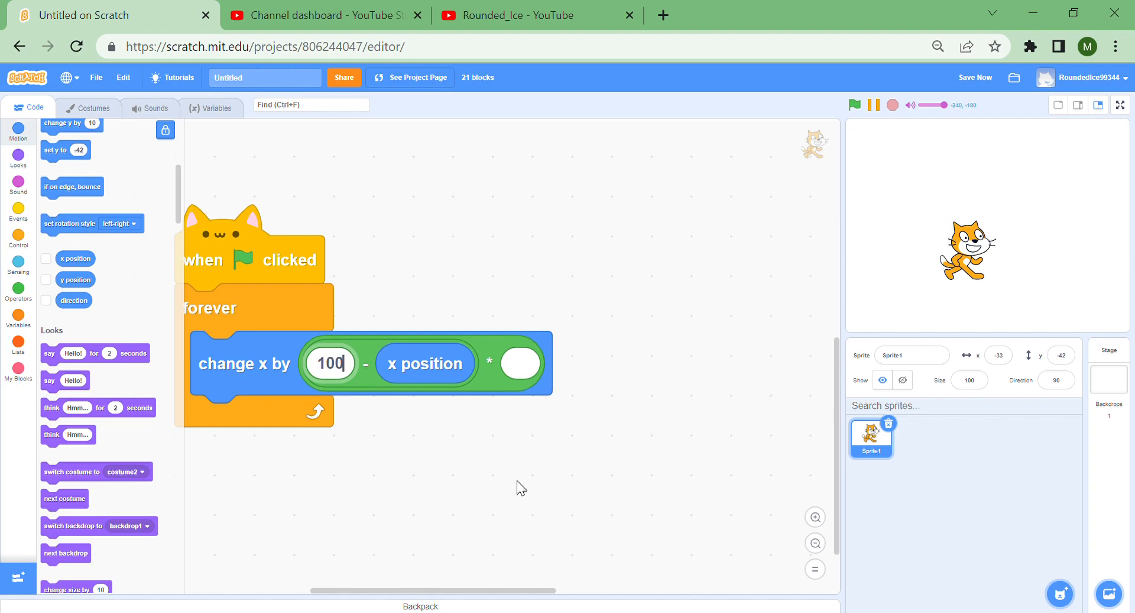
left_click(520, 364)
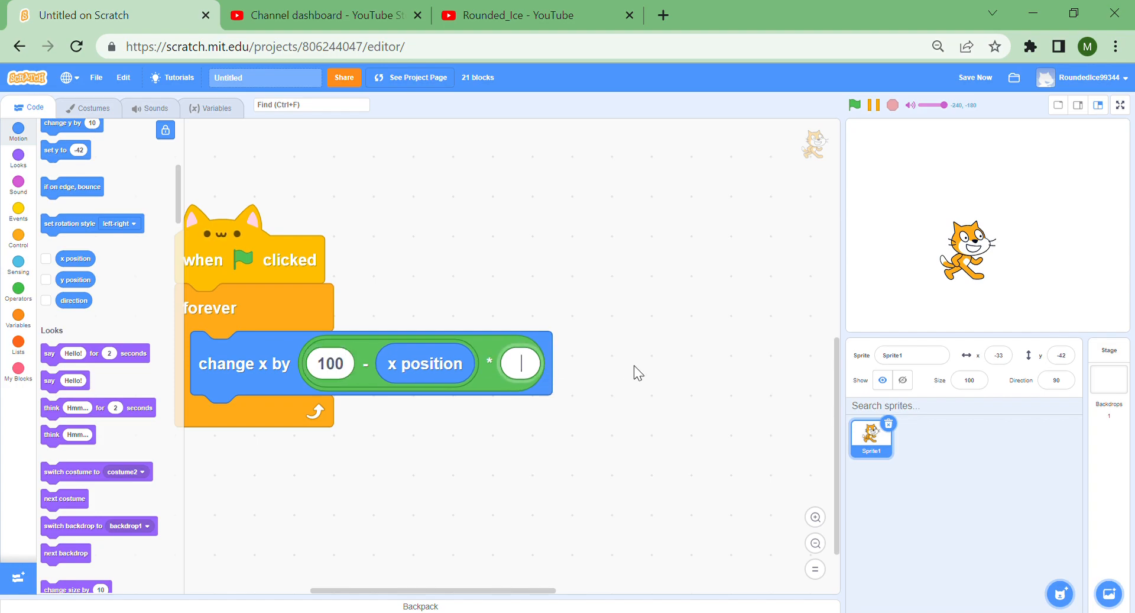
type("0")
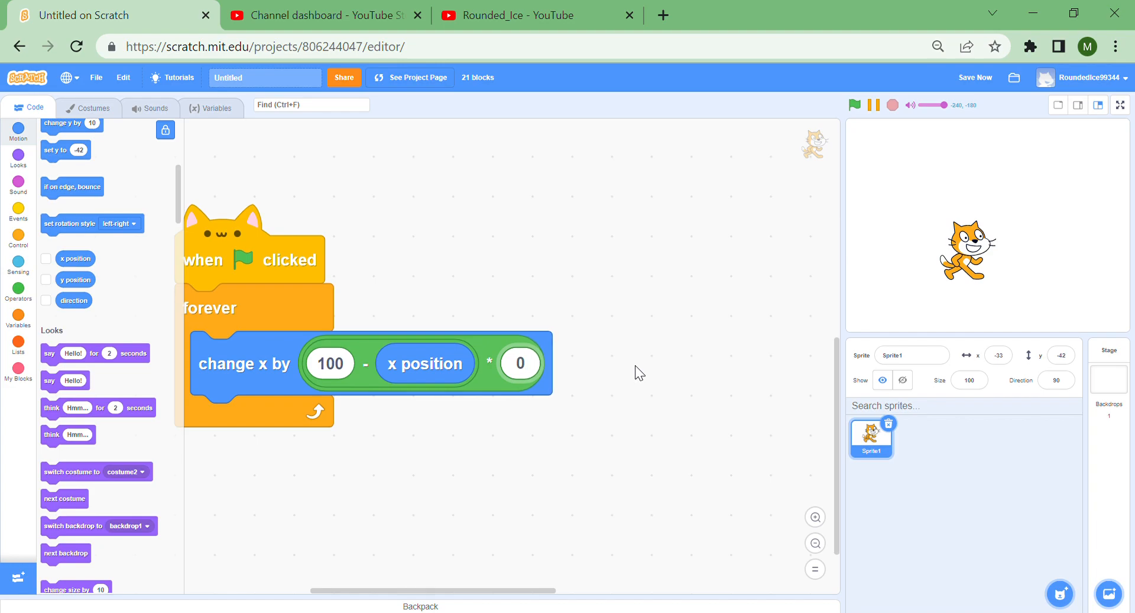
left_click(520, 363)
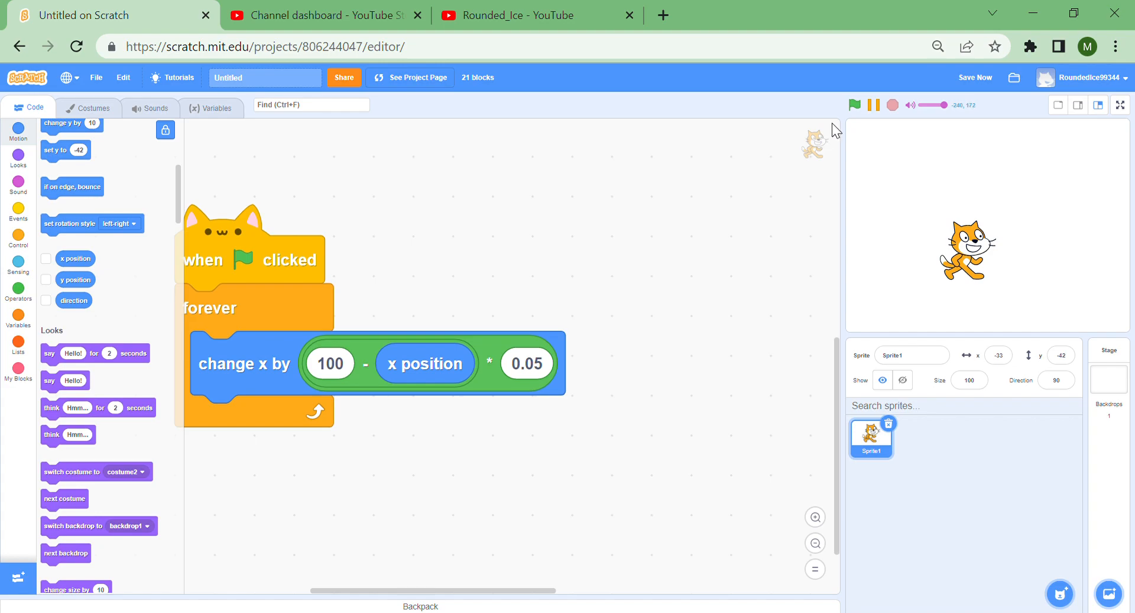
left_click(854, 105)
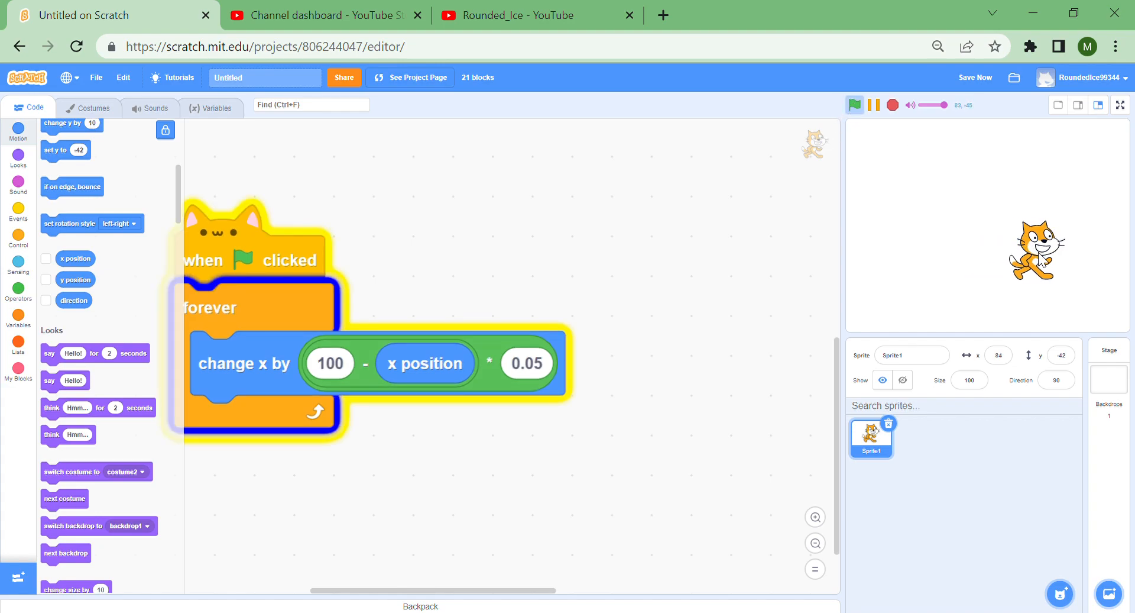
Toggle the full-screen stage and add 'set x to -240' at the script's start
left_click(1119, 105)
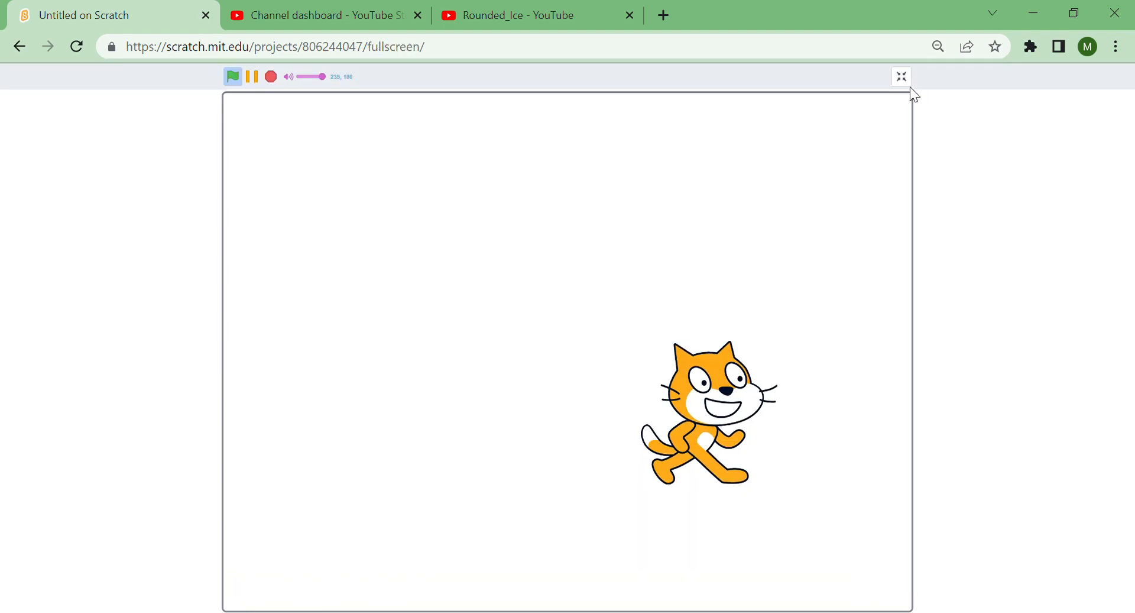
left_click(901, 77)
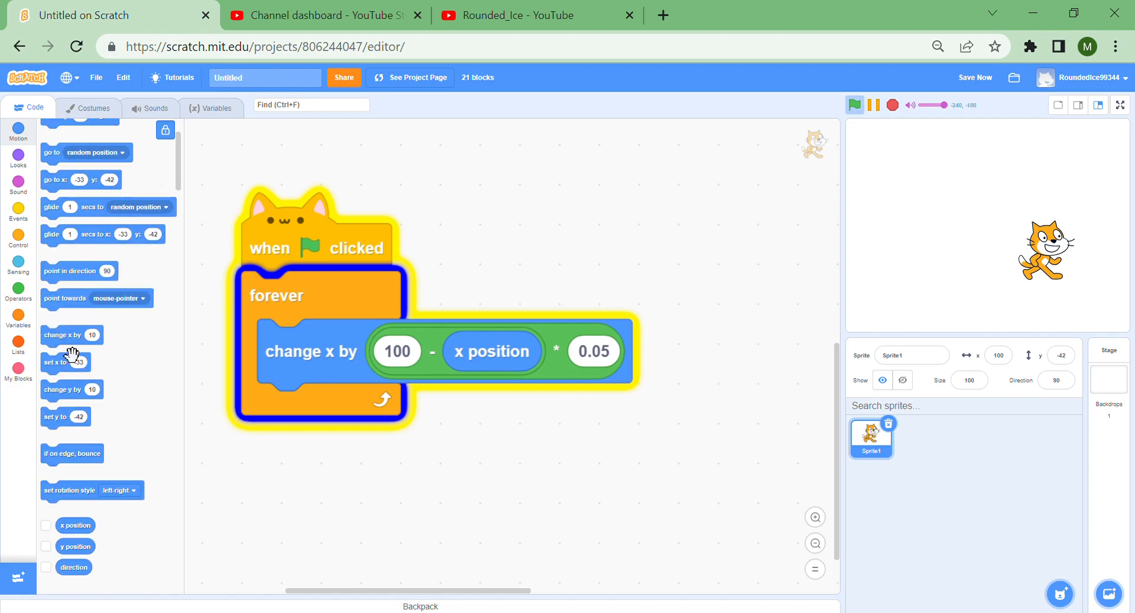
left_click_drag(58, 362, 279, 296)
type("-240")
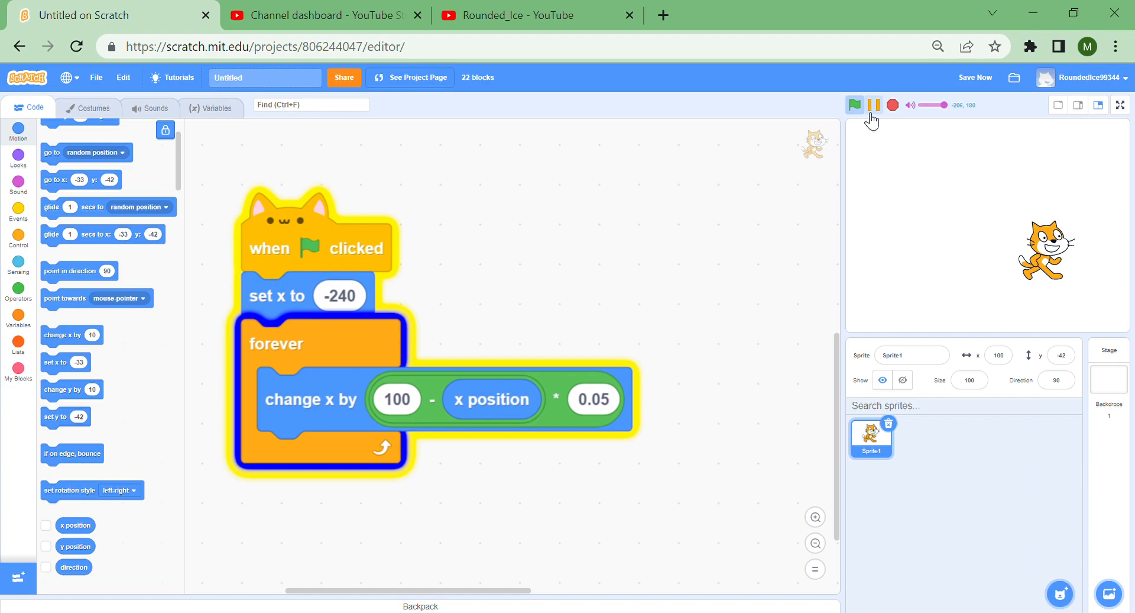
left_click(1120, 106)
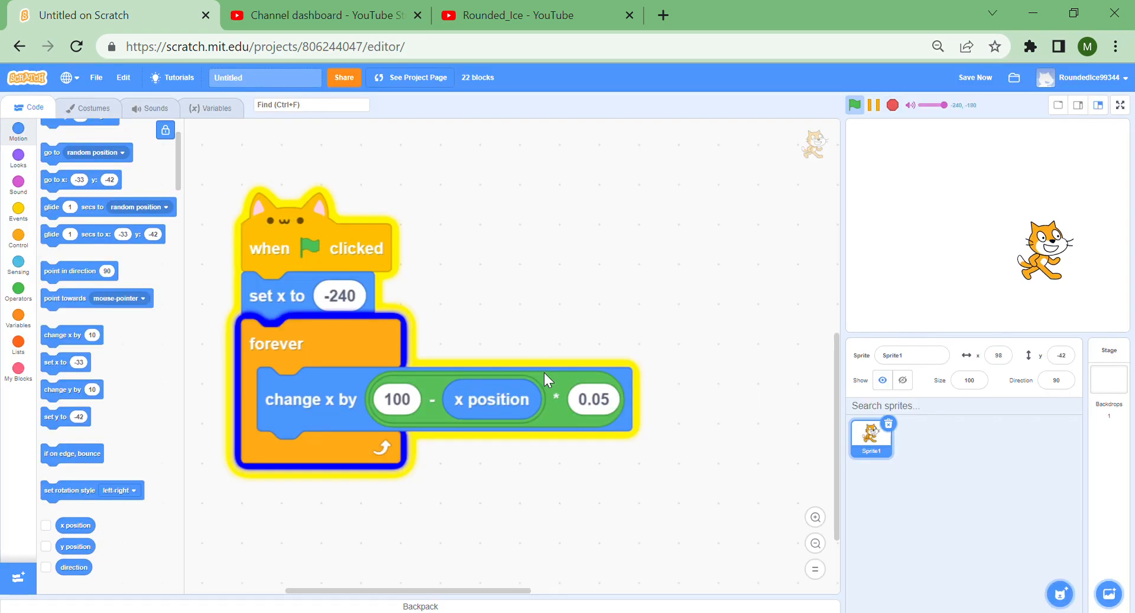
Change the multiplier to 0.5 and rerun the script several times to watch the glide
left_click(593, 399)
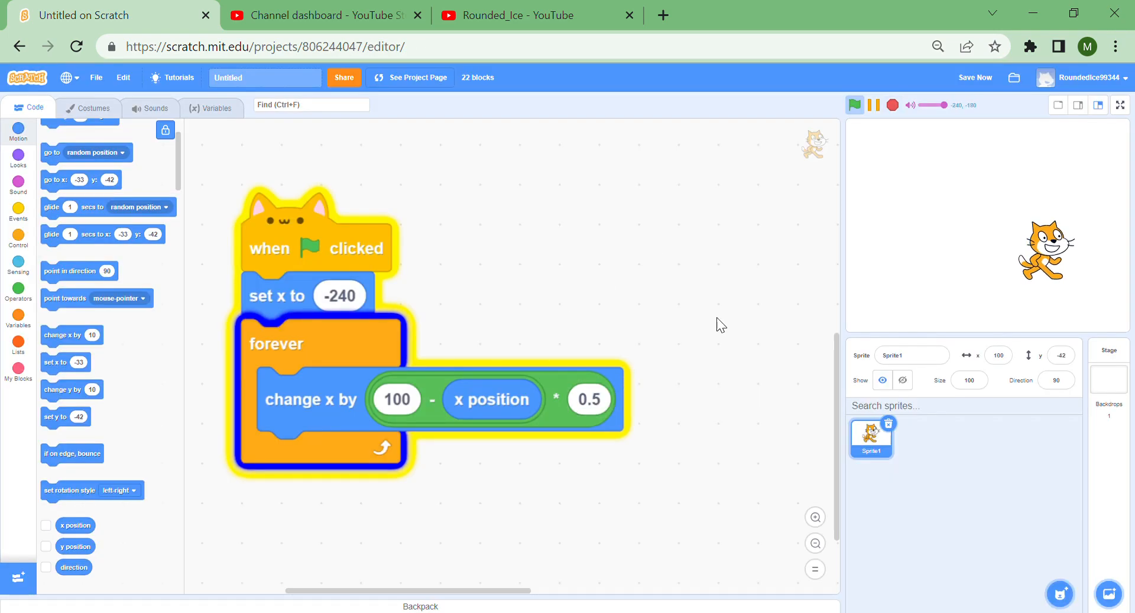
left_click(855, 105)
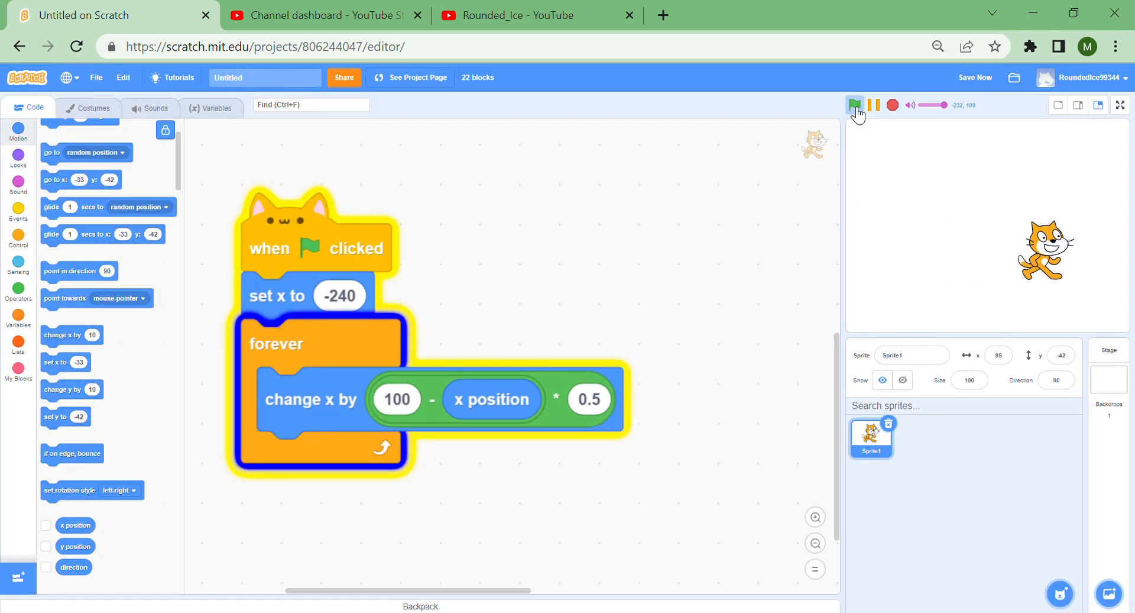
left_click(855, 106)
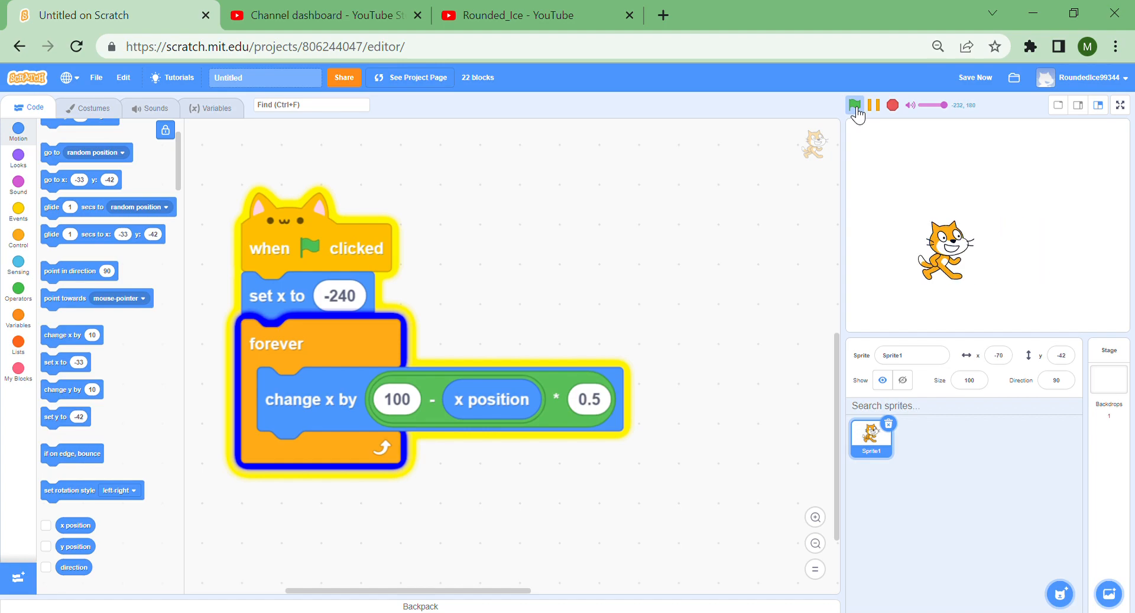
left_click(858, 105)
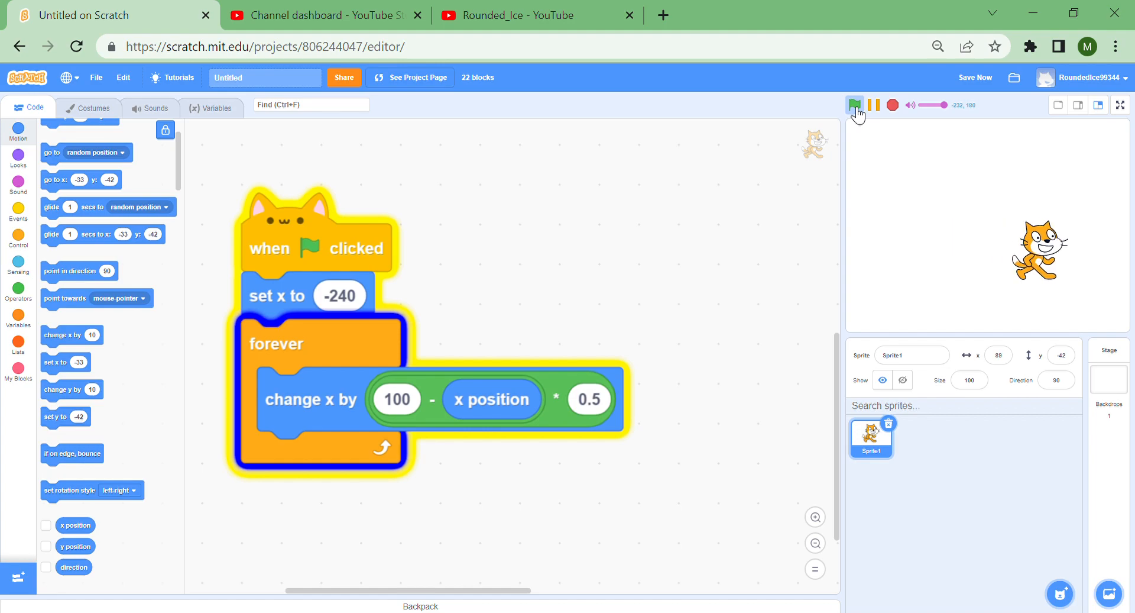
left_click(857, 105)
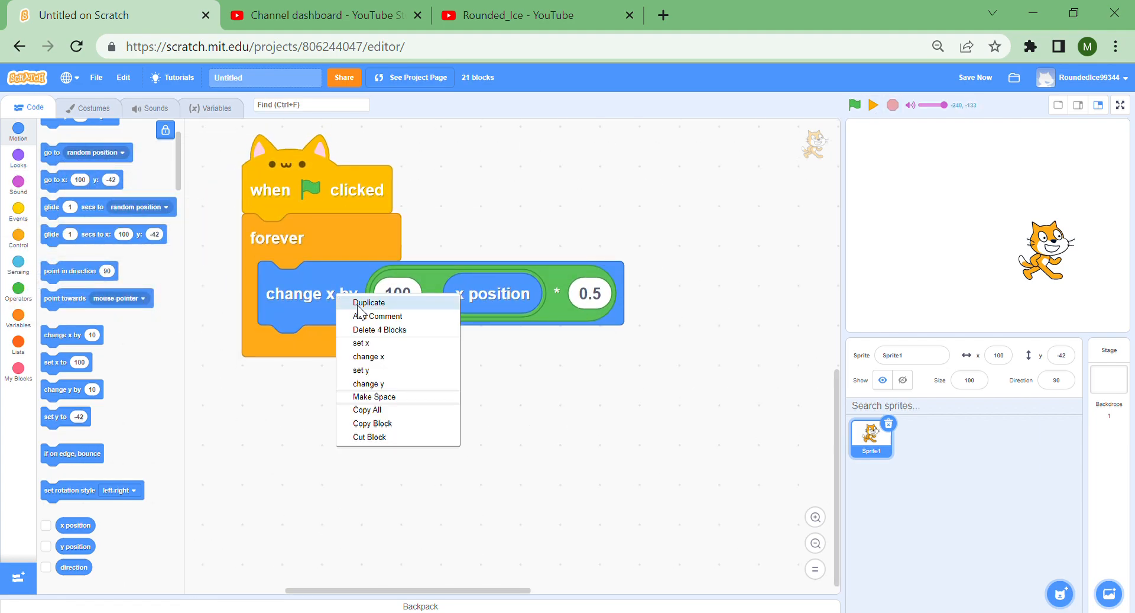
Duplicate change x into change y and insert mouse x and mouse y into the formulas
left_click(369, 302)
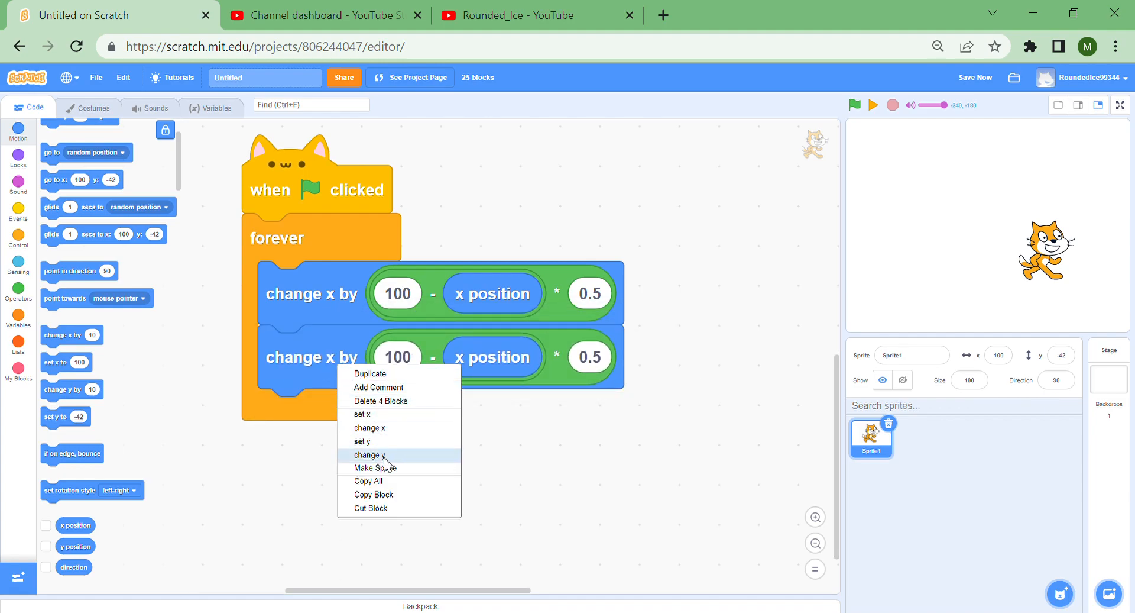
left_click(369, 455)
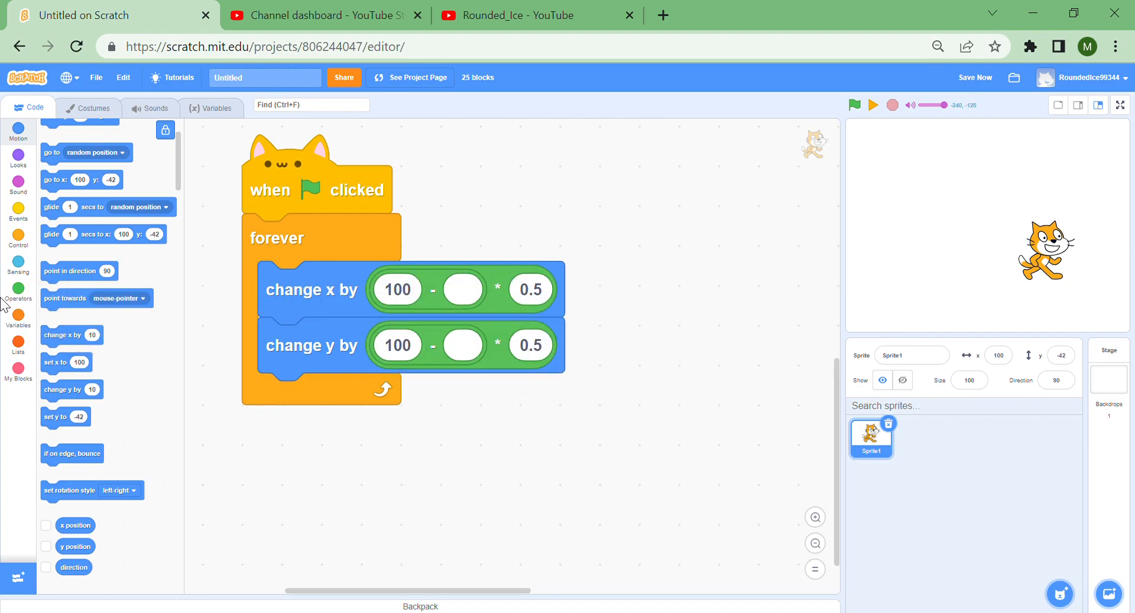
left_click(17, 258)
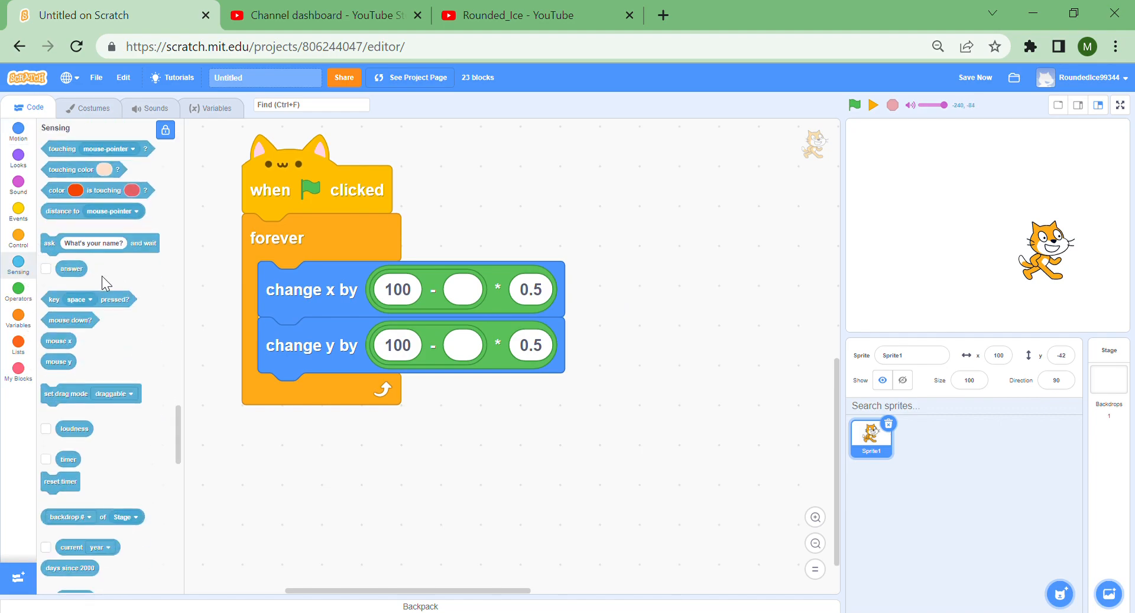
left_click_drag(58, 341, 462, 293)
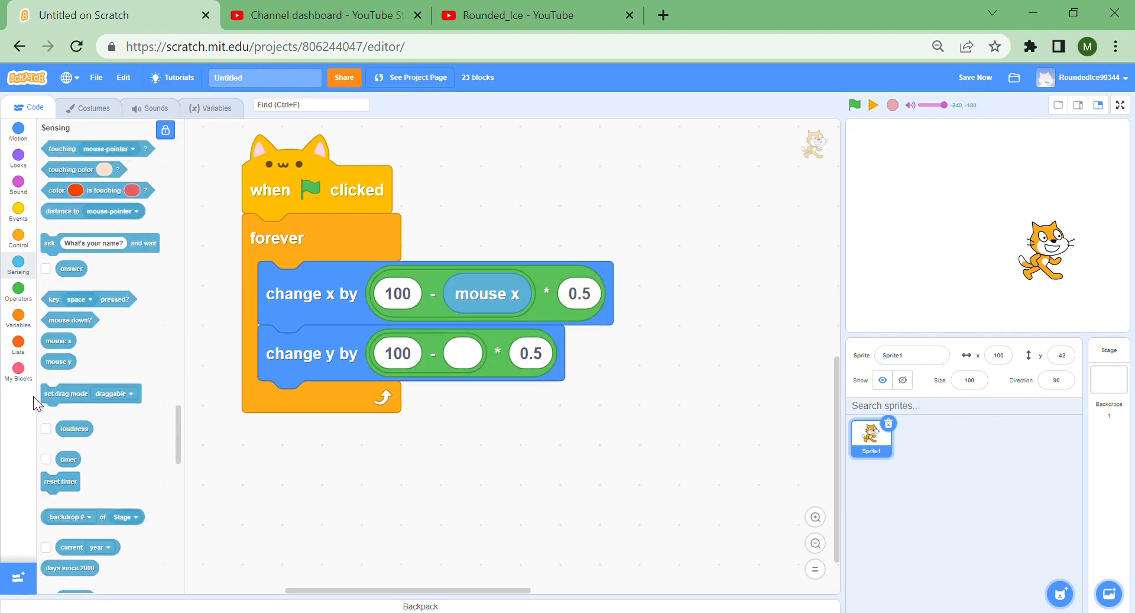
left_click_drag(58, 361, 415, 355)
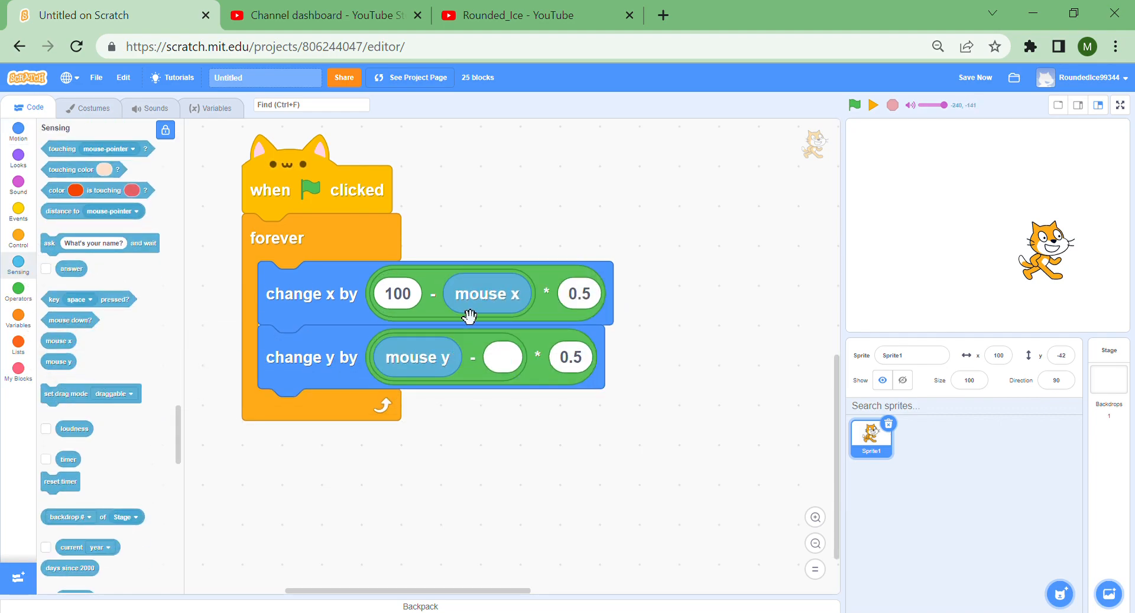
left_click(17, 133)
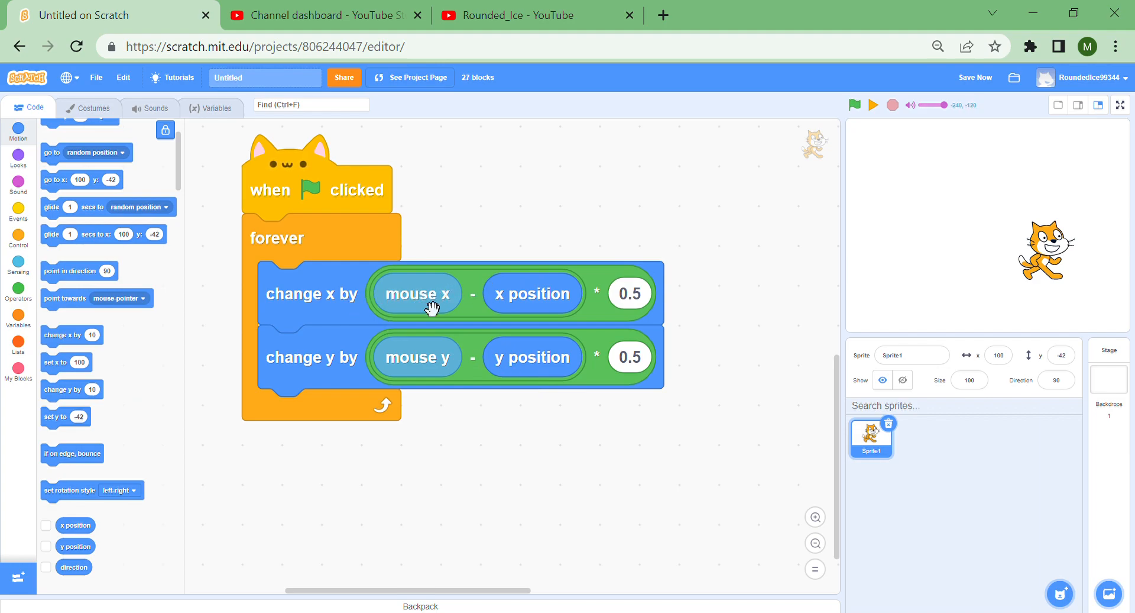
mouse_move(536, 293)
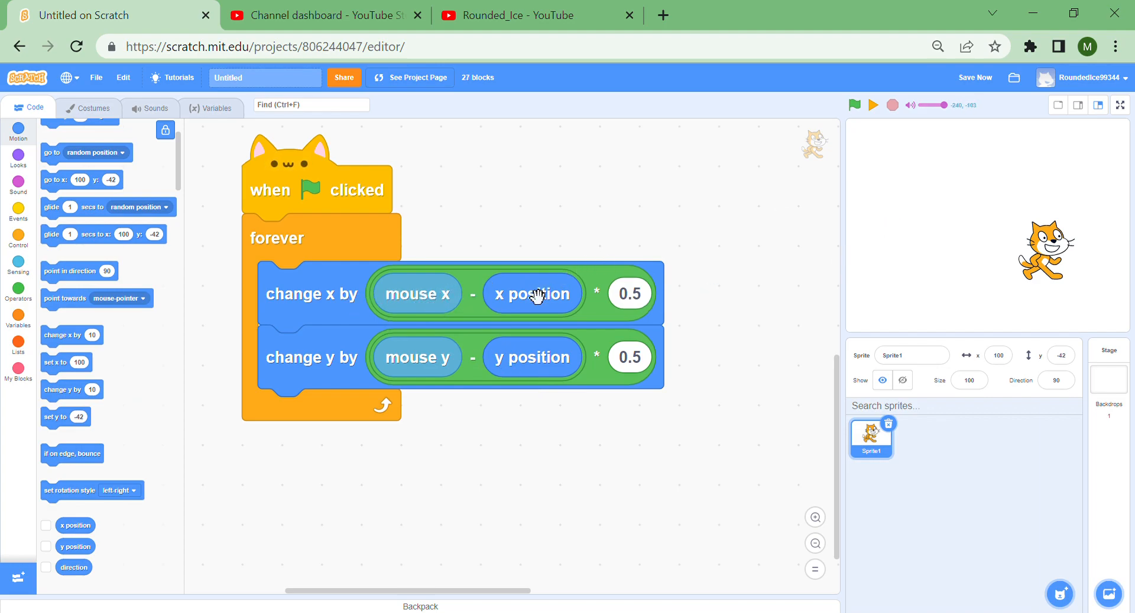
Rearrange the x formula into (mouse x − x position) × 0.5 and view the stage full screen
left_click_drag(416, 293, 444, 186)
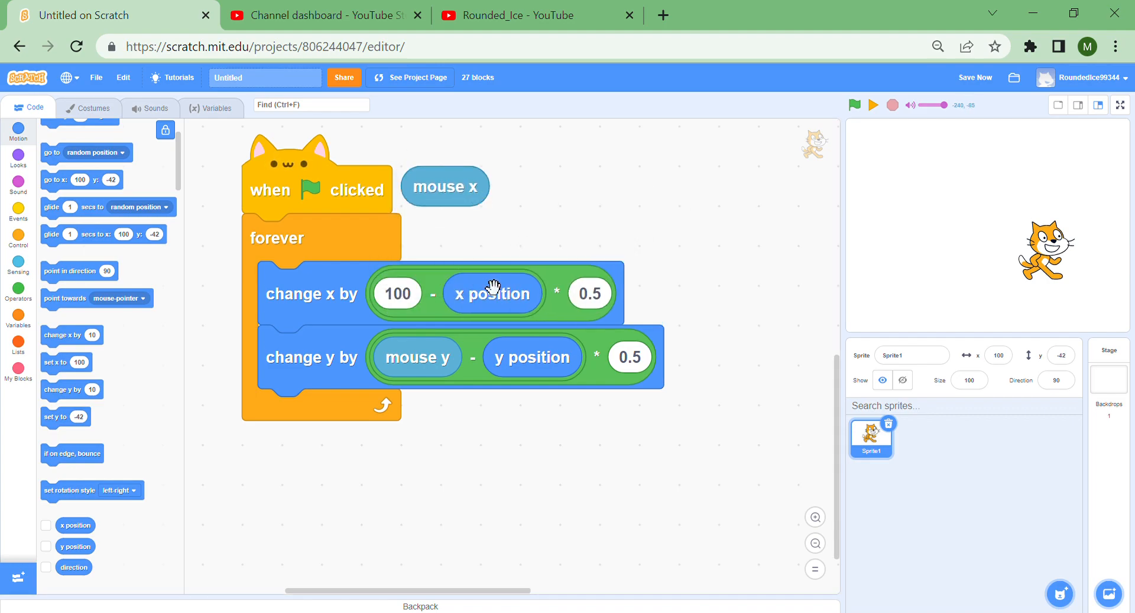
left_click_drag(492, 294, 569, 185)
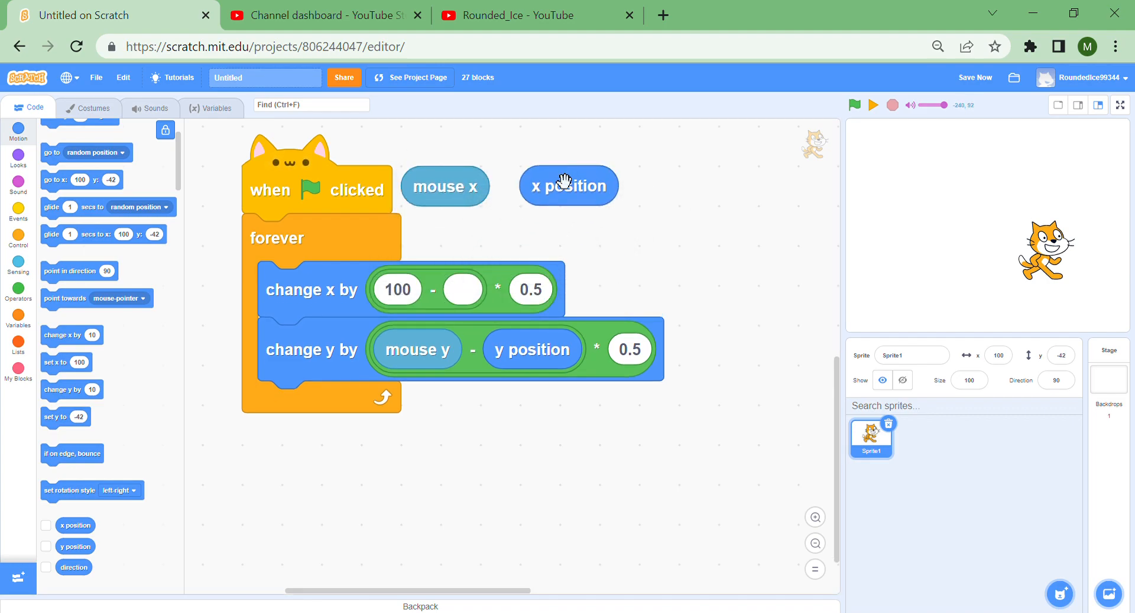
mouse_move(722, 189)
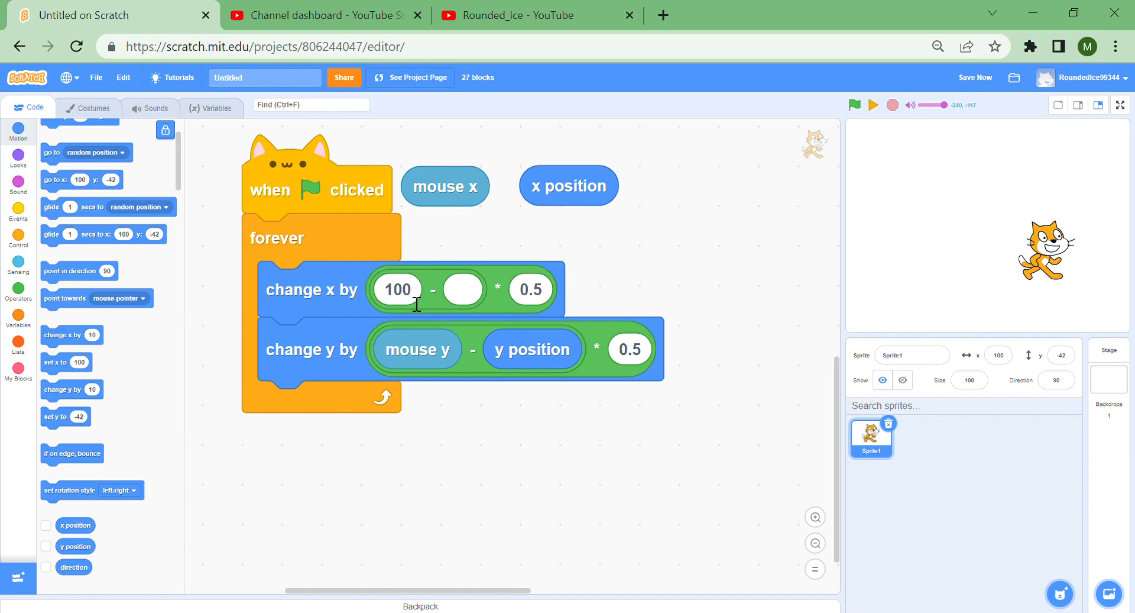
left_click(462, 289)
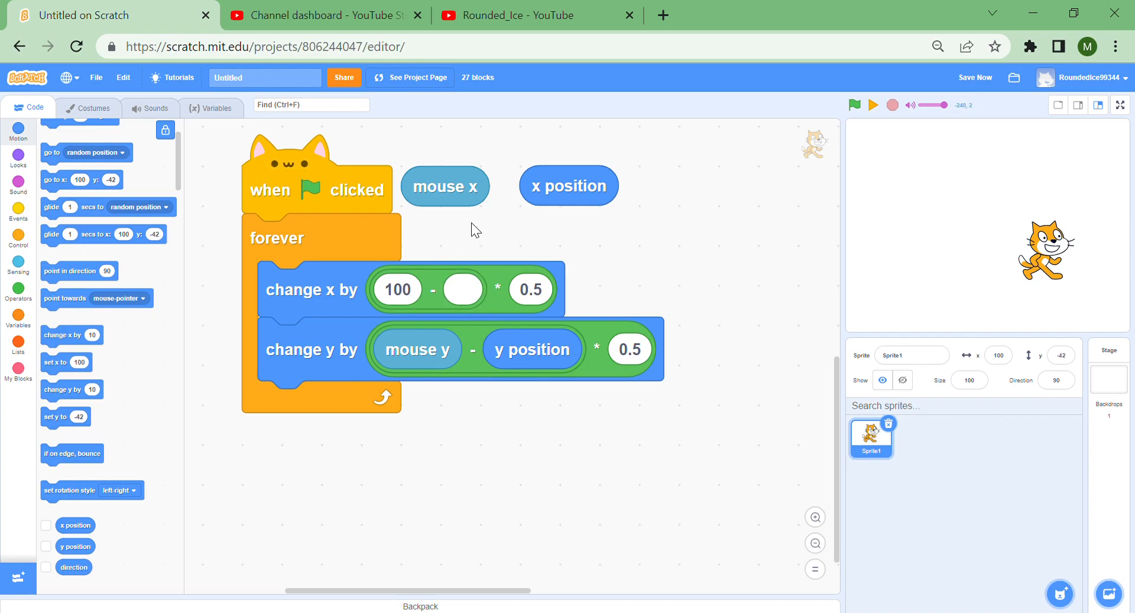
left_click_drag(445, 185, 416, 294)
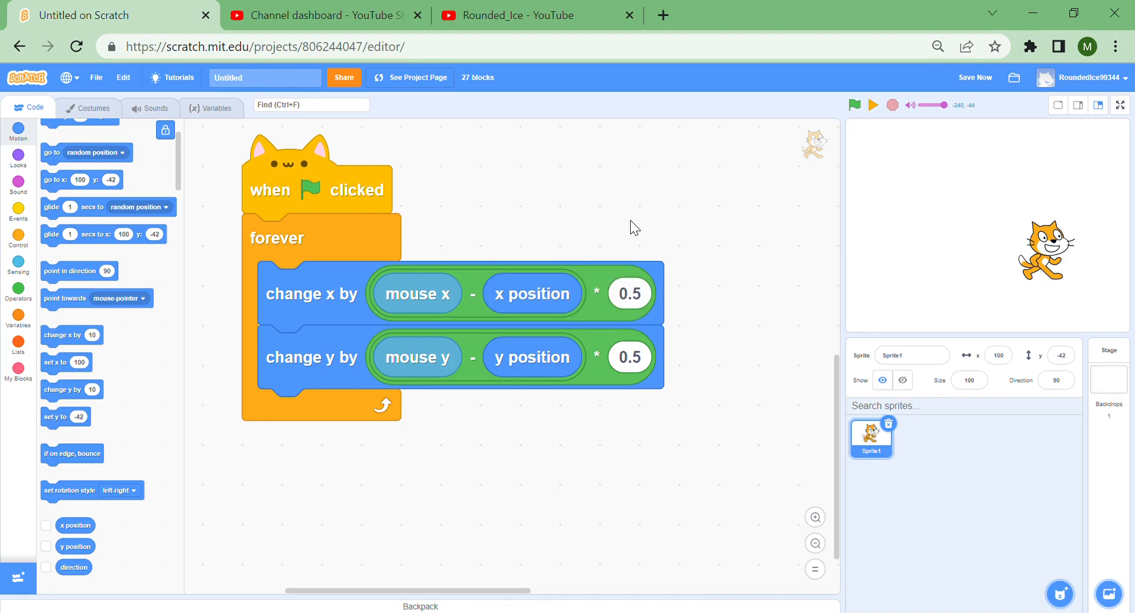
left_click(1120, 105)
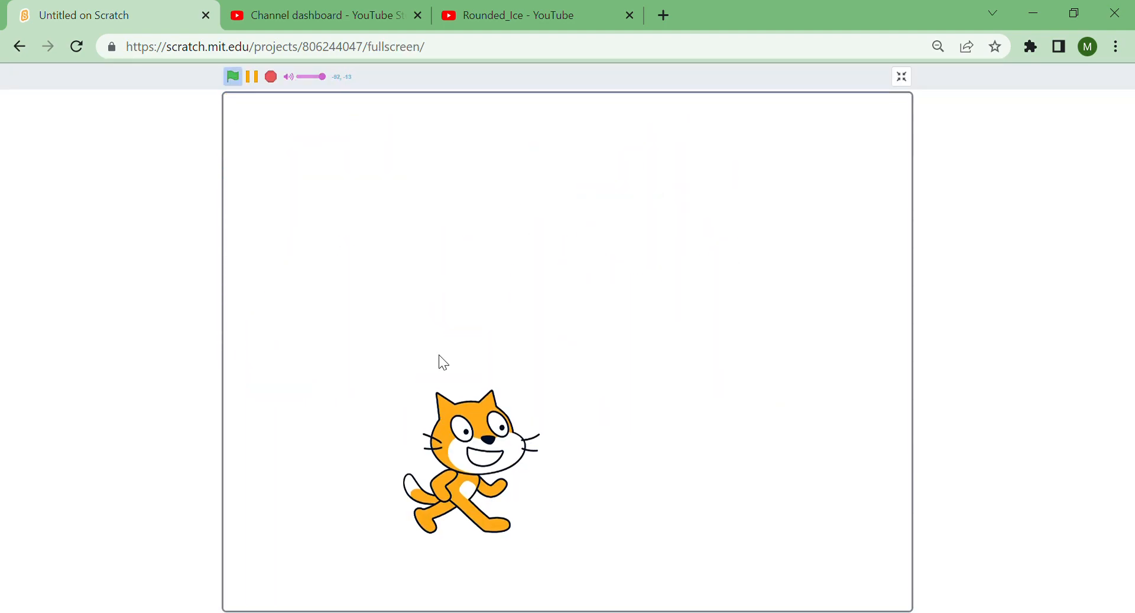
Lower both multipliers to 0.025 while testing full screen, then zoom out to all scripts
left_click(900, 76)
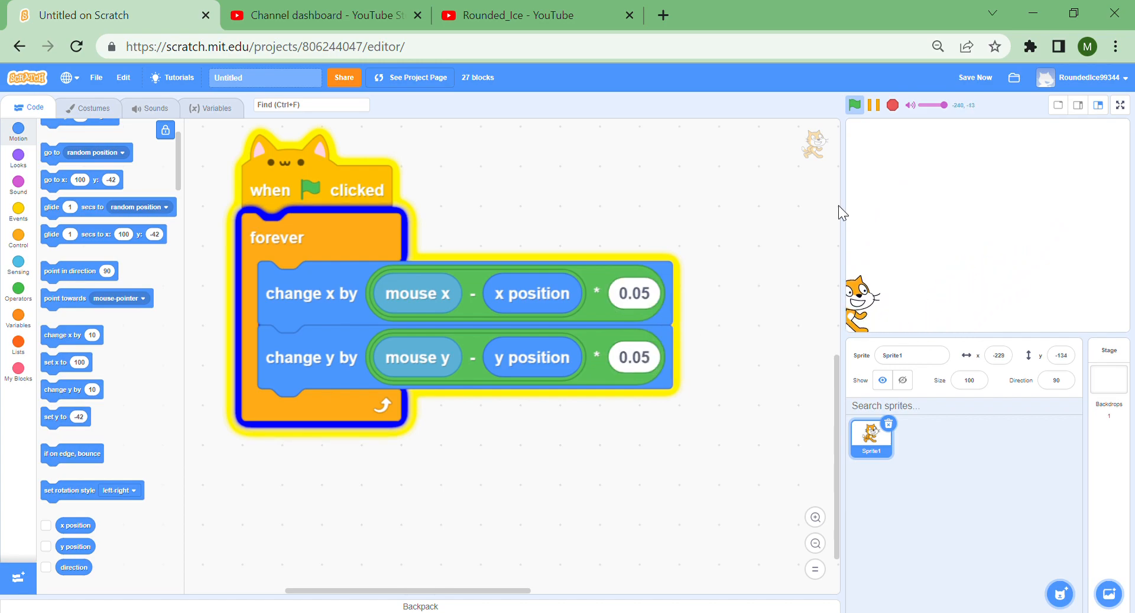
left_click(1117, 105)
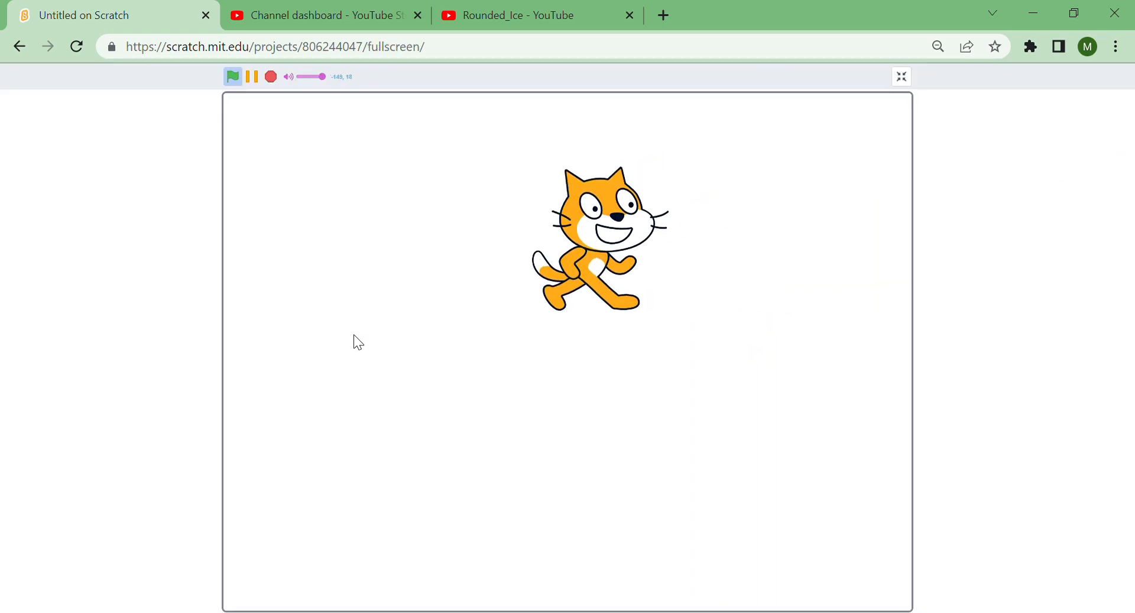
mouse_move(411, 172)
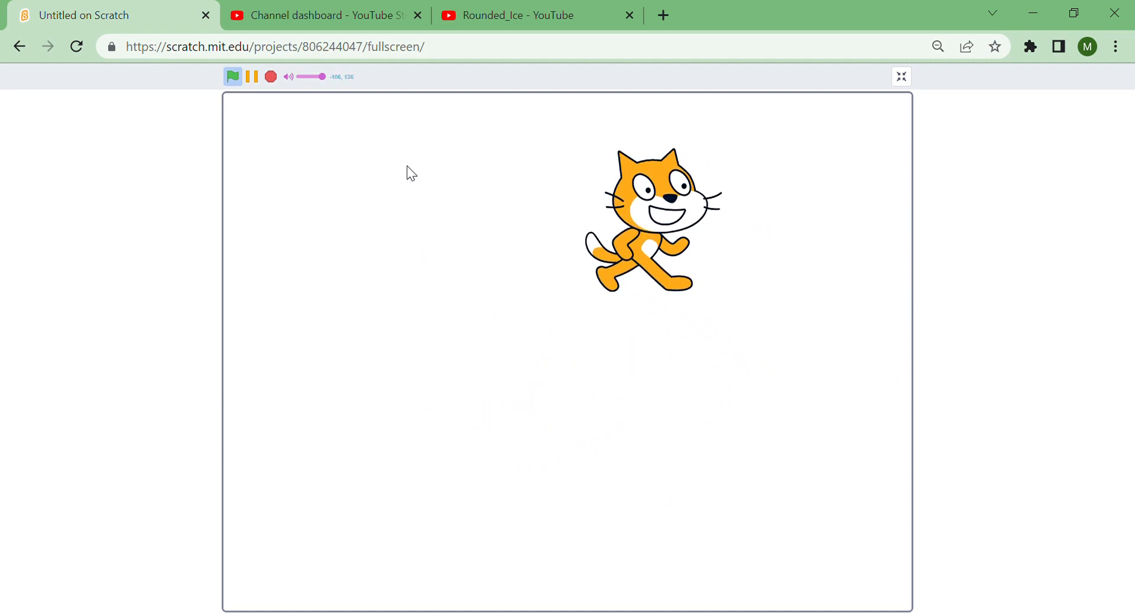
mouse_move(520, 212)
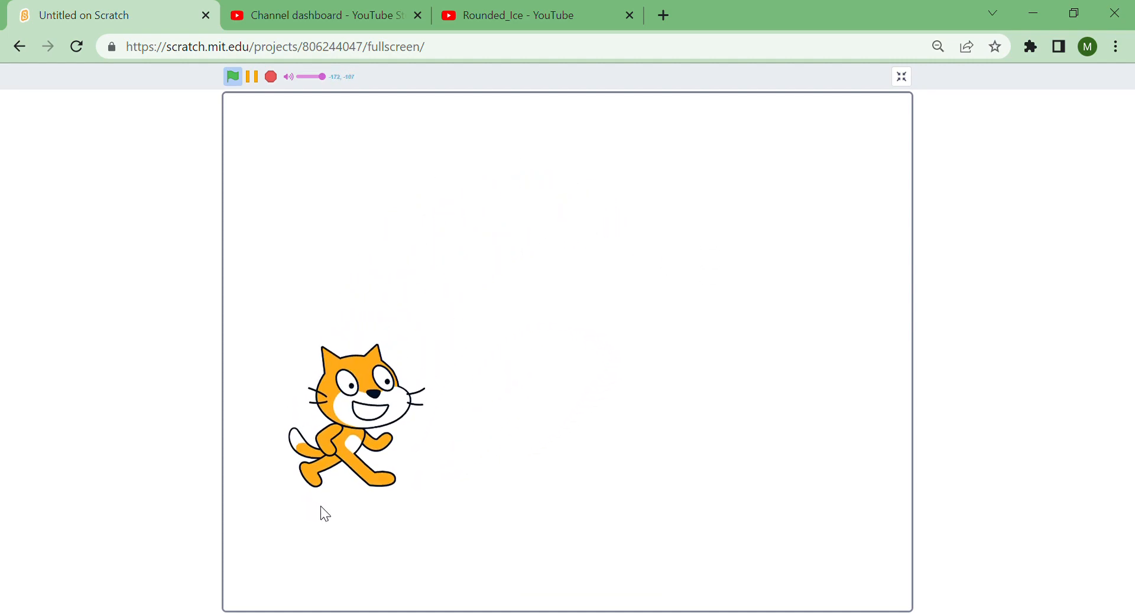
mouse_move(362, 217)
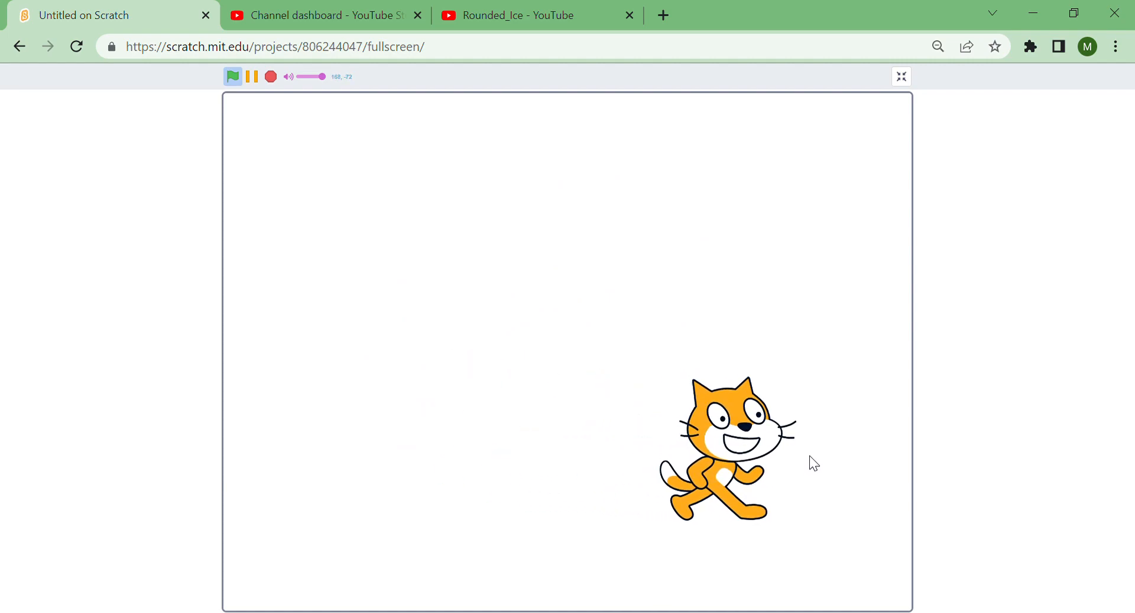
mouse_move(362, 407)
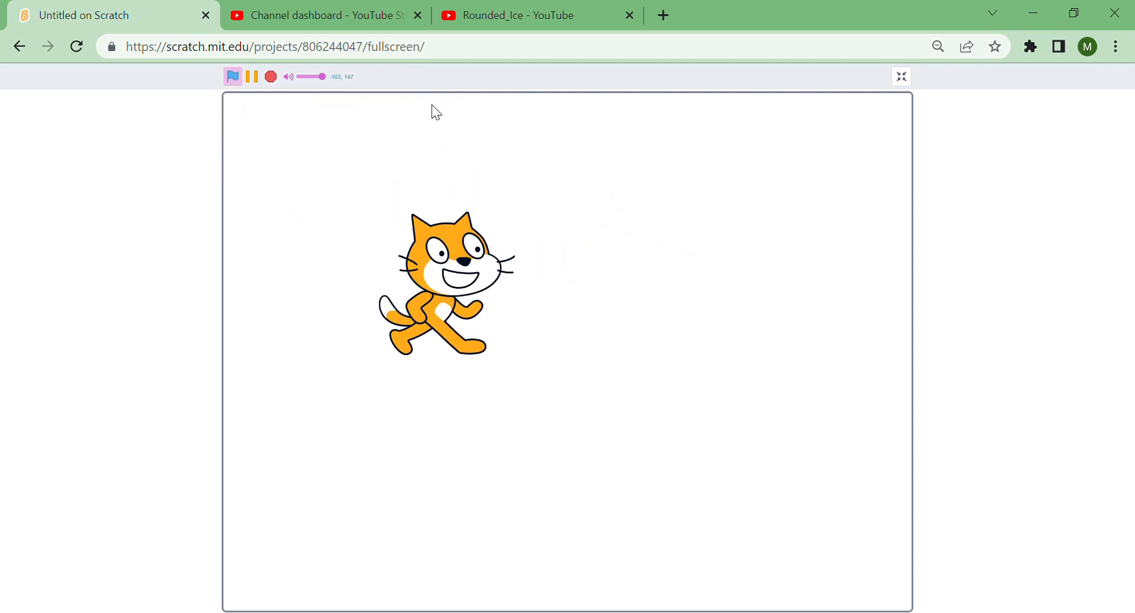
mouse_move(784, 326)
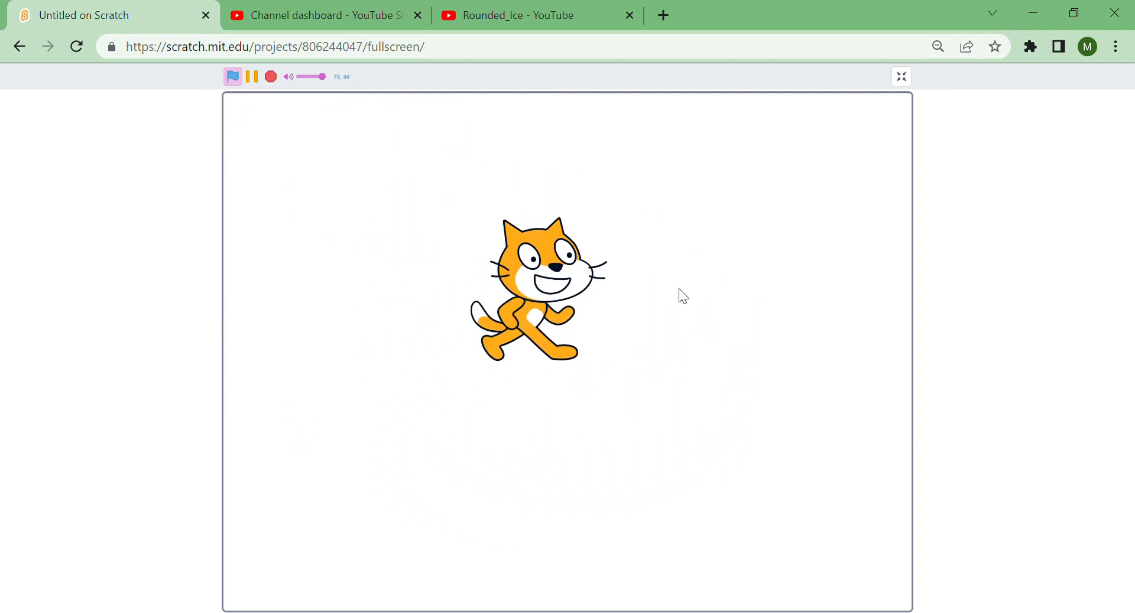
mouse_move(423, 426)
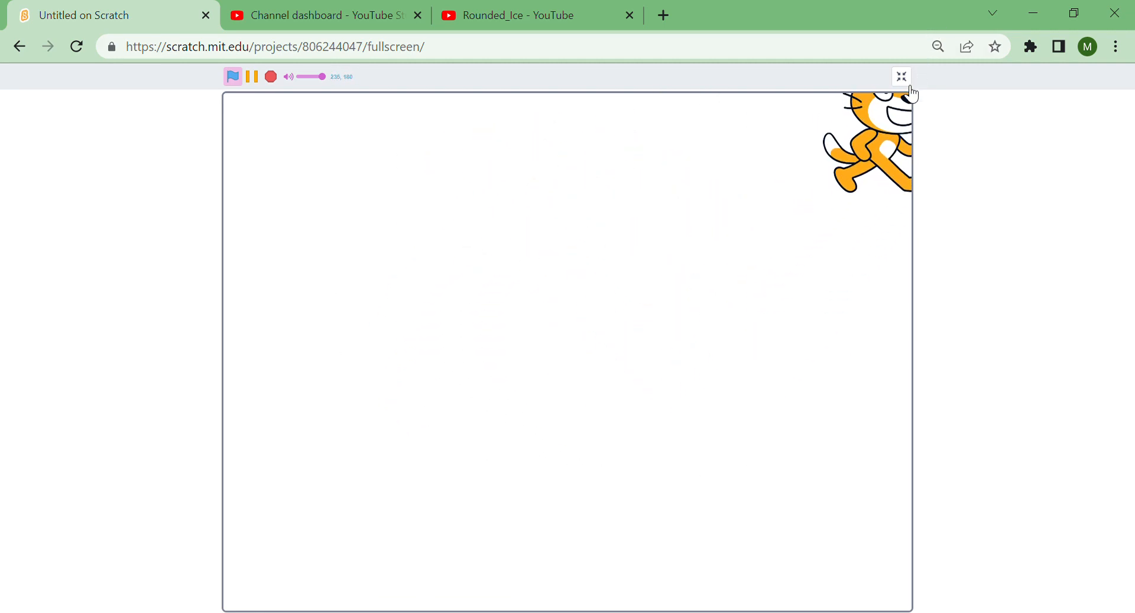
left_click(900, 76)
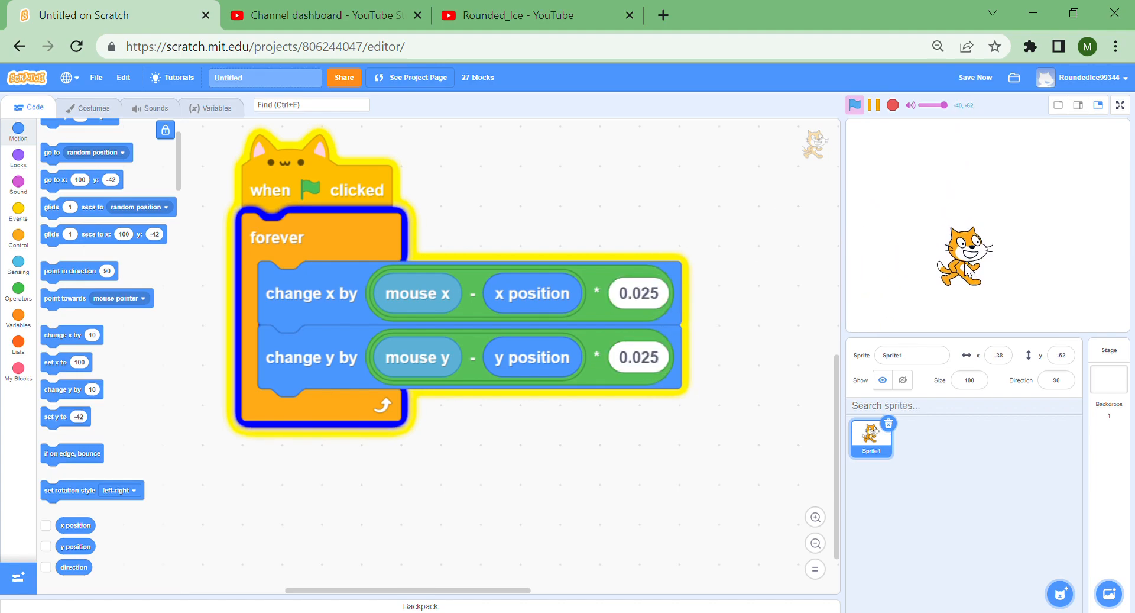
left_click(1116, 106)
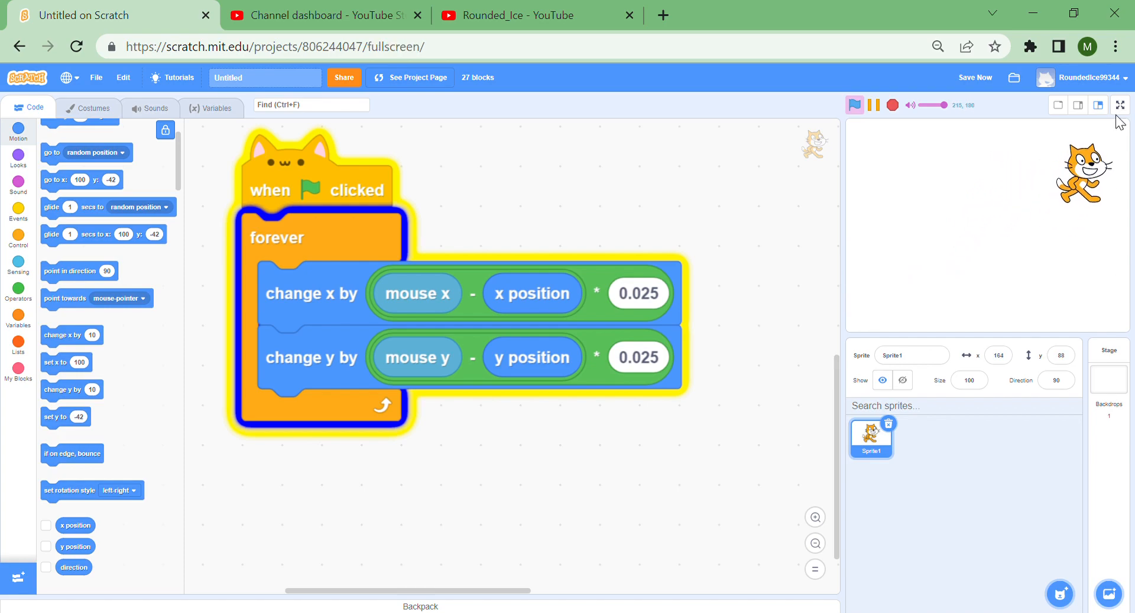
left_click(1119, 105)
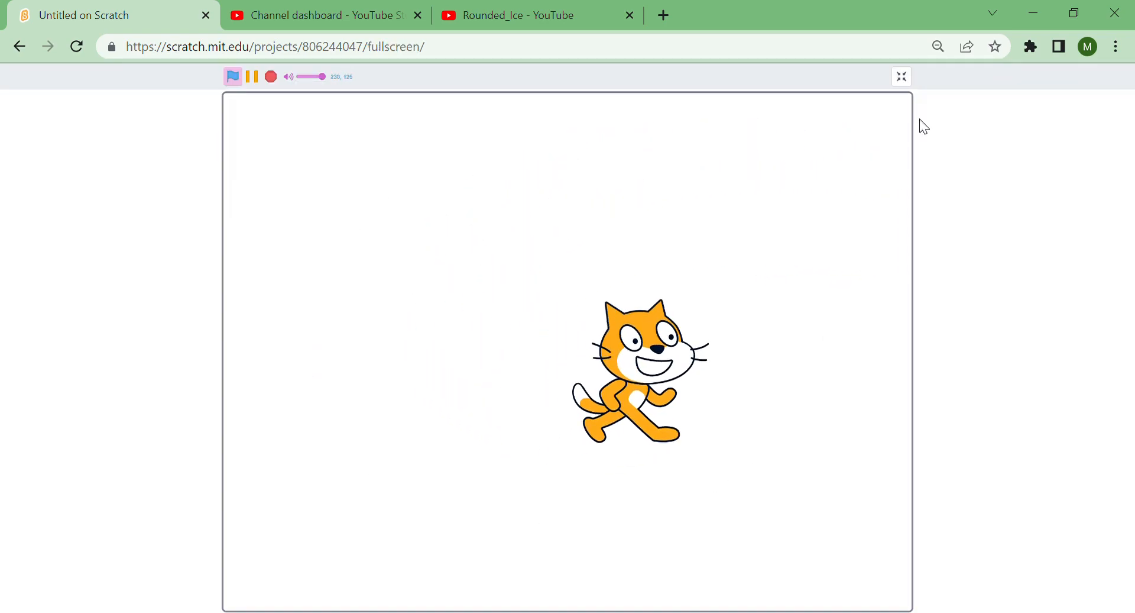
left_click(901, 76)
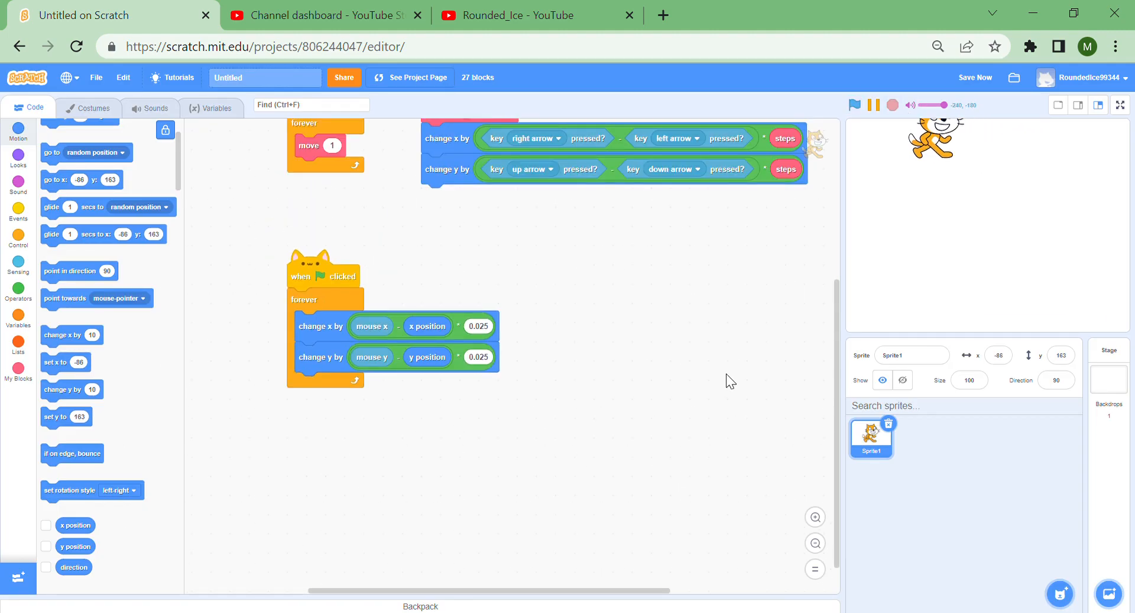
left_click(813, 517)
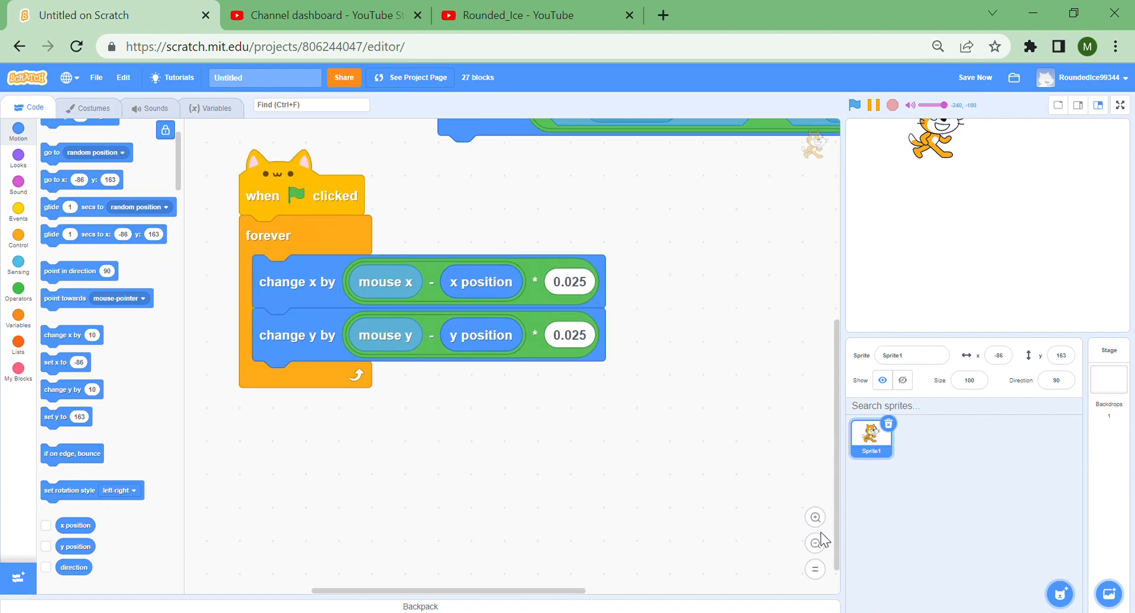
left_click(815, 544)
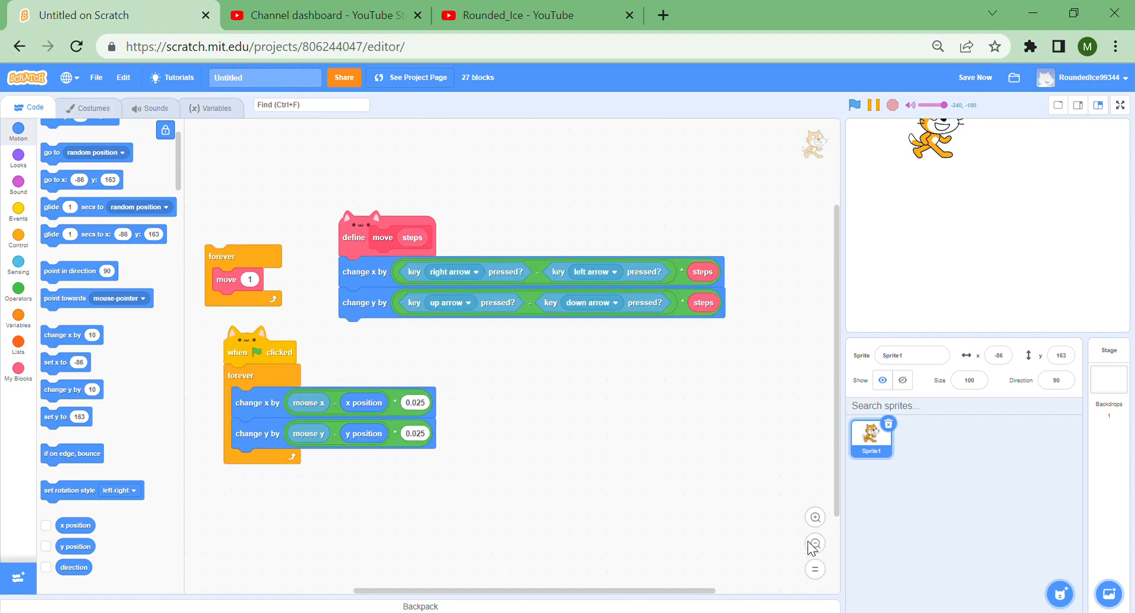
Start and cancel a 'scrol' variable, then attach the green-flag hat to the forever move 1 loop
left_click(17, 317)
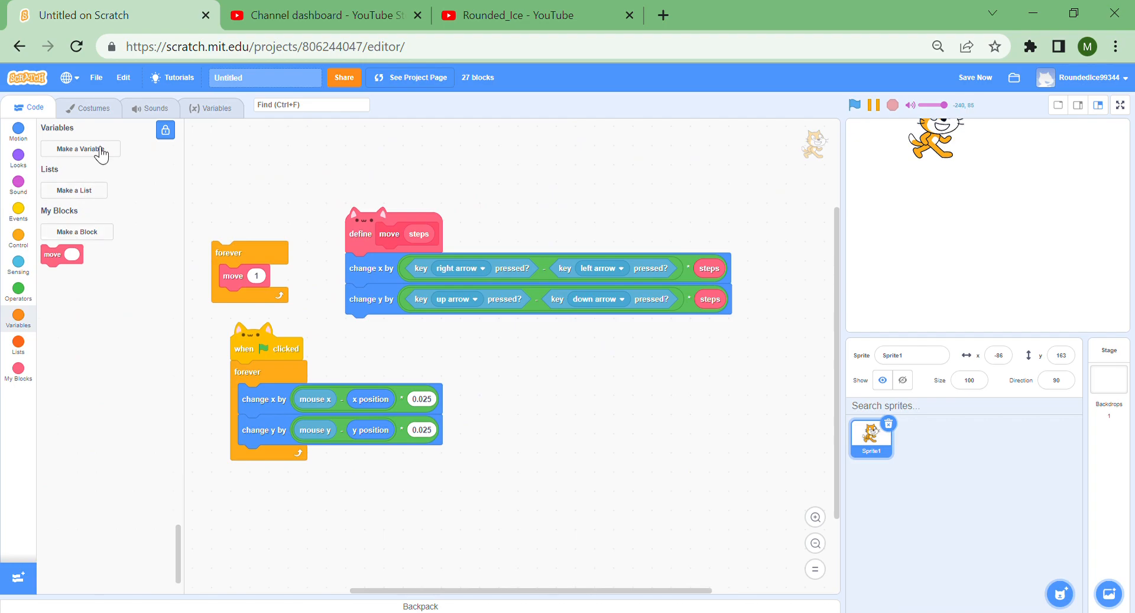
left_click(76, 149)
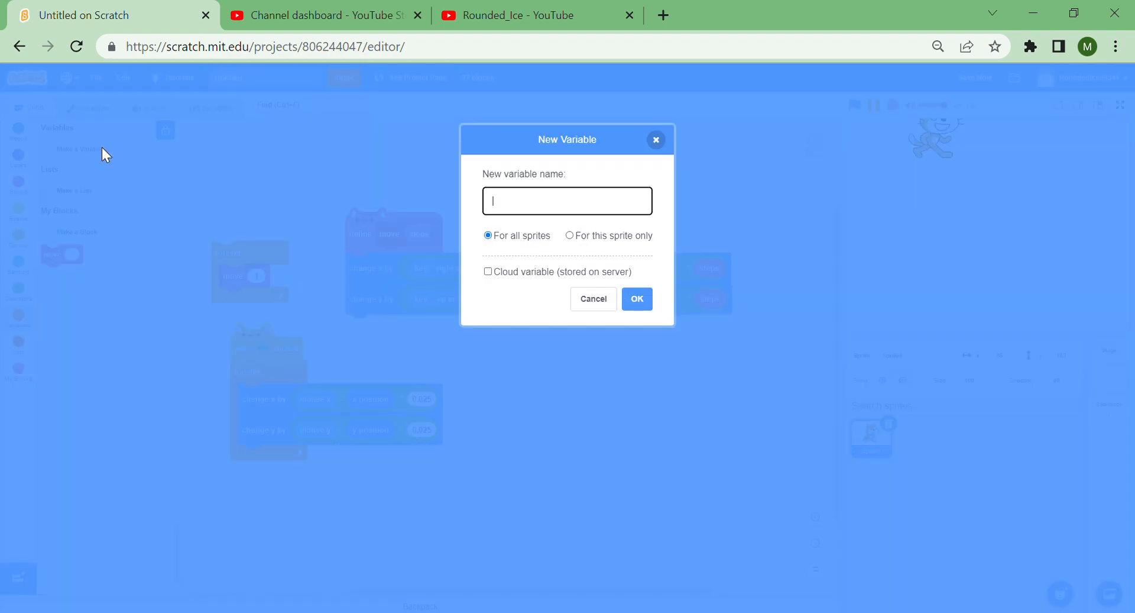
type("scroll x")
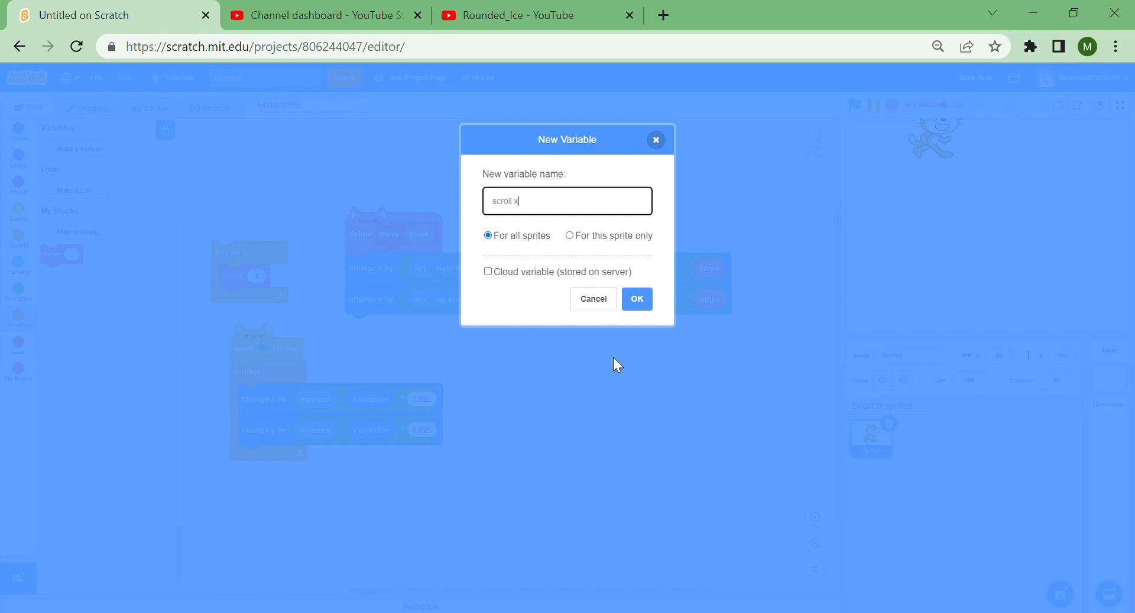
left_click(592, 298)
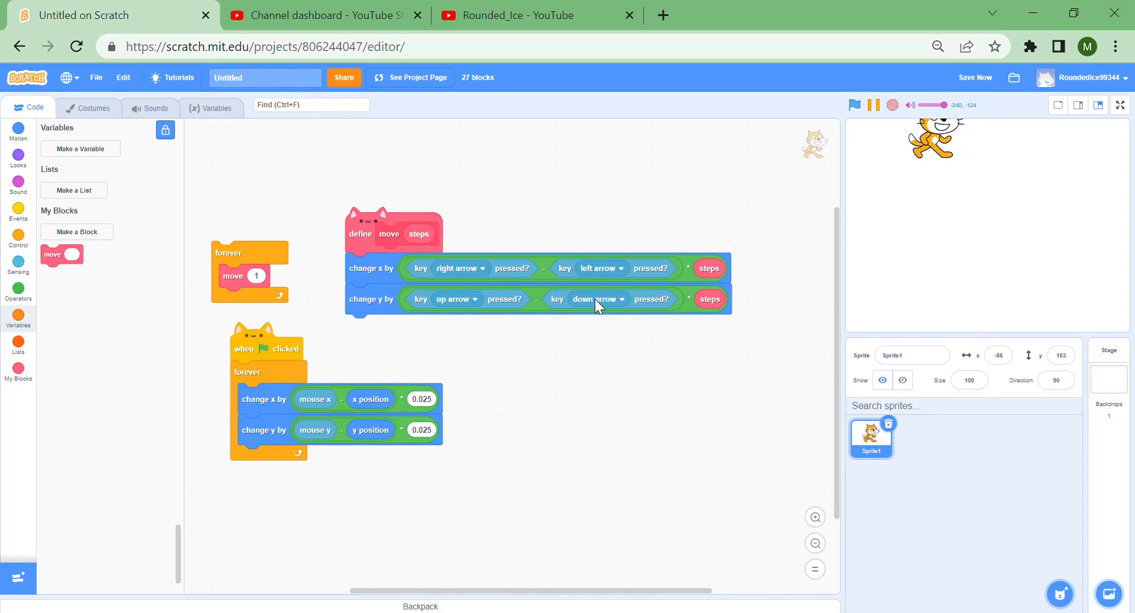
left_click(19, 207)
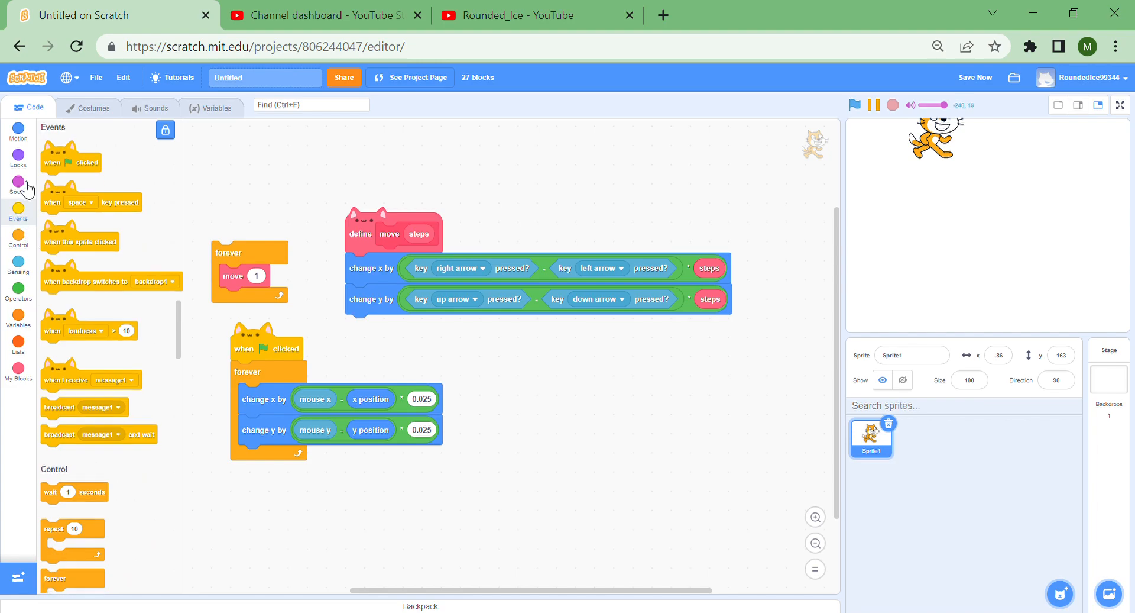
left_click(17, 371)
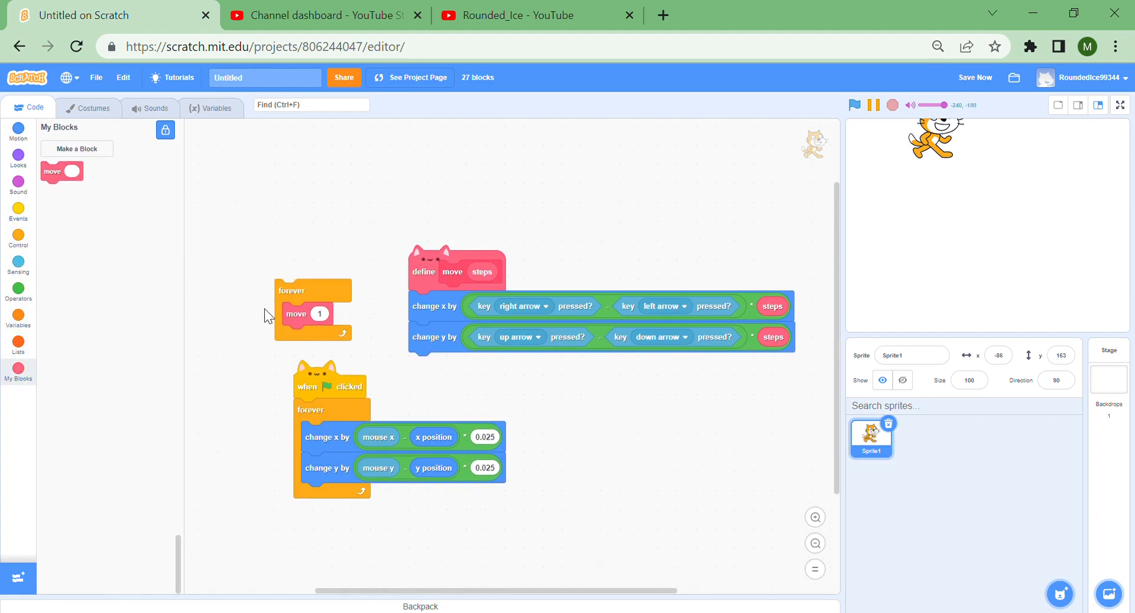
left_click(18, 210)
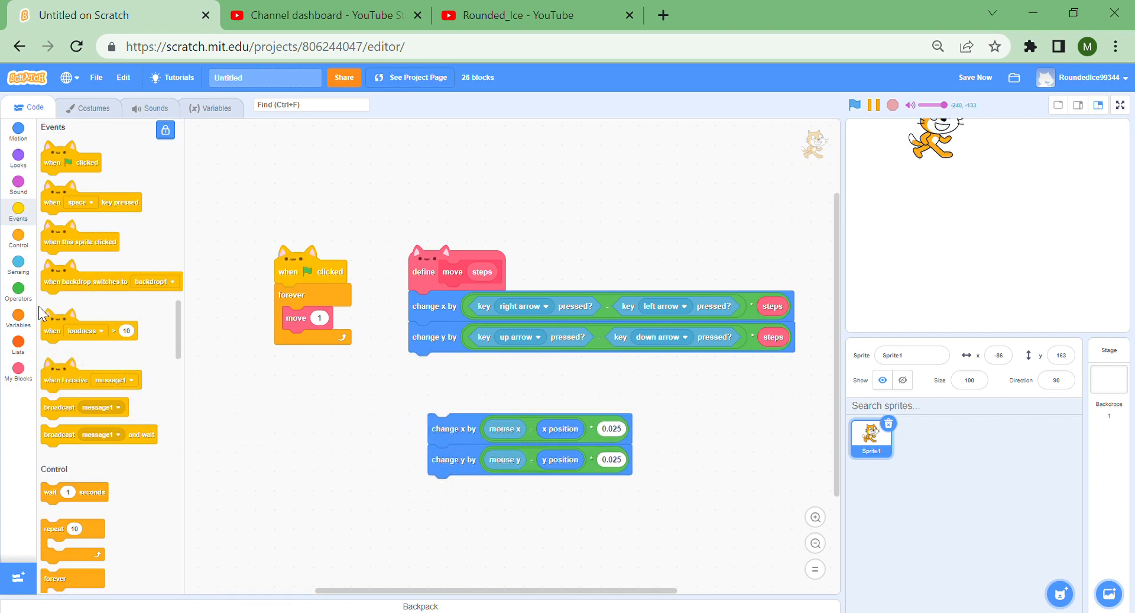
Create the 'change x' and 'change y' variables
left_click(72, 150)
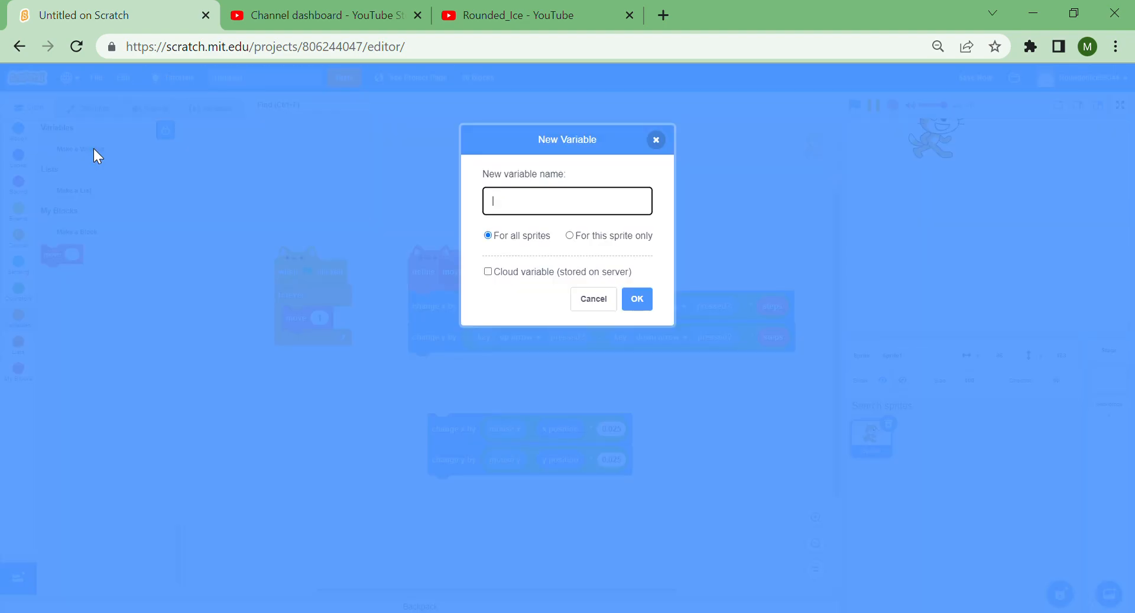
type("change x")
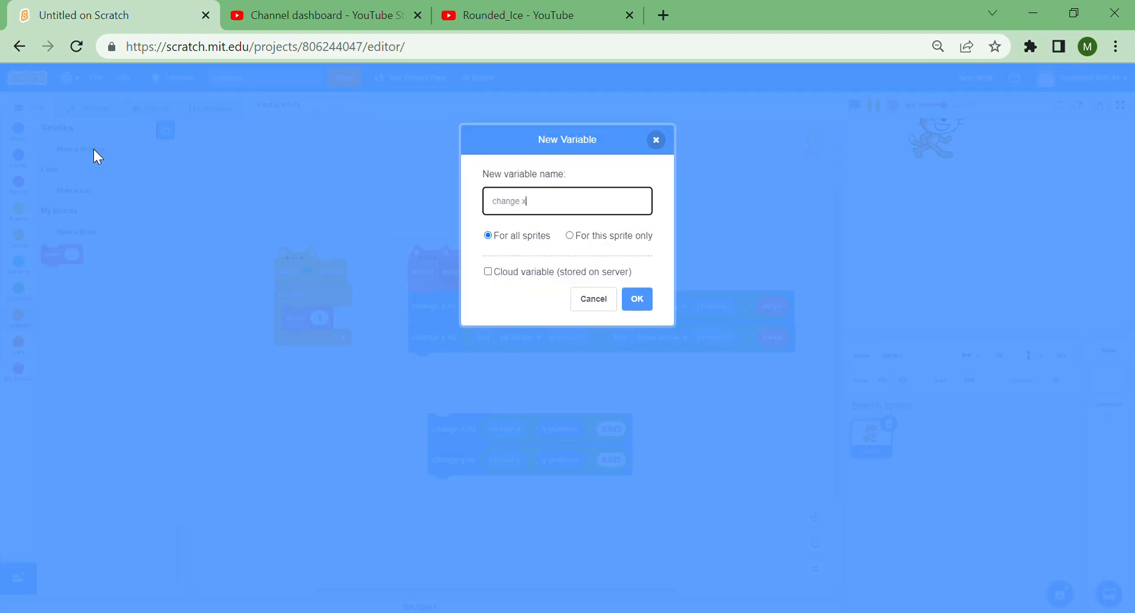
left_click(636, 298)
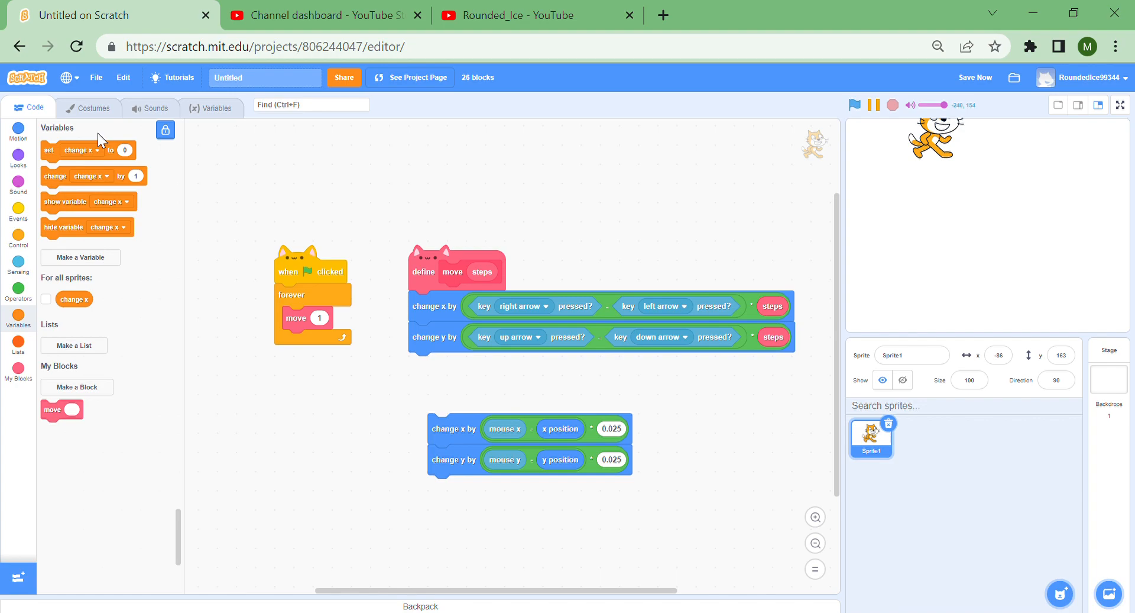
left_click(80, 257)
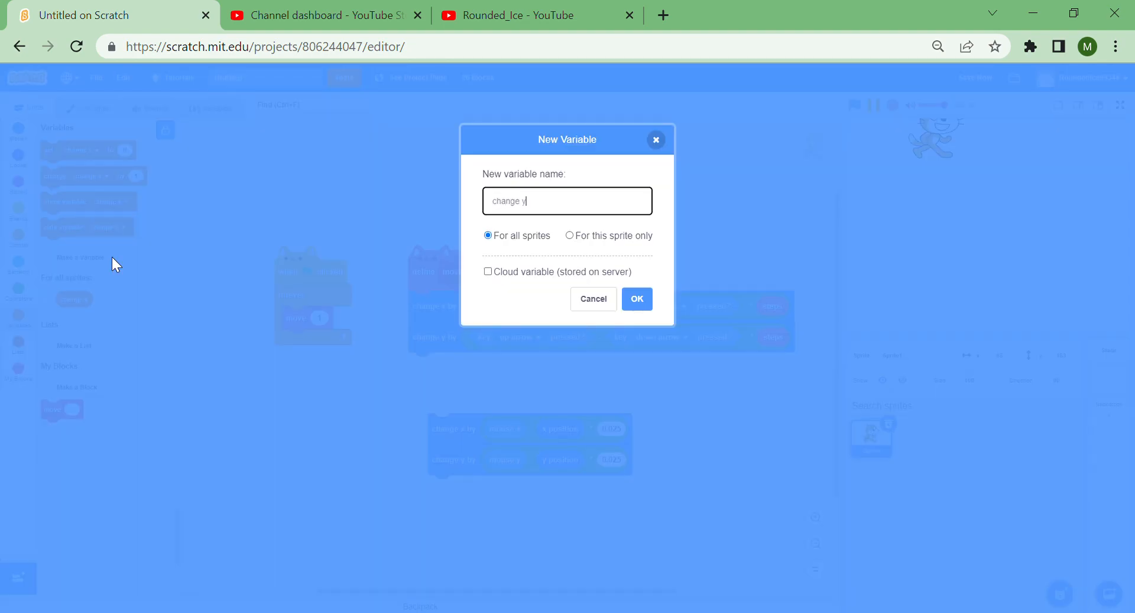
left_click(636, 299)
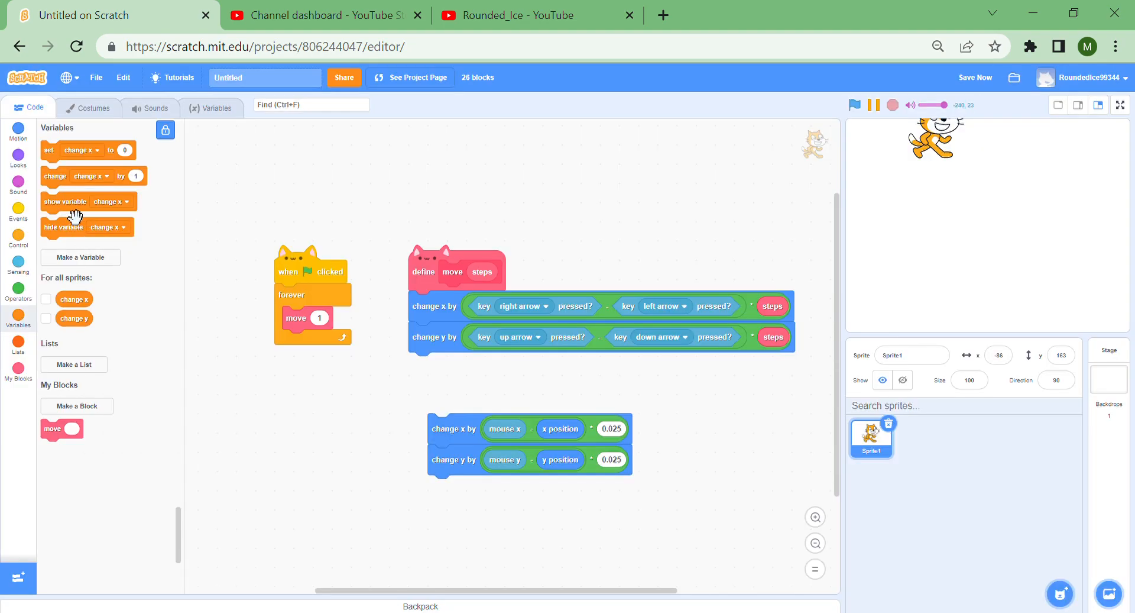
Try a change x reset block in the start script, remove it, then drag it in again
left_click_drag(80, 149, 290, 291)
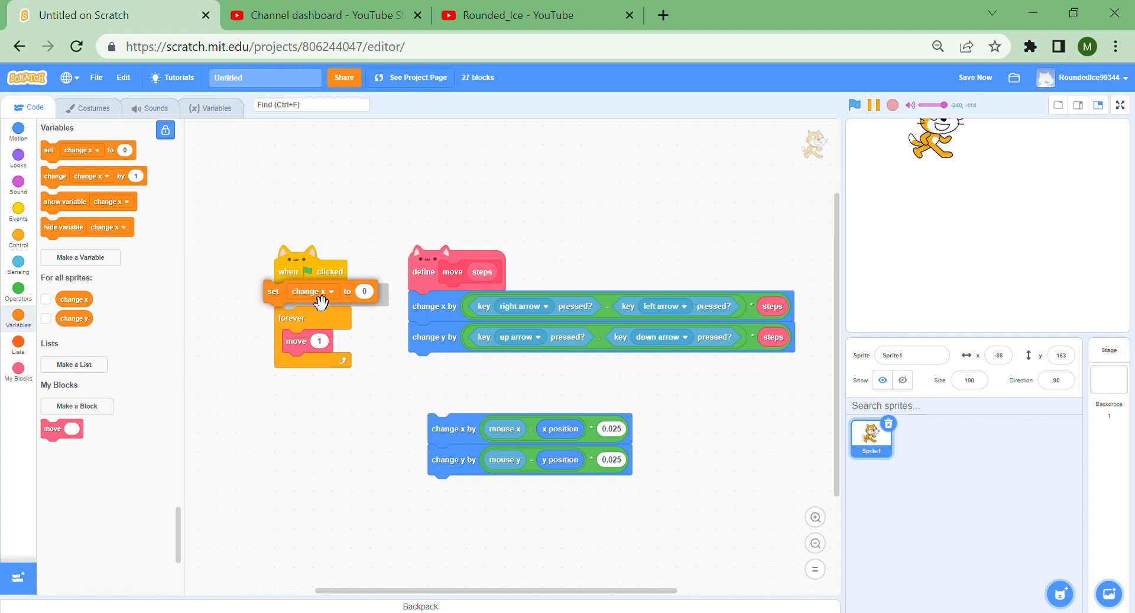
left_click_drag(319, 290, 145, 190)
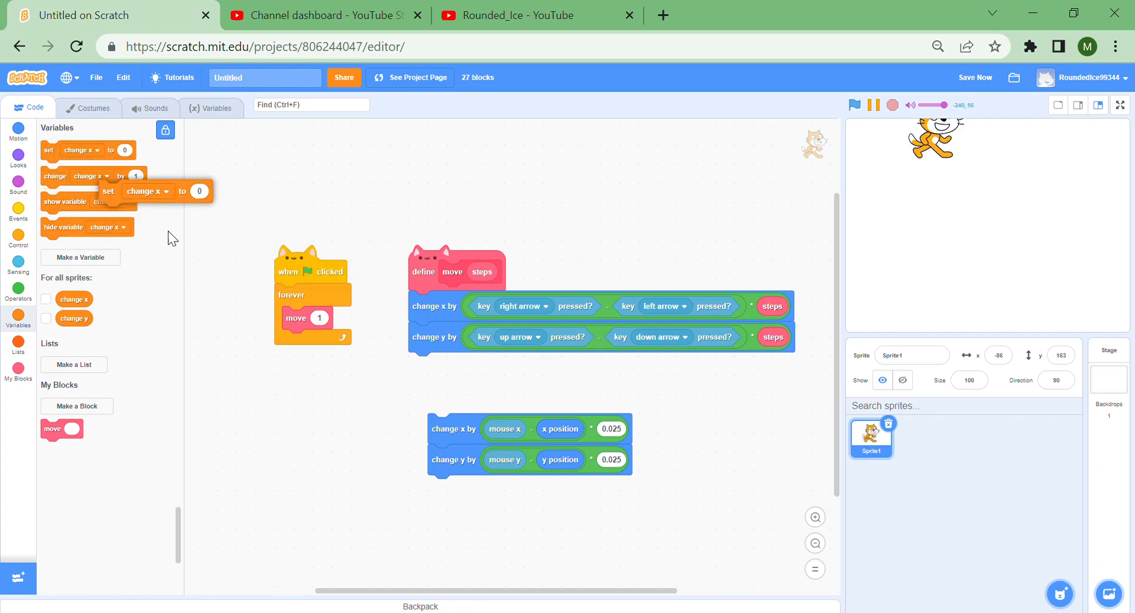
left_click_drag(152, 191, 326, 322)
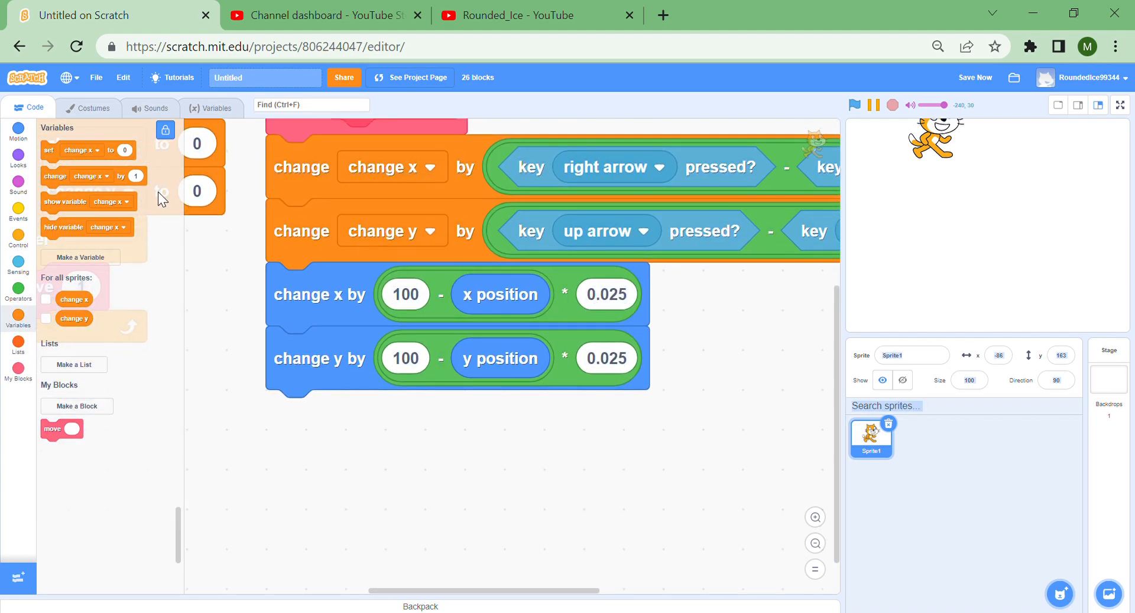
Create scroll x and scroll y variables and use them in the x and y easing formulas
left_click_drag(74, 299, 406, 294)
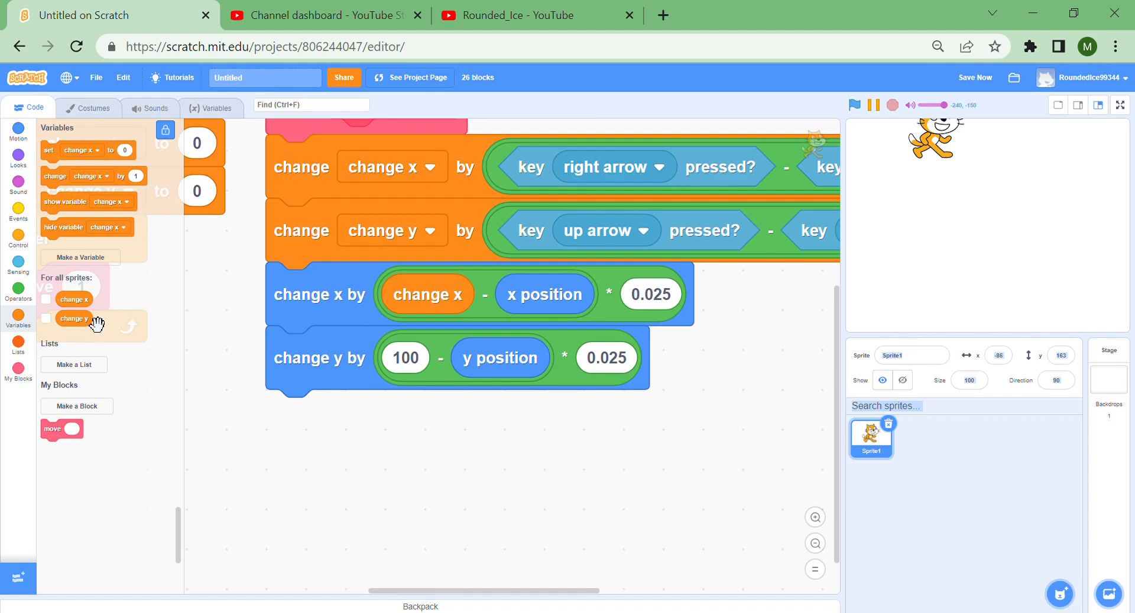
left_click(815, 543)
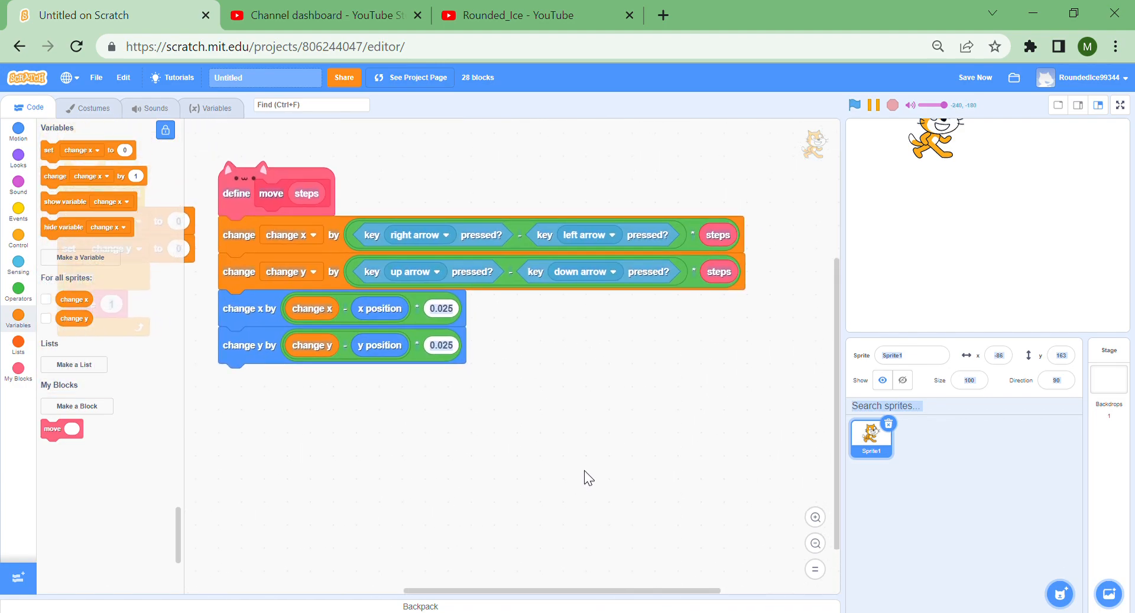
left_click(81, 257)
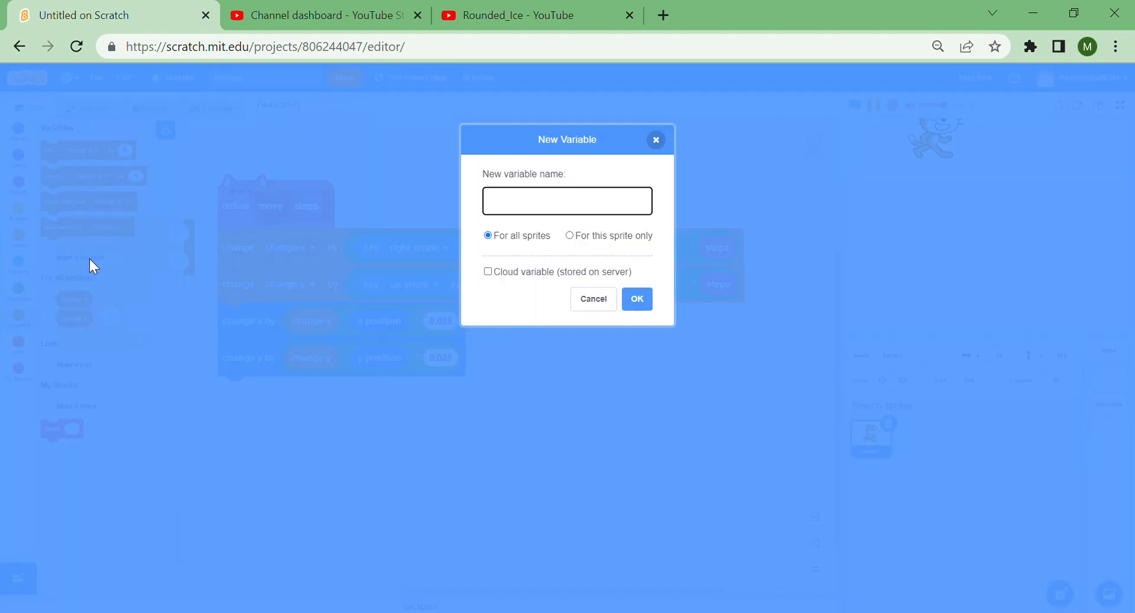
left_click(593, 299)
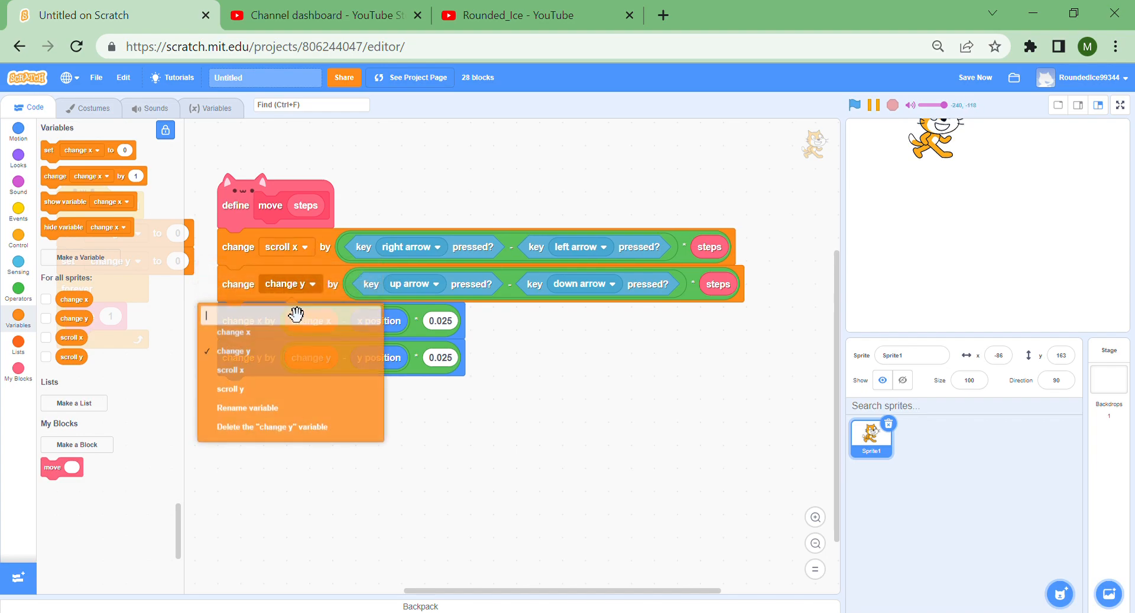
left_click(230, 389)
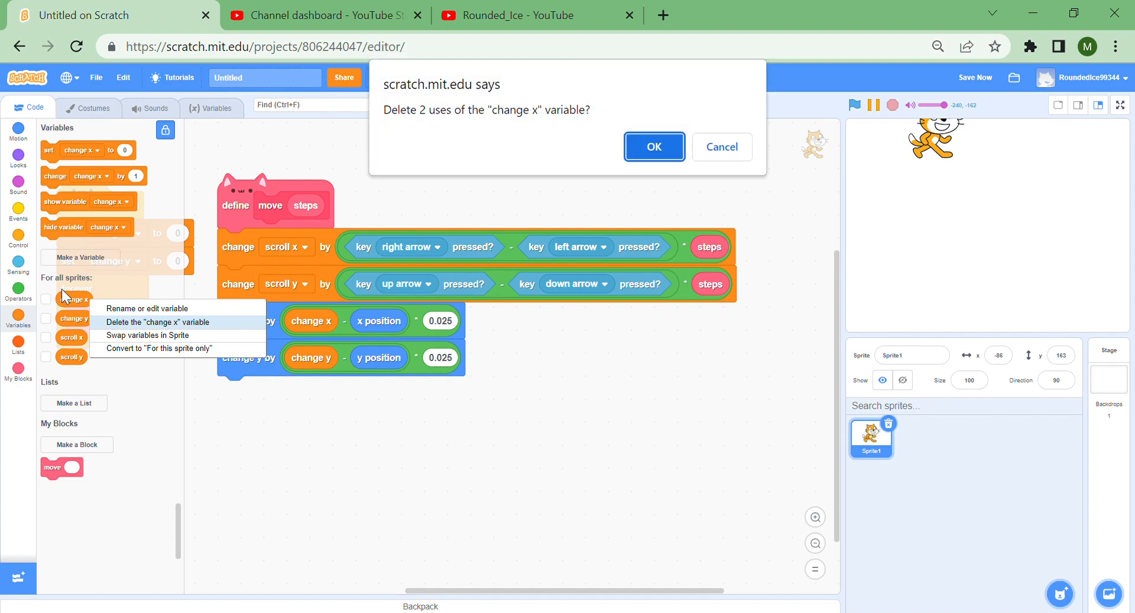
Delete the old change x and change y variables and the orphaned reporter block
left_click(652, 146)
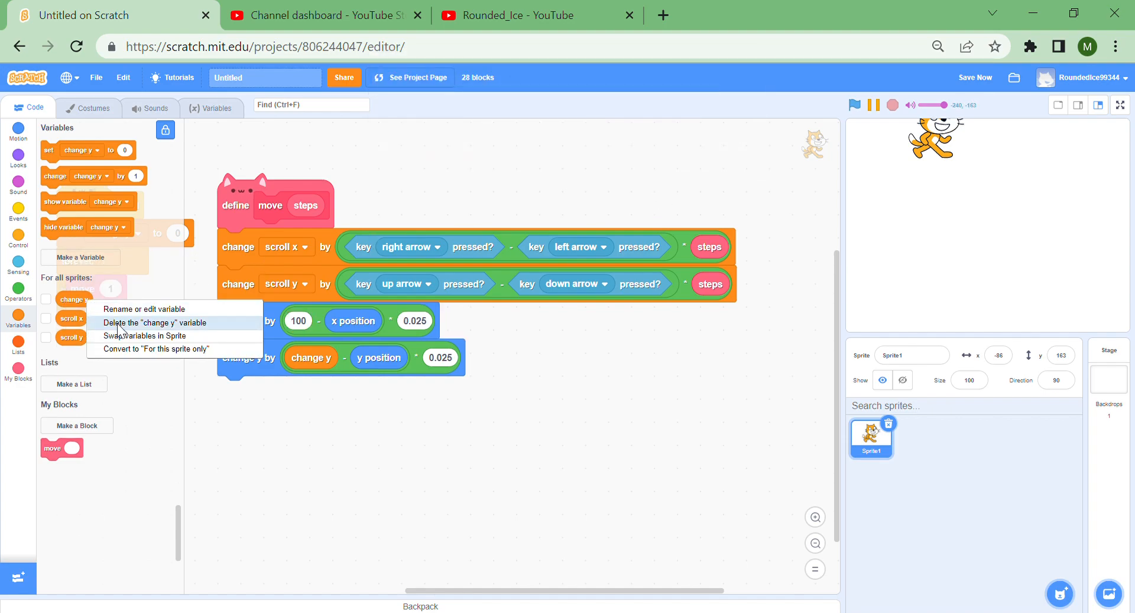
left_click(154, 322)
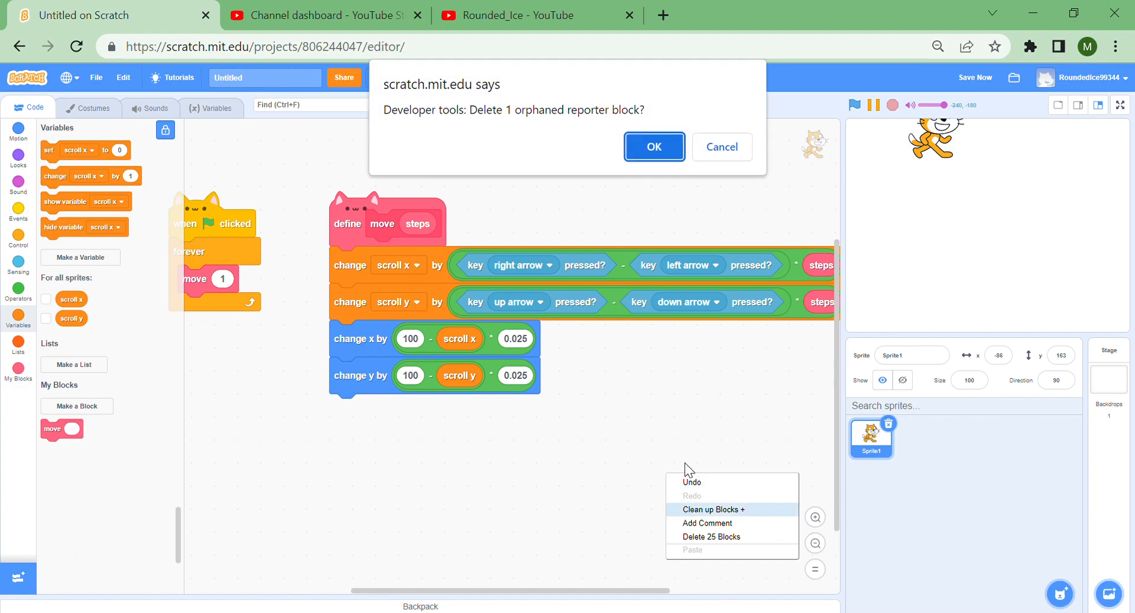
left_click(652, 147)
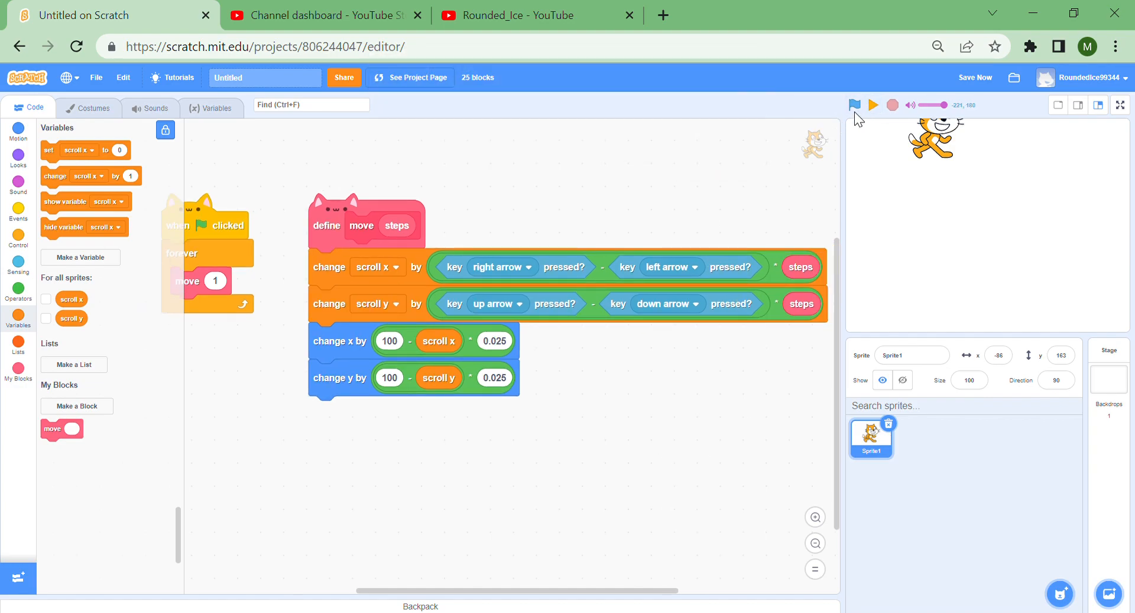
Test-run the project, pull out the 100-minus block, and begin a 'move with speed' block
left_click(855, 106)
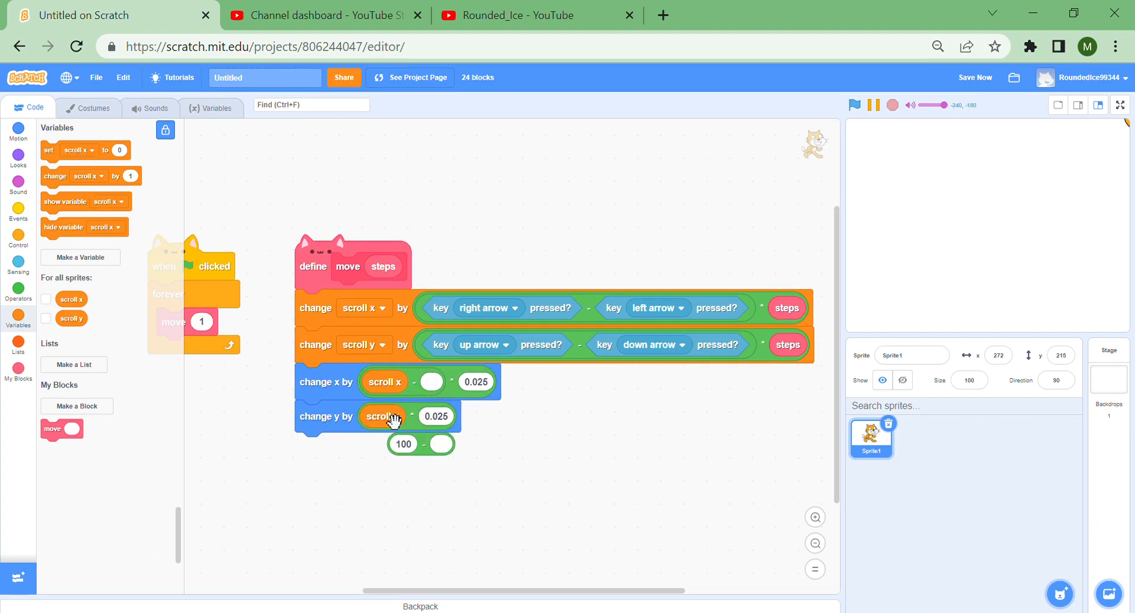
left_click_drag(377, 416, 412, 445)
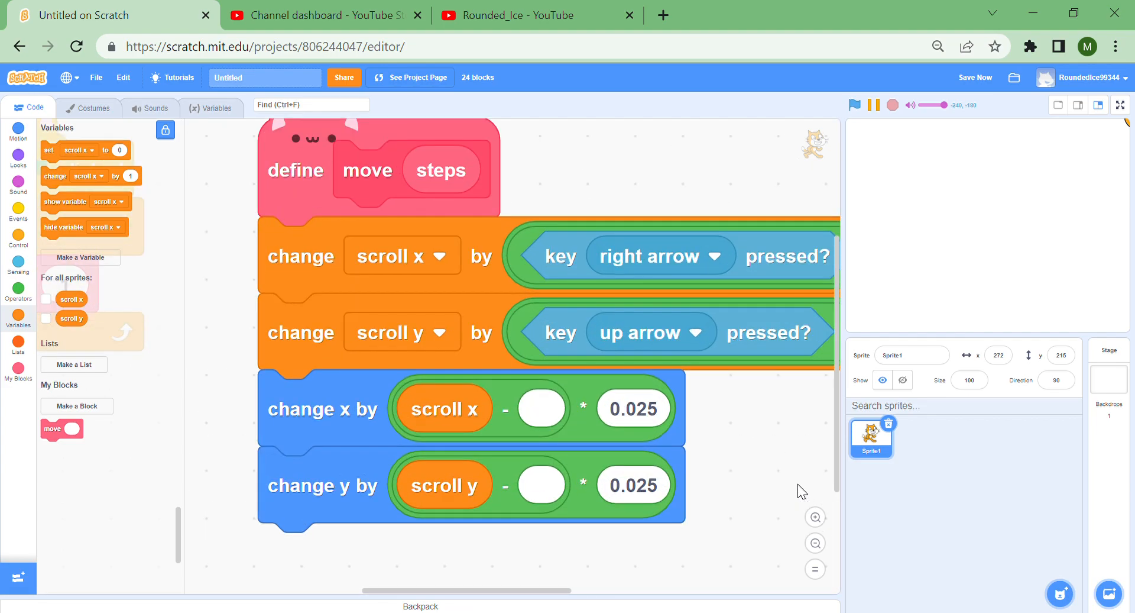
left_click(17, 155)
type("speed")
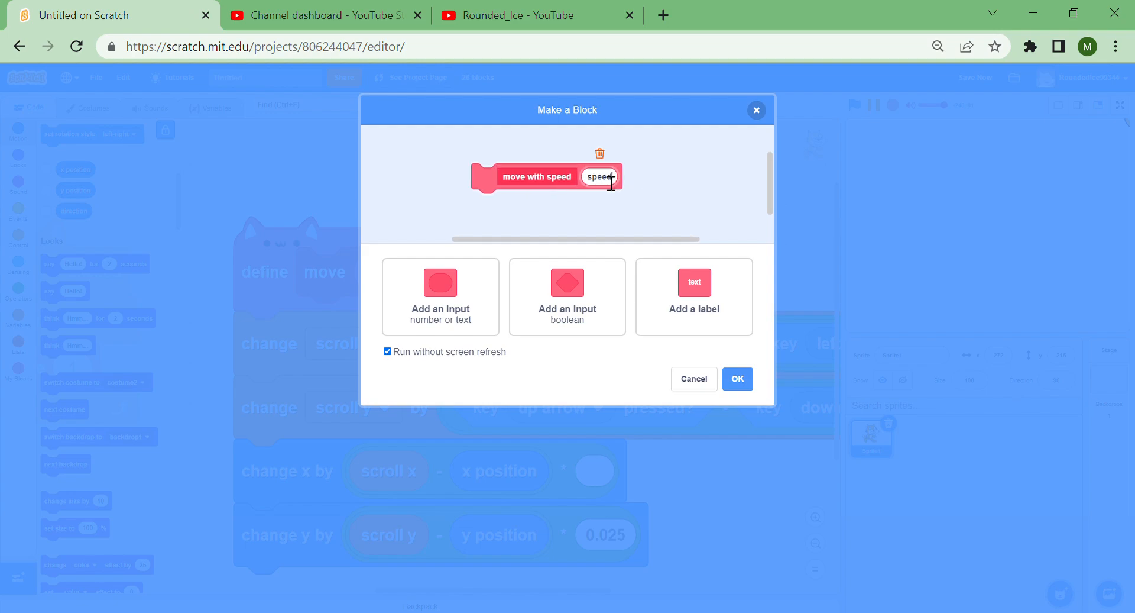
Add a smoothness input to 'move with speed' and run it with speed 10, smoothness 0.1
left_click(694, 309)
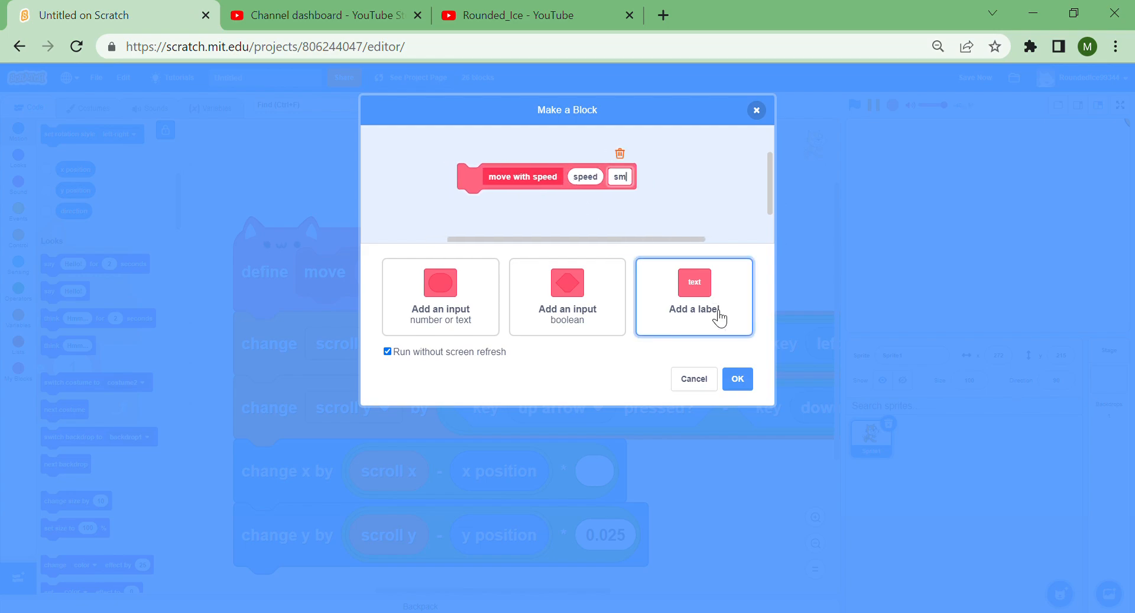
left_click(693, 296)
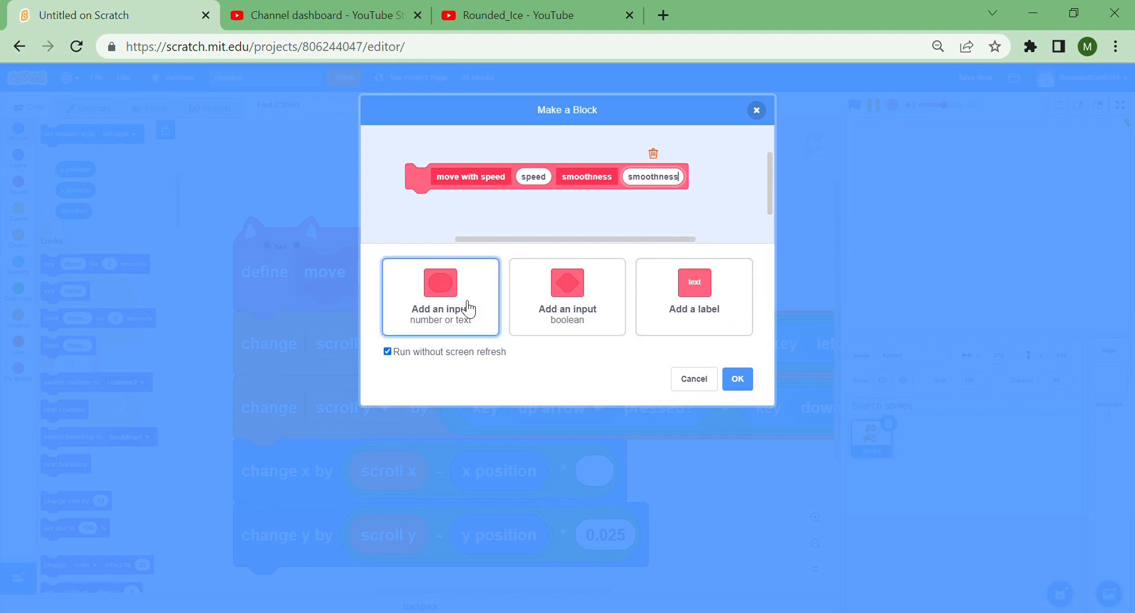
left_click(736, 378)
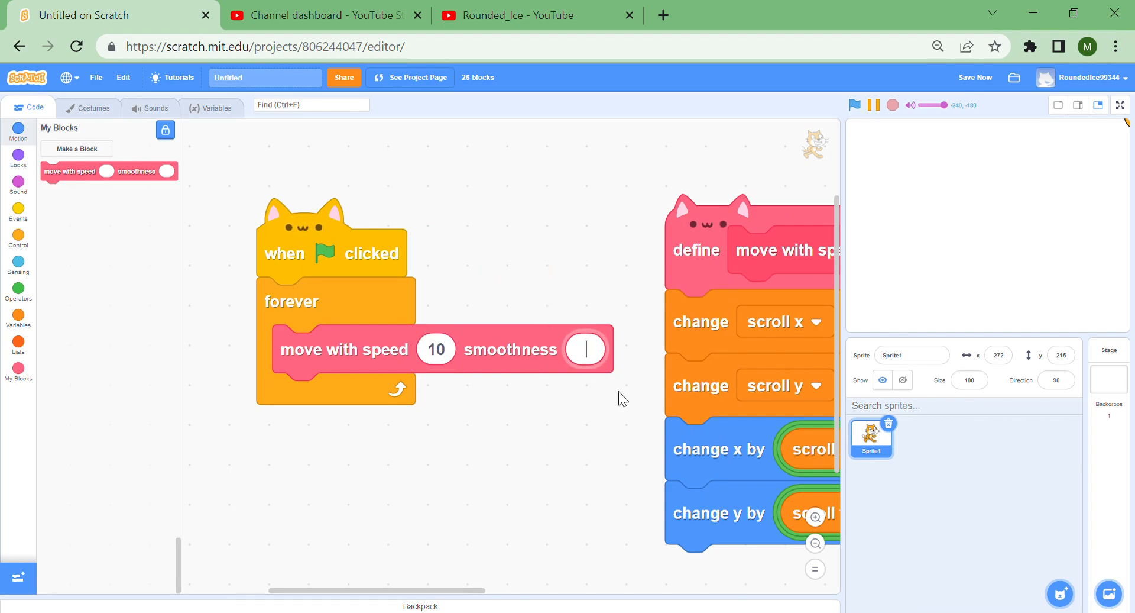
mouse_move(659, 403)
type("0.1")
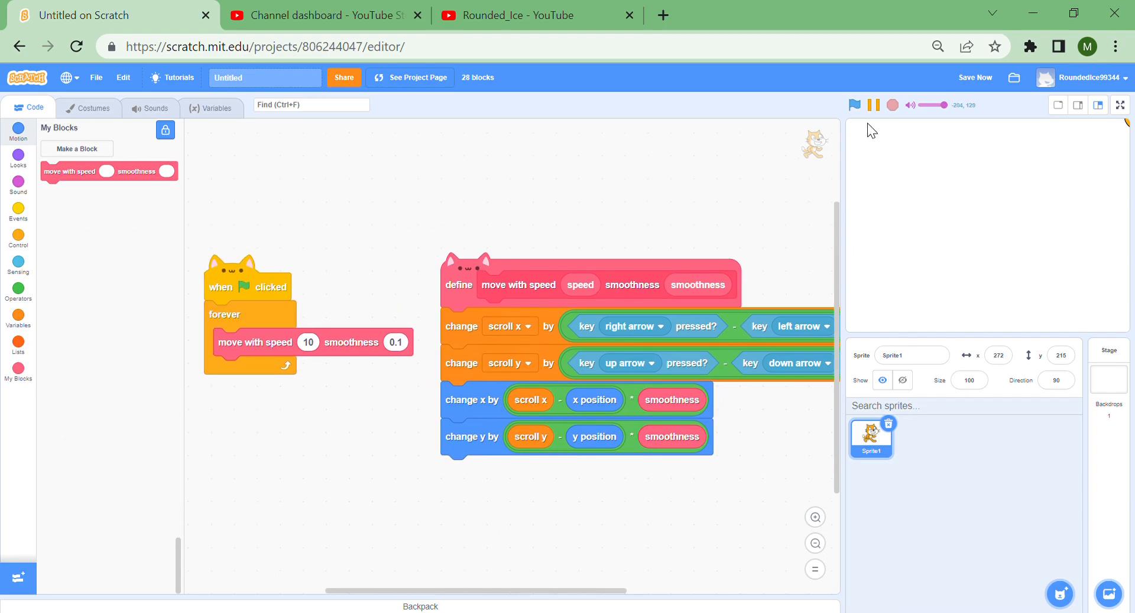
left_click(855, 105)
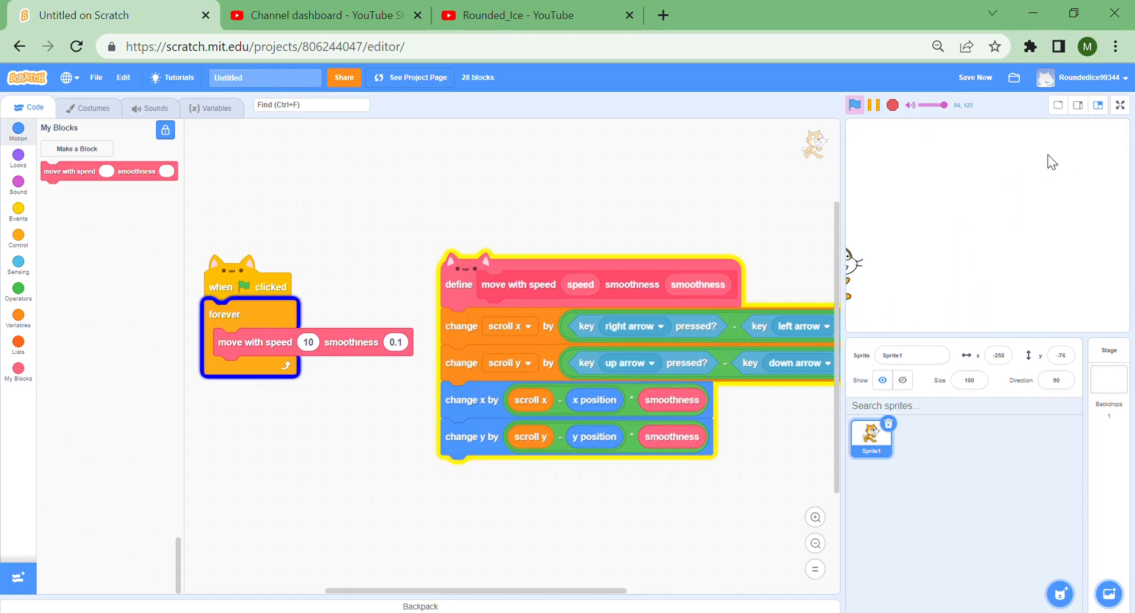
Wrap the right-arrow key check in the scroll x formula with an 'or' operator
left_click(1119, 105)
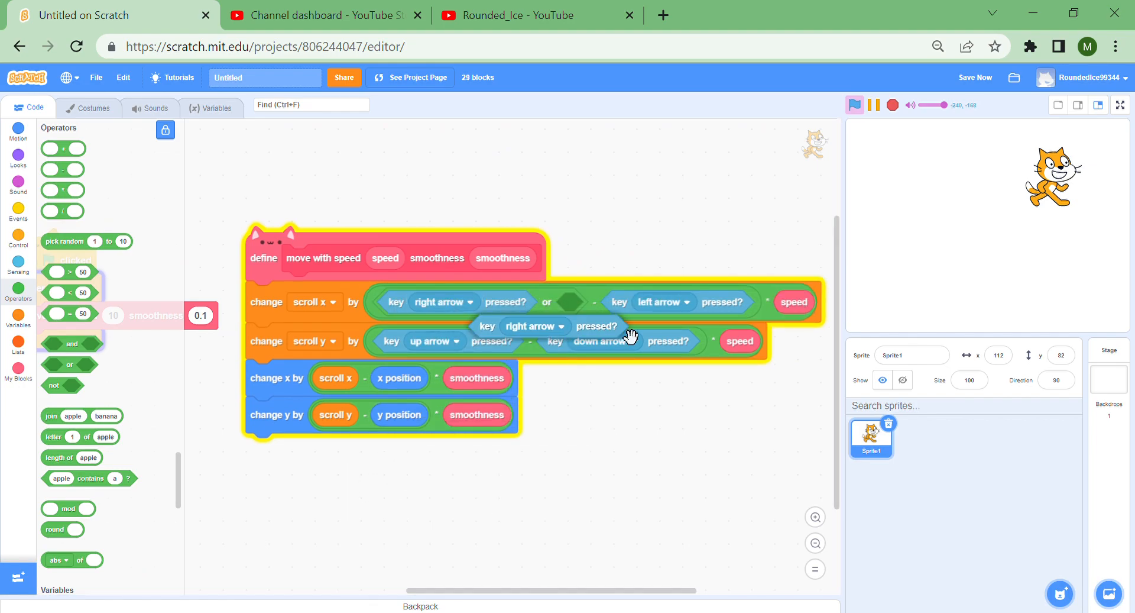
Make the second key check d, then tidy the code area with Clean up Blocks
left_click(601, 341)
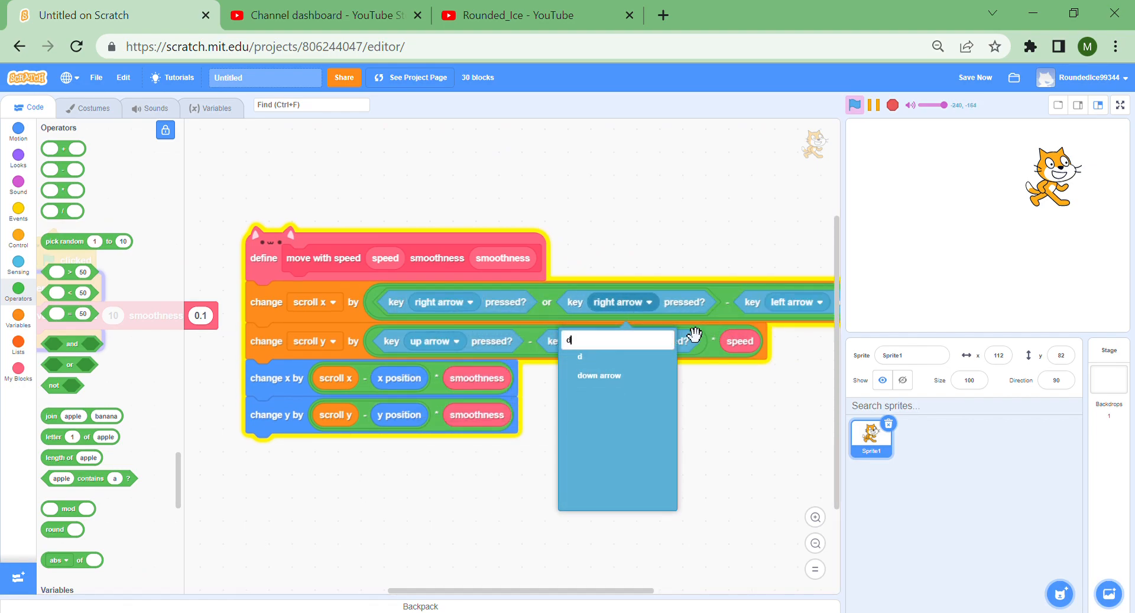
left_click(599, 375)
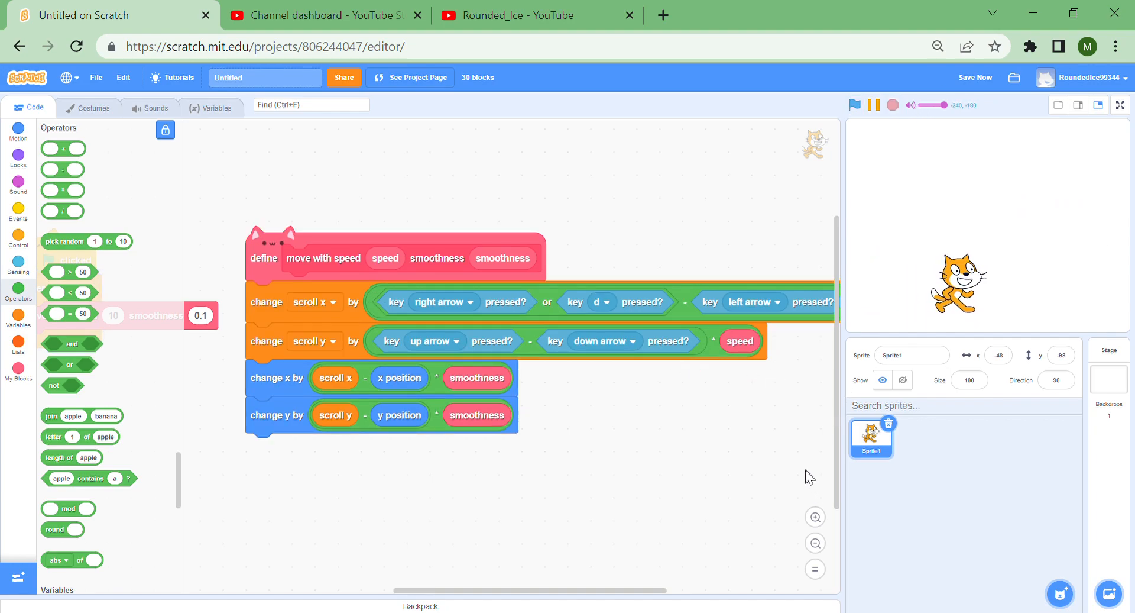
right_click(373, 203)
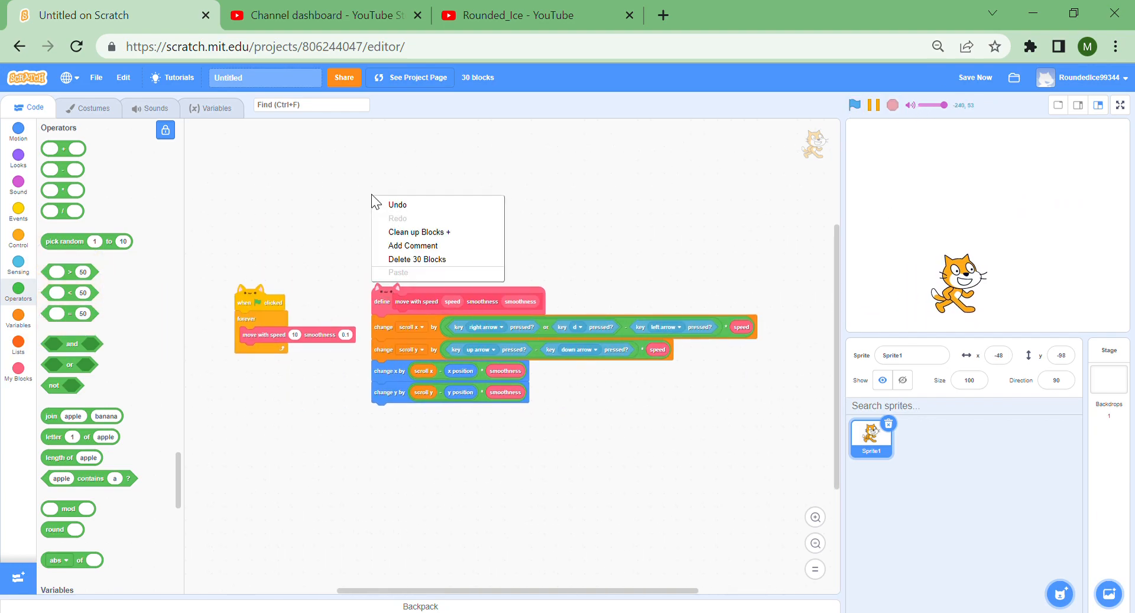
left_click(419, 231)
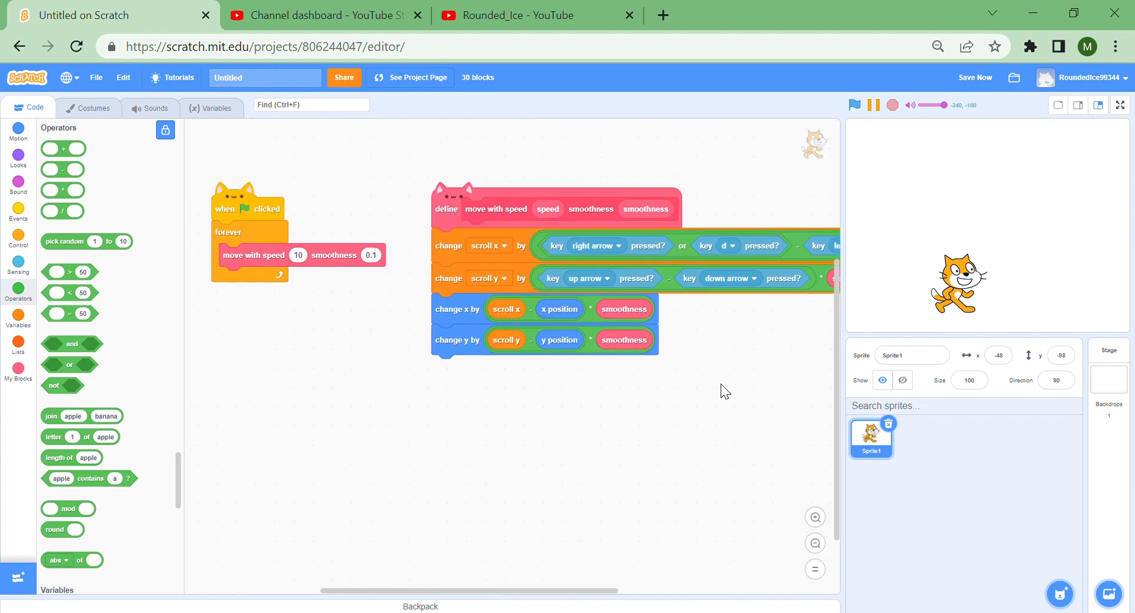
mouse_move(661, 158)
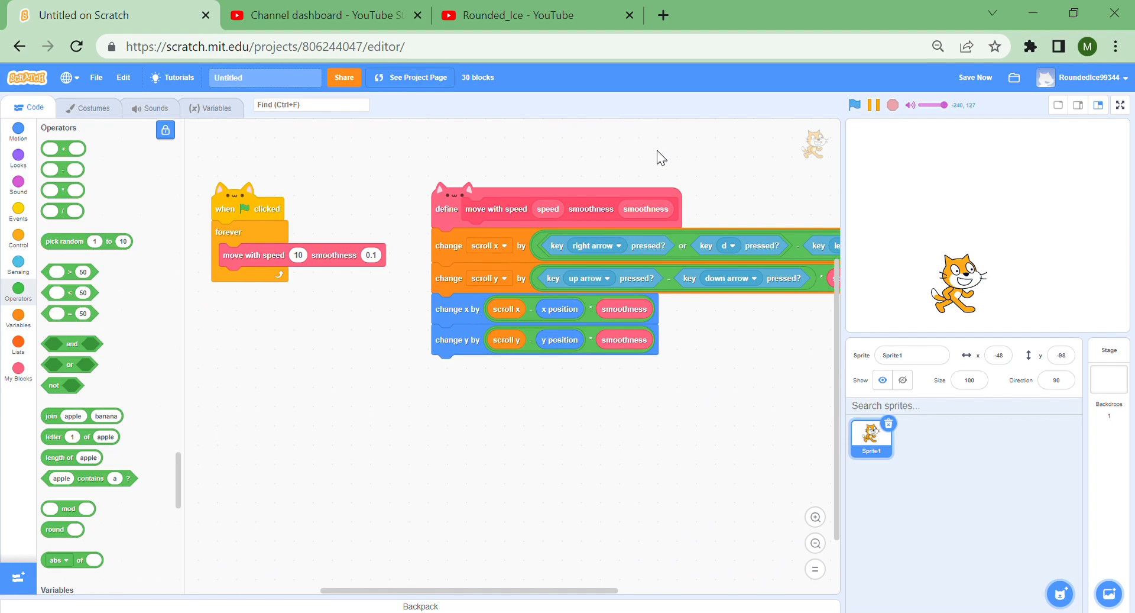